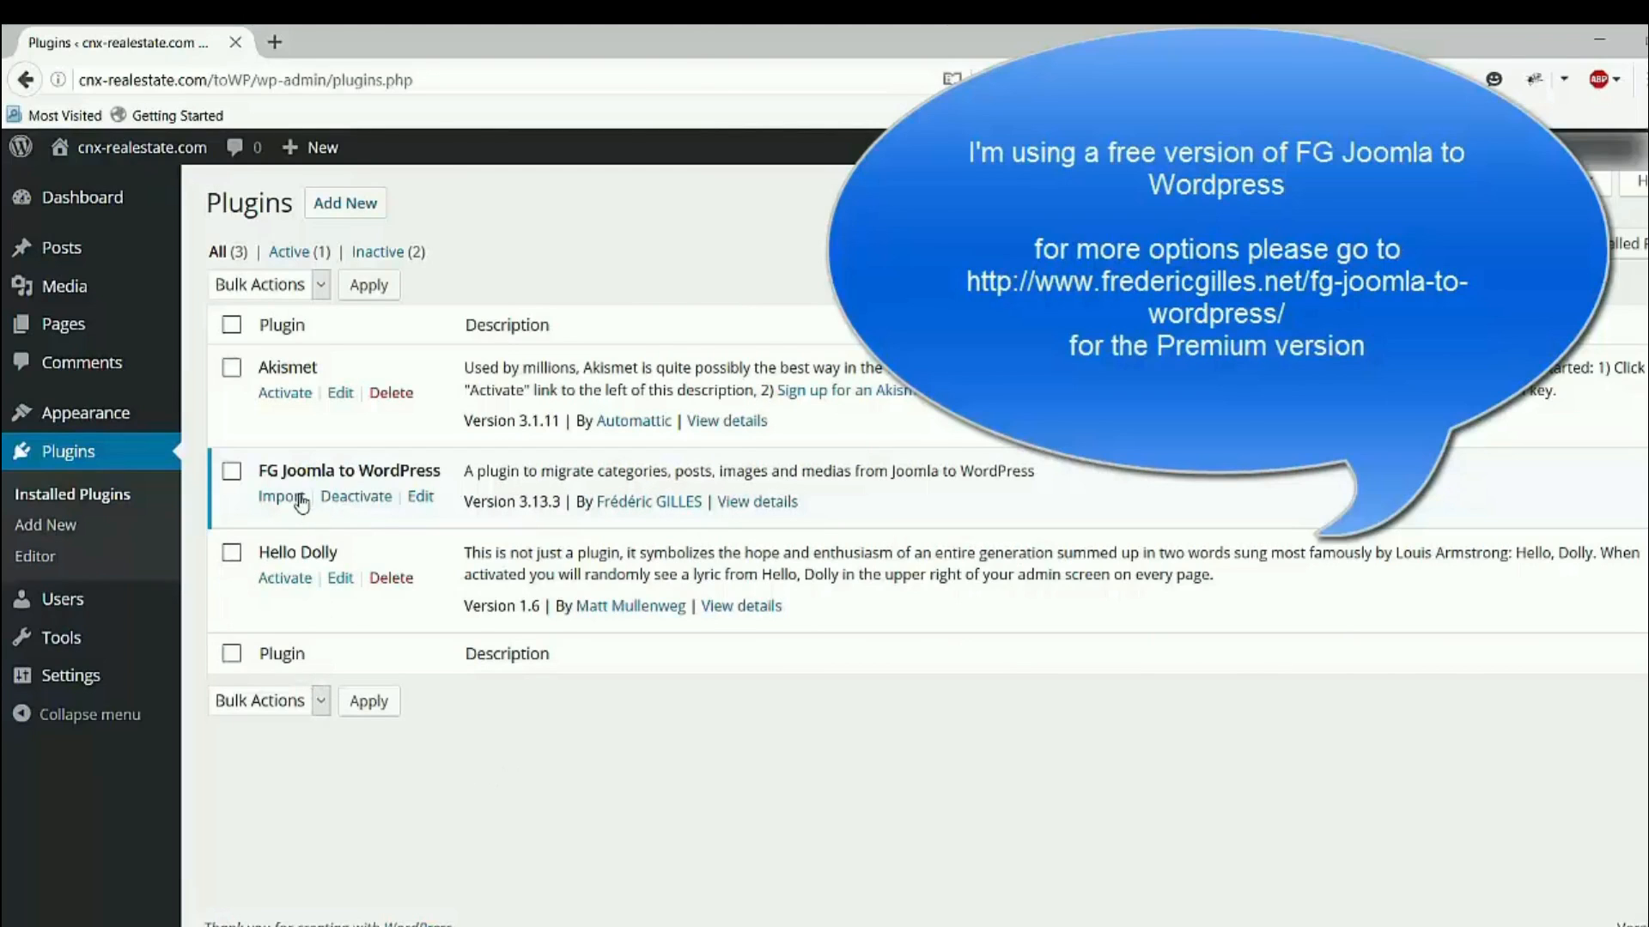
{"action": "mouse_move", "coordinate": [452, 492]}
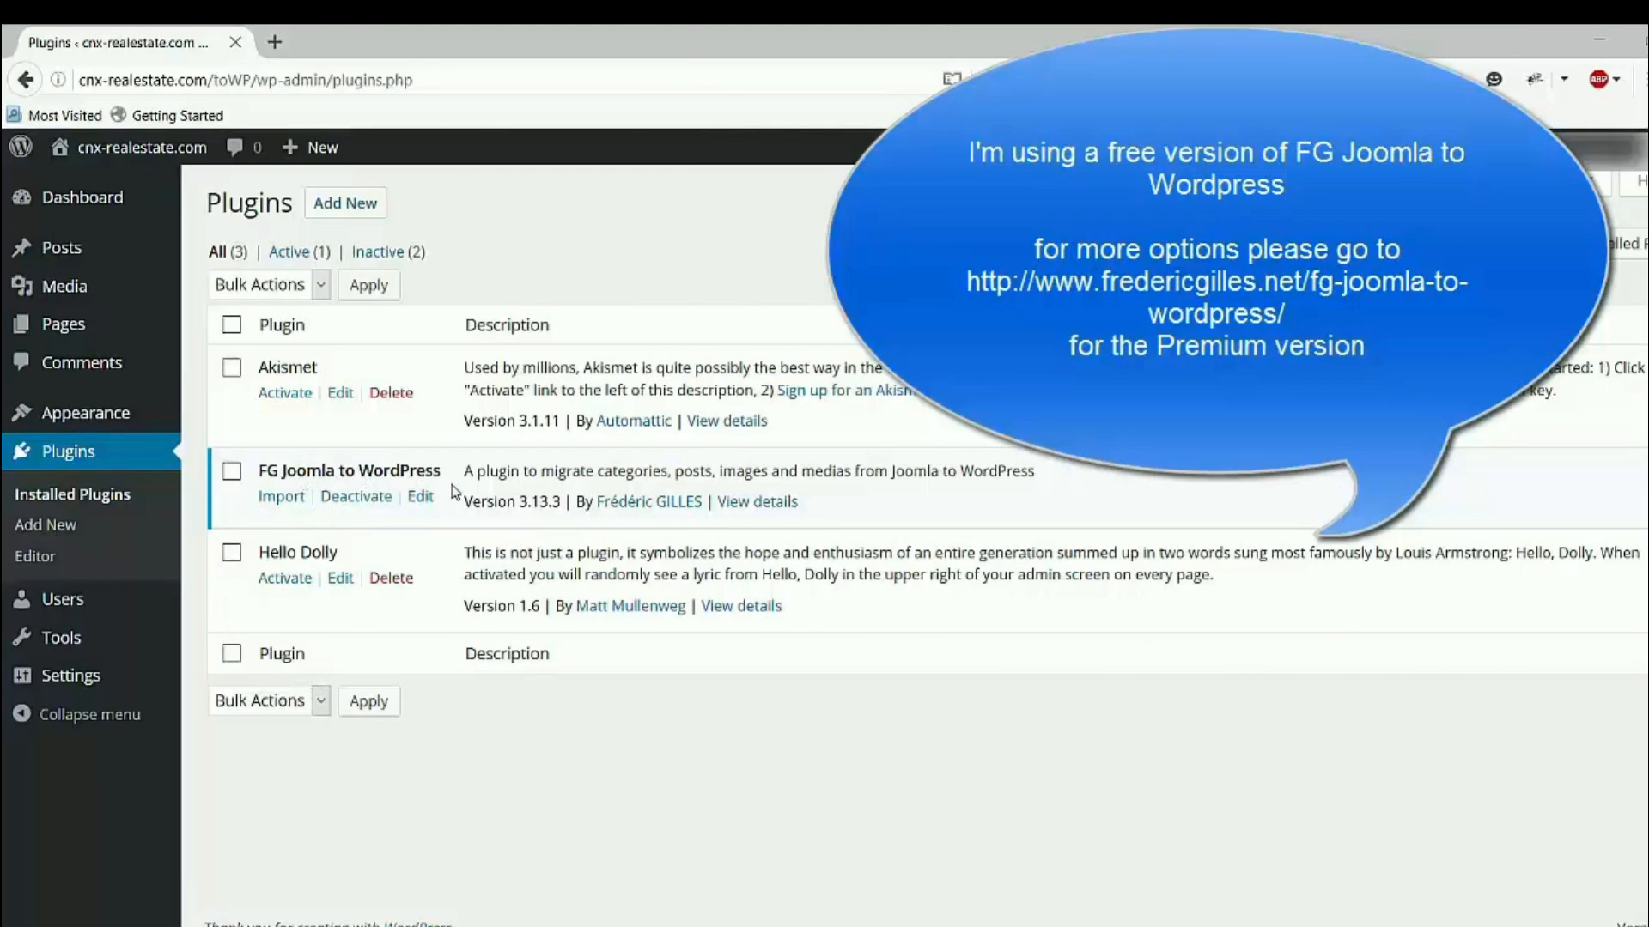
{"action": "mouse_move", "coordinate": [449, 511]}
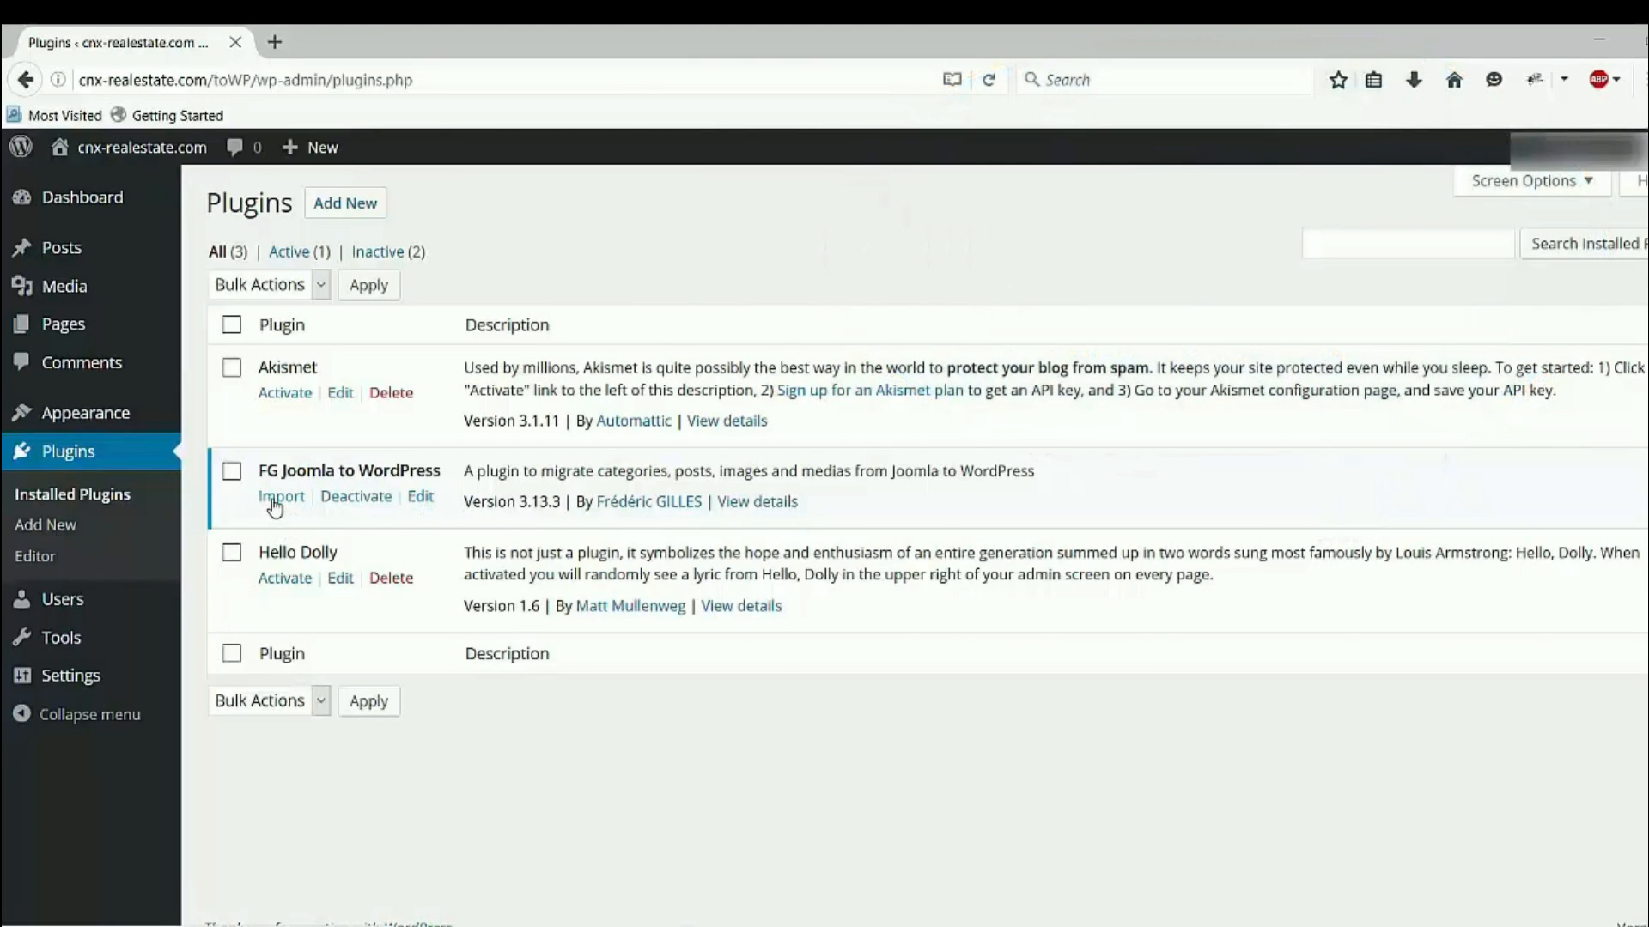
In the FG Joomla importer, choose 'Remove all WordPress content' and make it automatic before each import.
{"action": "left_click", "coordinate": [280, 495]}
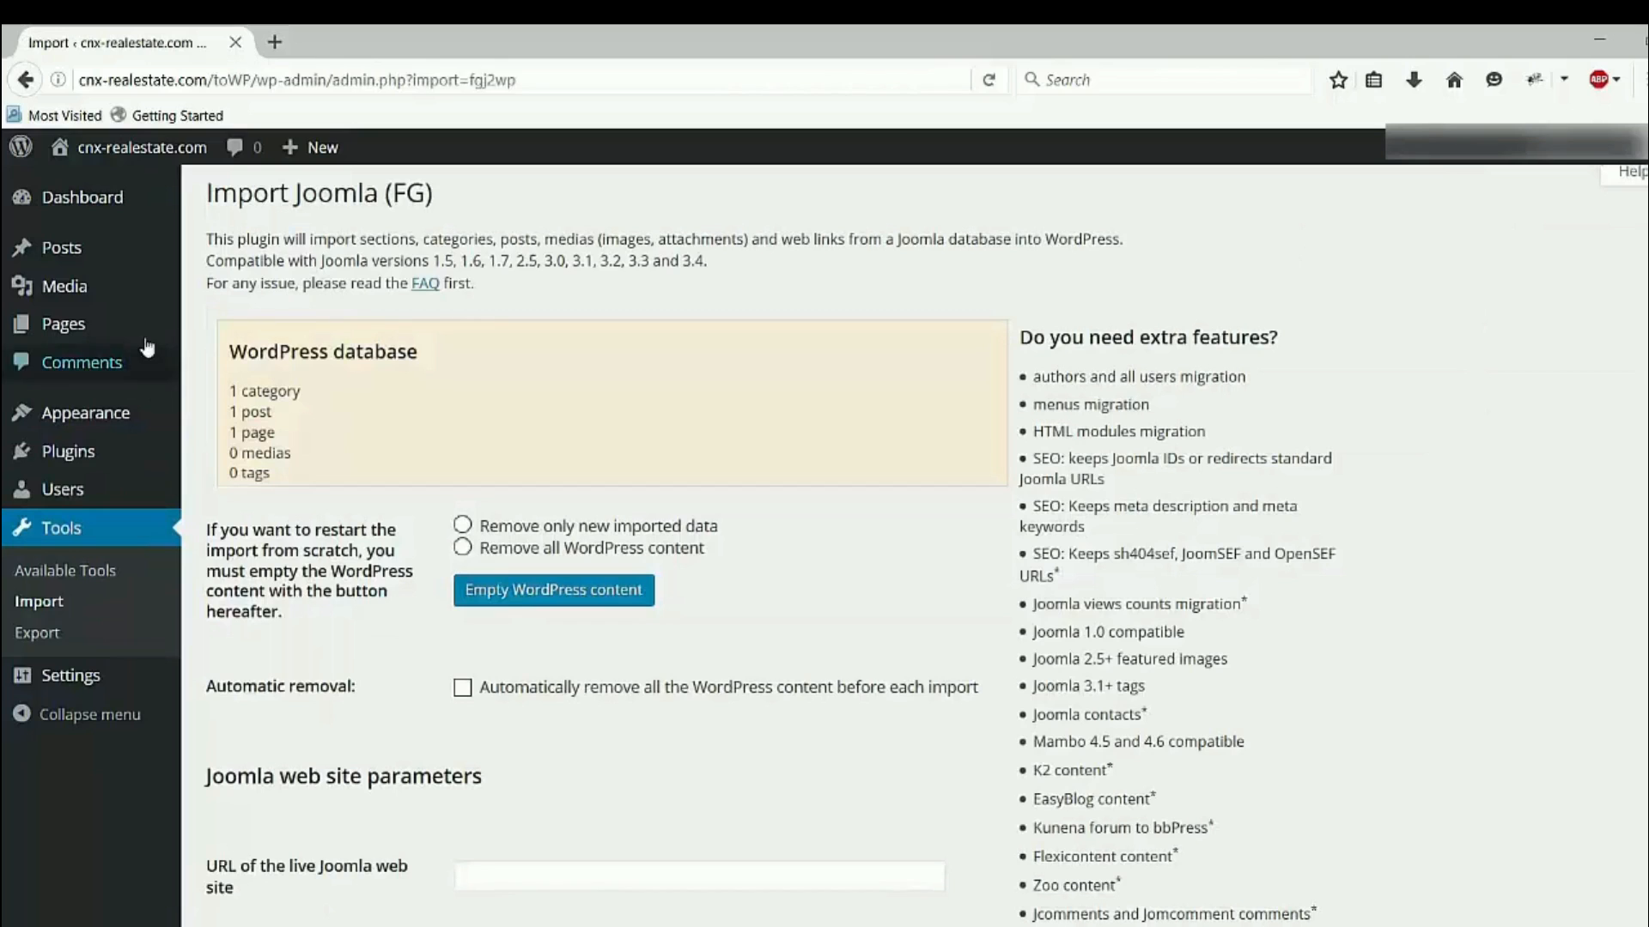
{"action": "mouse_move", "coordinate": [409, 679]}
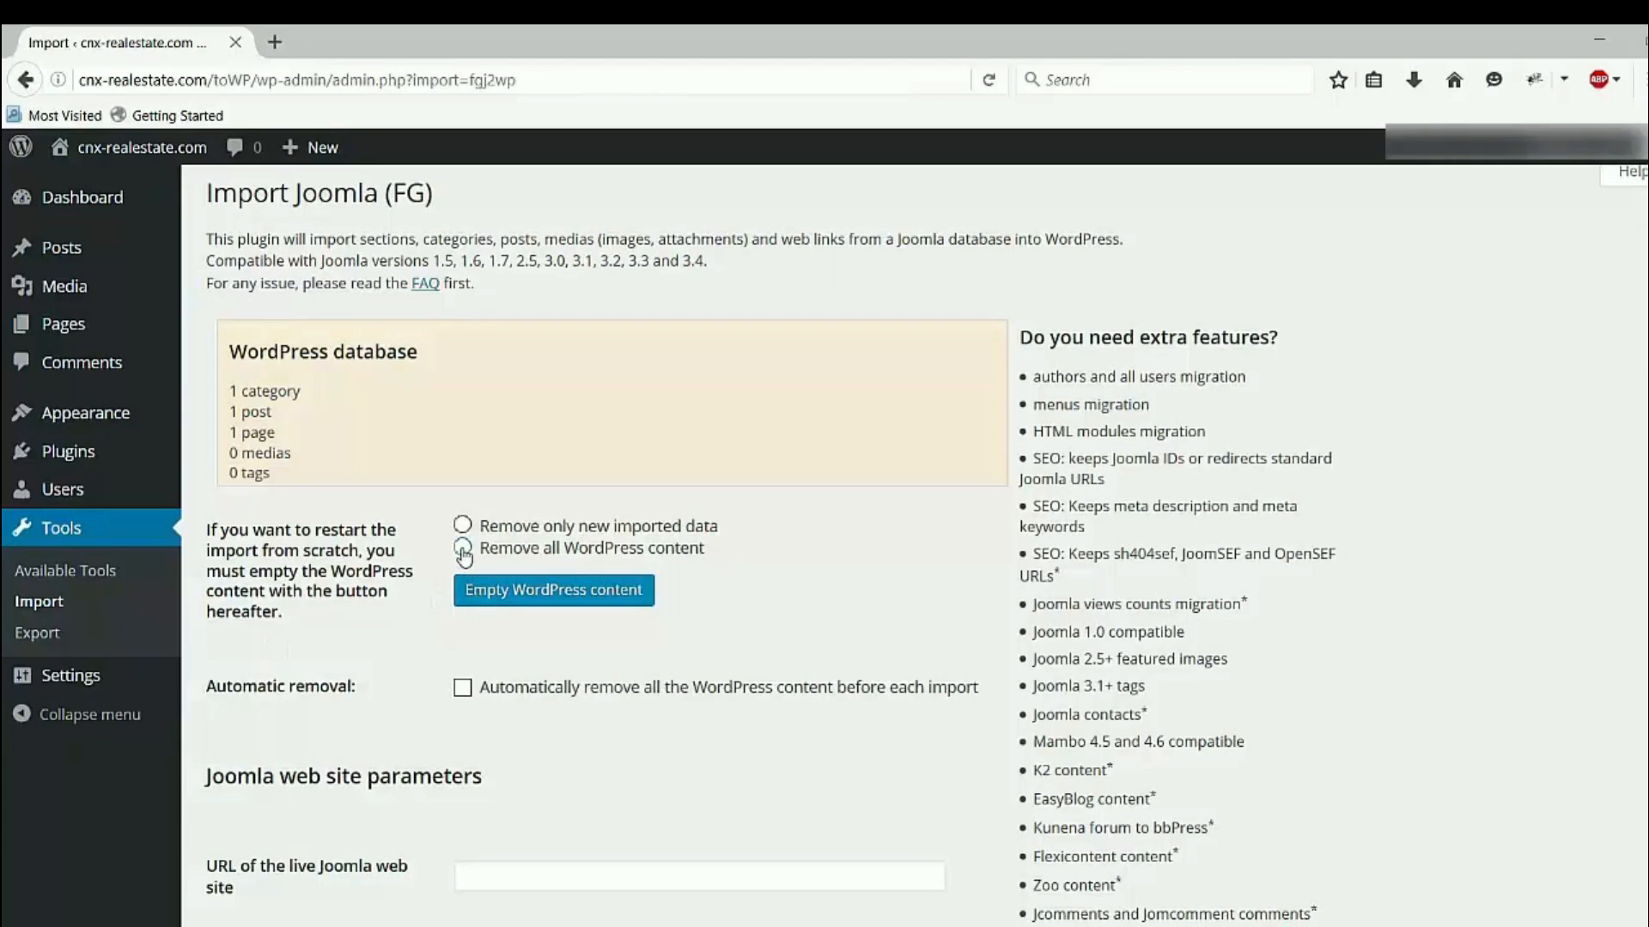
{"action": "left_click", "coordinate": [462, 548]}
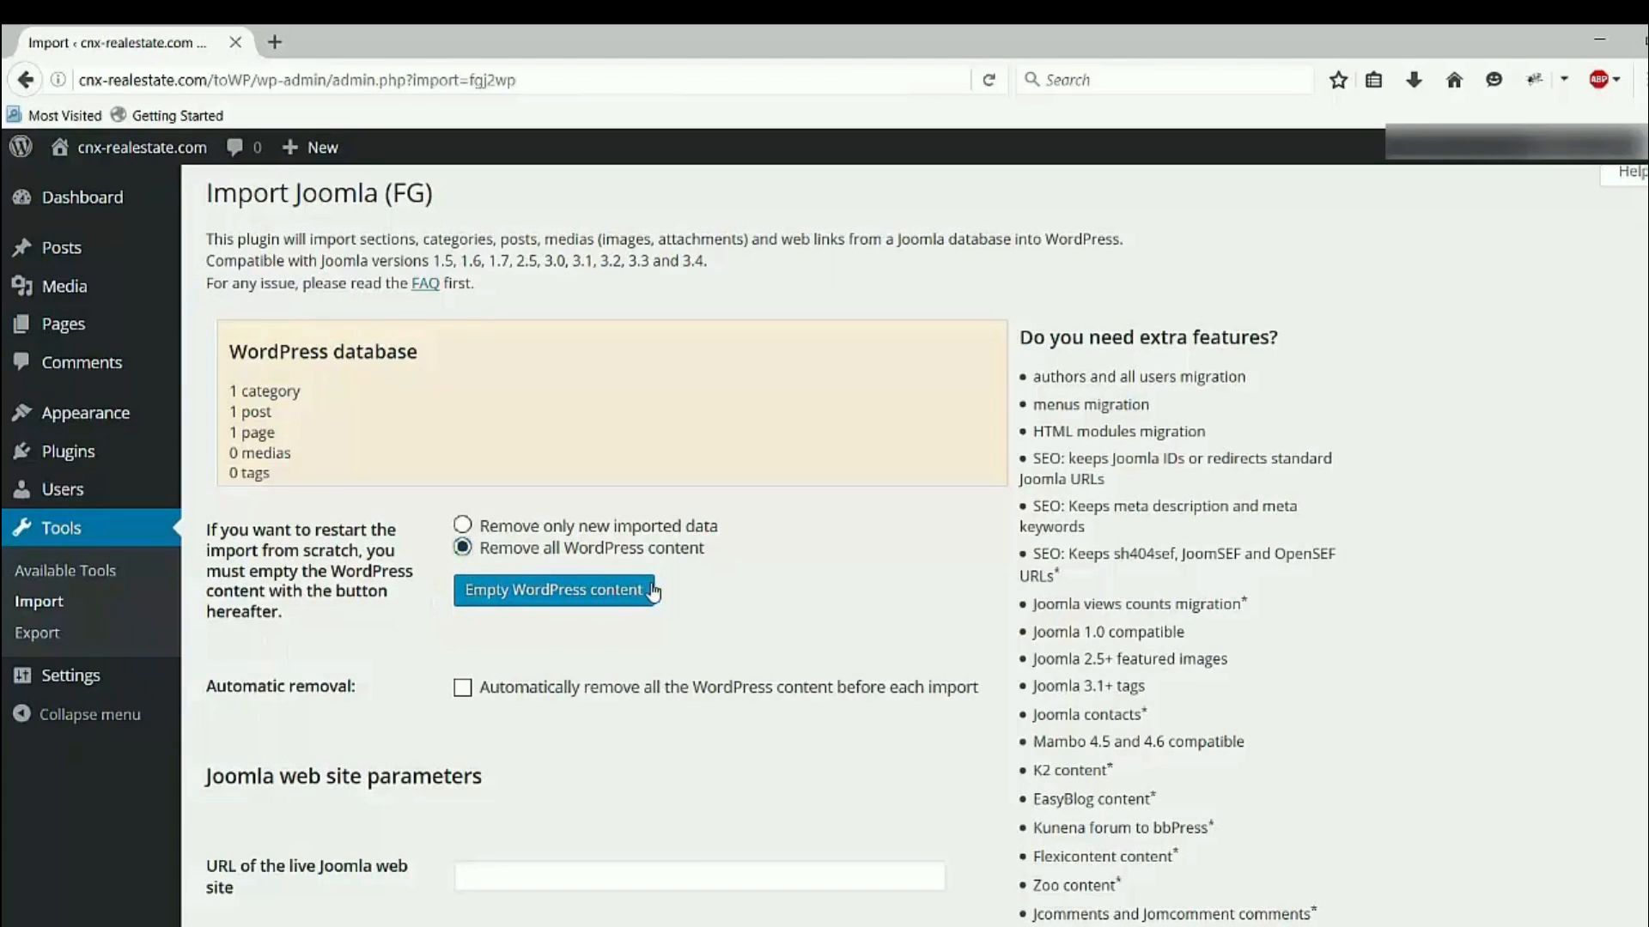
{"action": "mouse_move", "coordinate": [692, 572]}
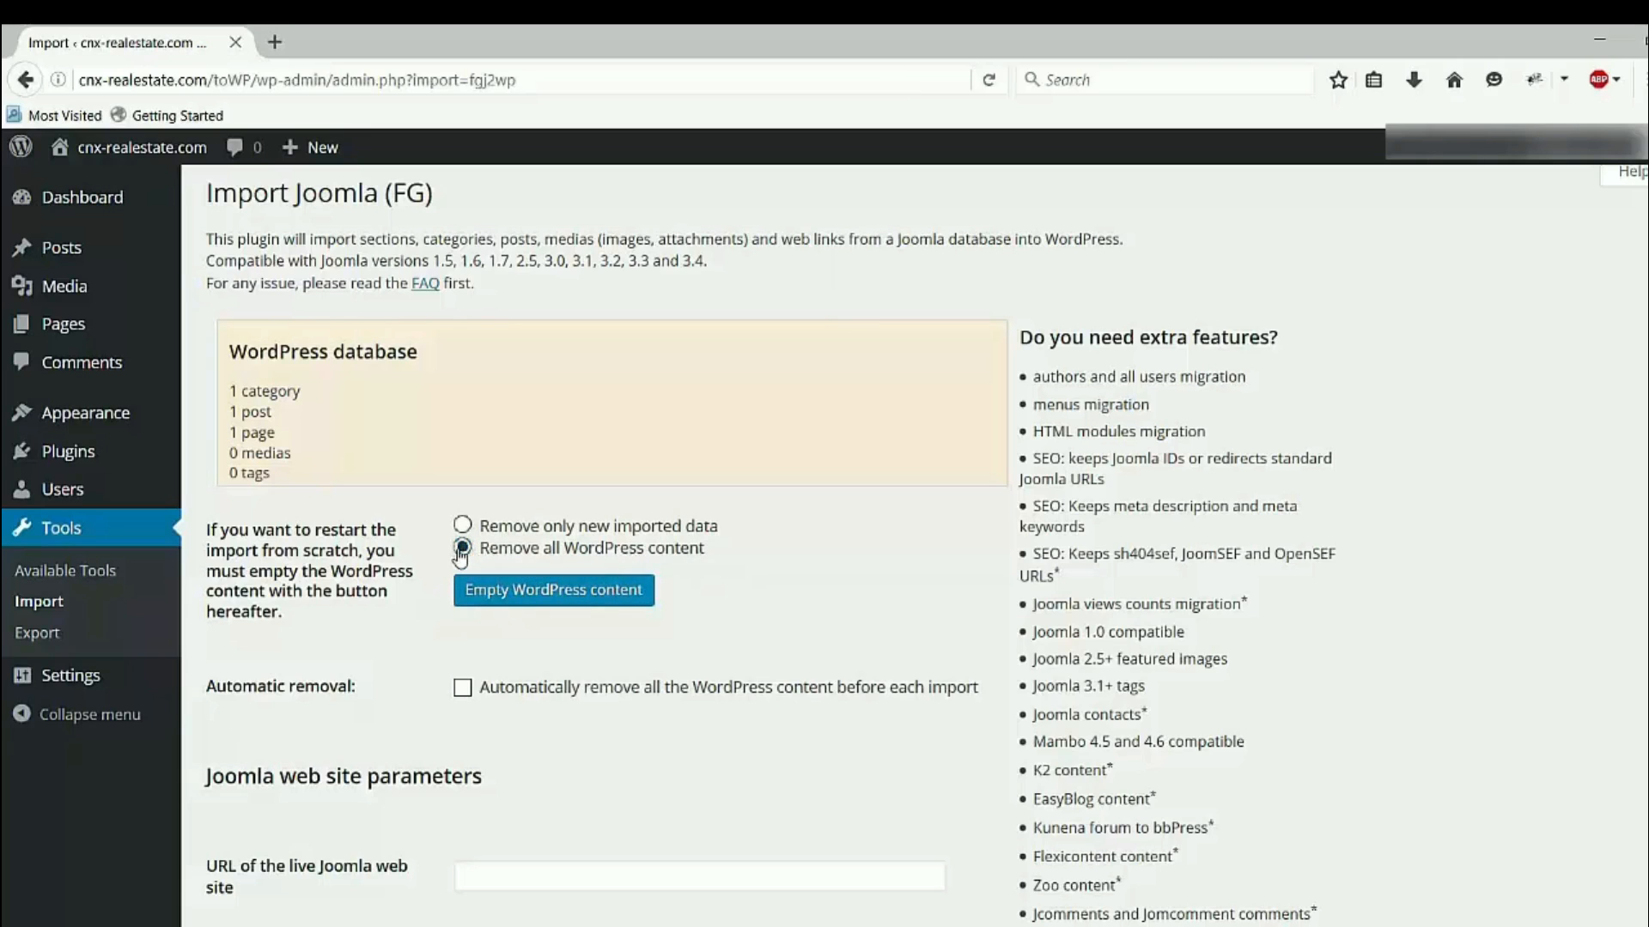
{"action": "scroll", "scroll_direction": "down", "scroll_amount": 3}
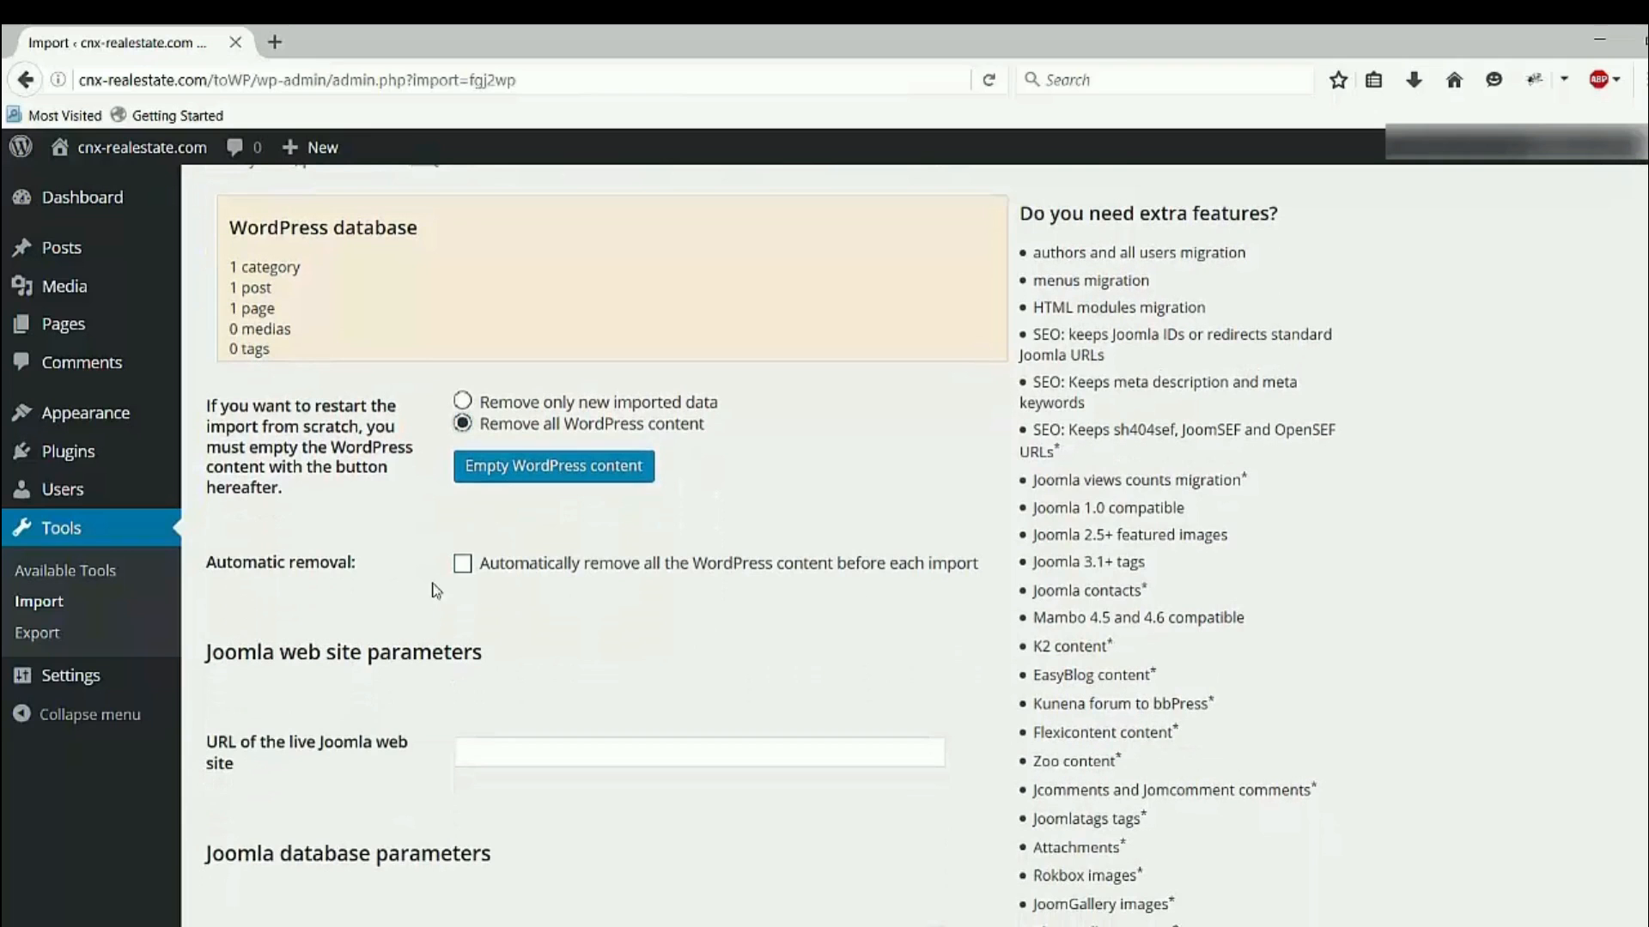
{"action": "left_click", "coordinate": [463, 564]}
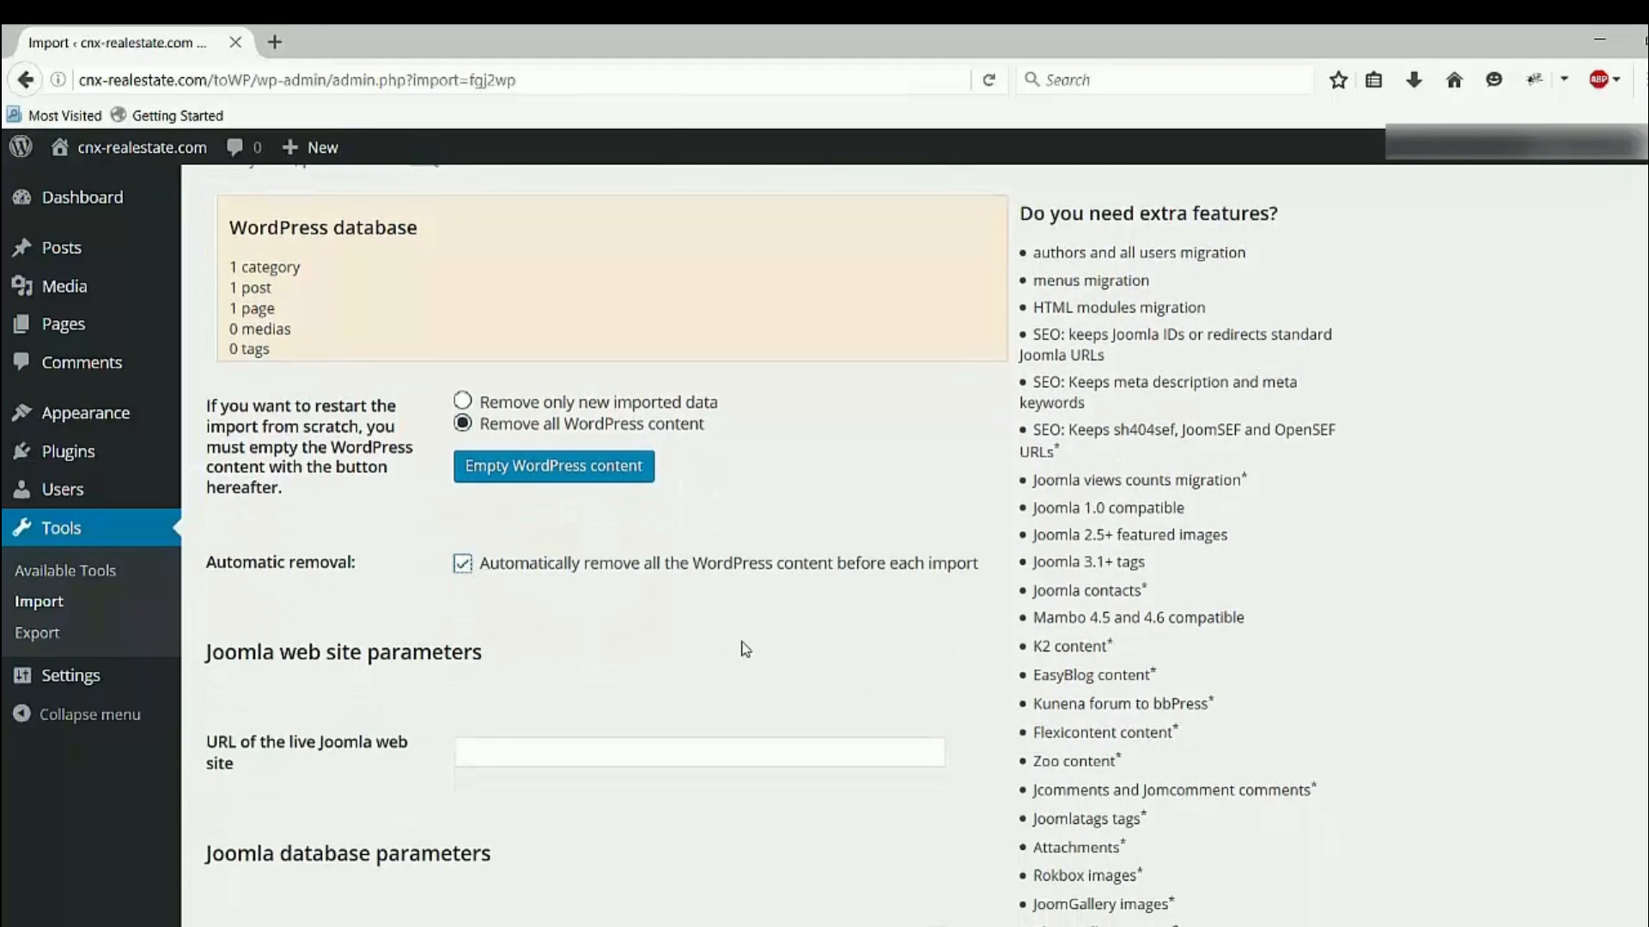
{"action": "scroll", "scroll_direction": "down", "scroll_amount": 3}
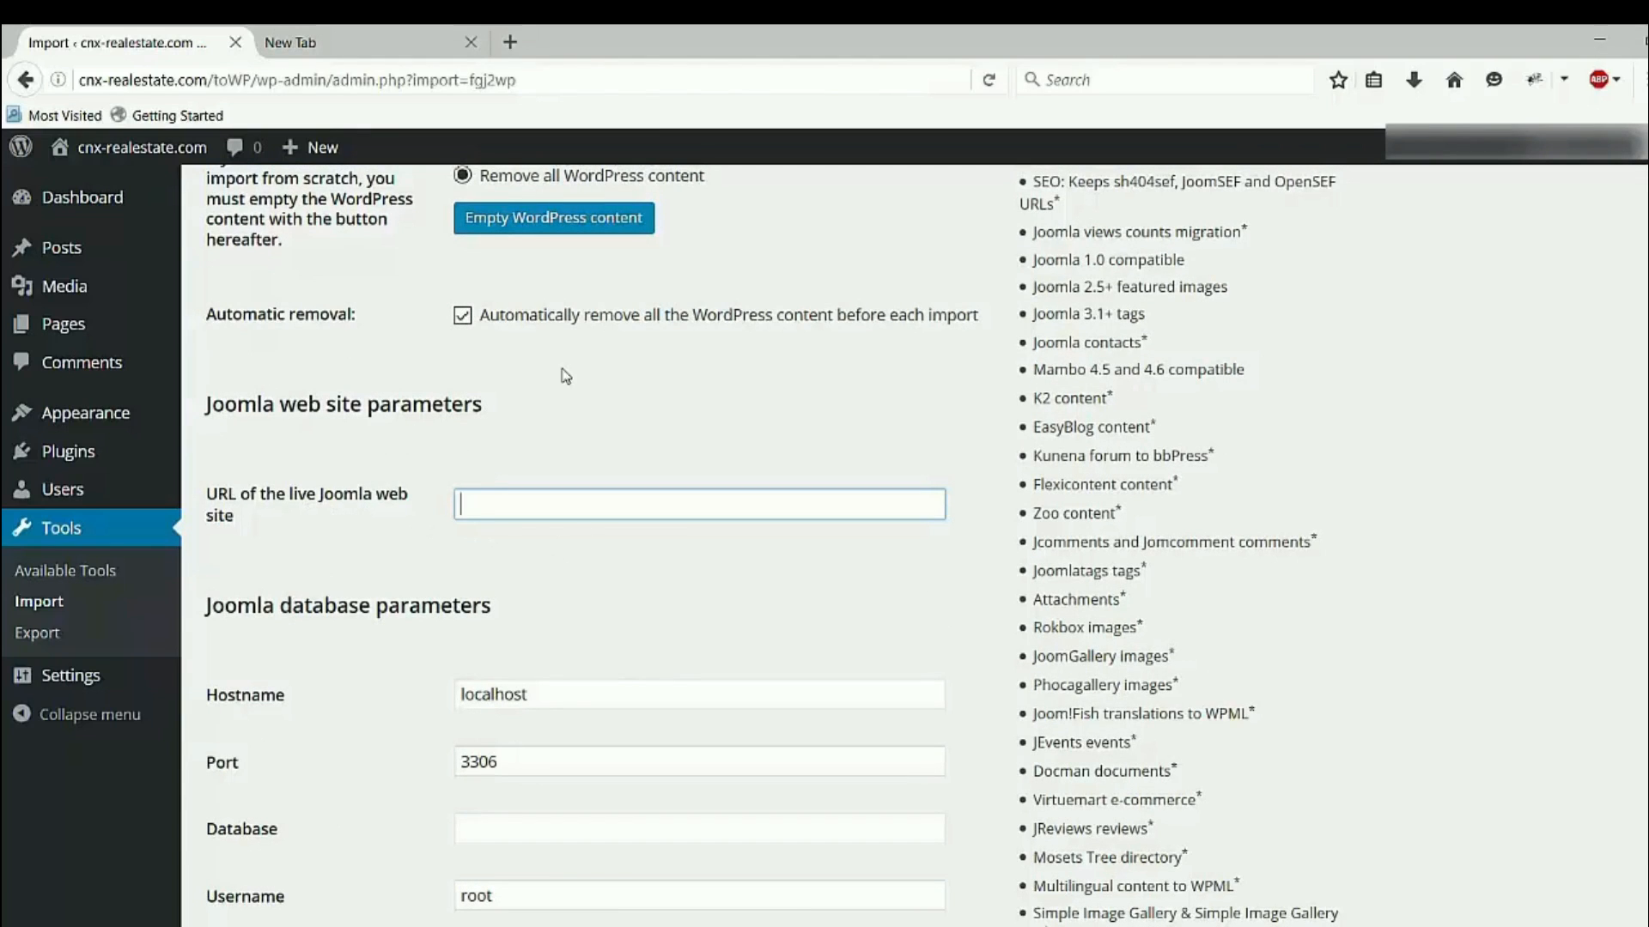
{"action": "mouse_move", "coordinate": [400, 52]}
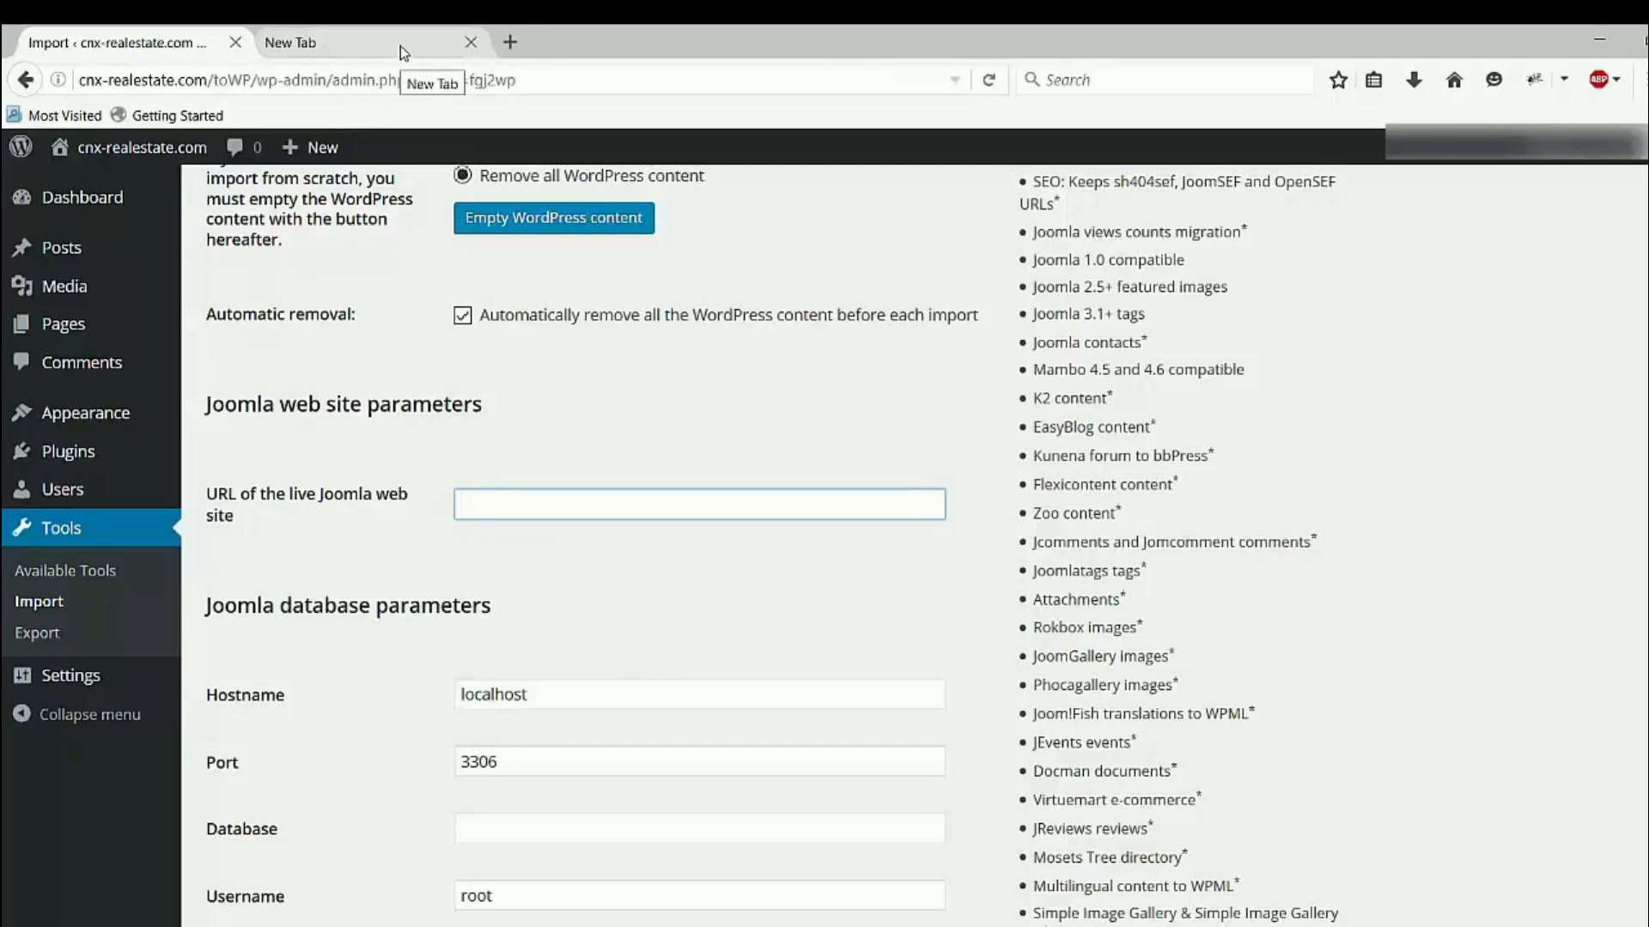
Load cnx-realestate.com/ in a new browser tab to get the live Joomla site address.
{"action": "left_click", "coordinate": [352, 42]}
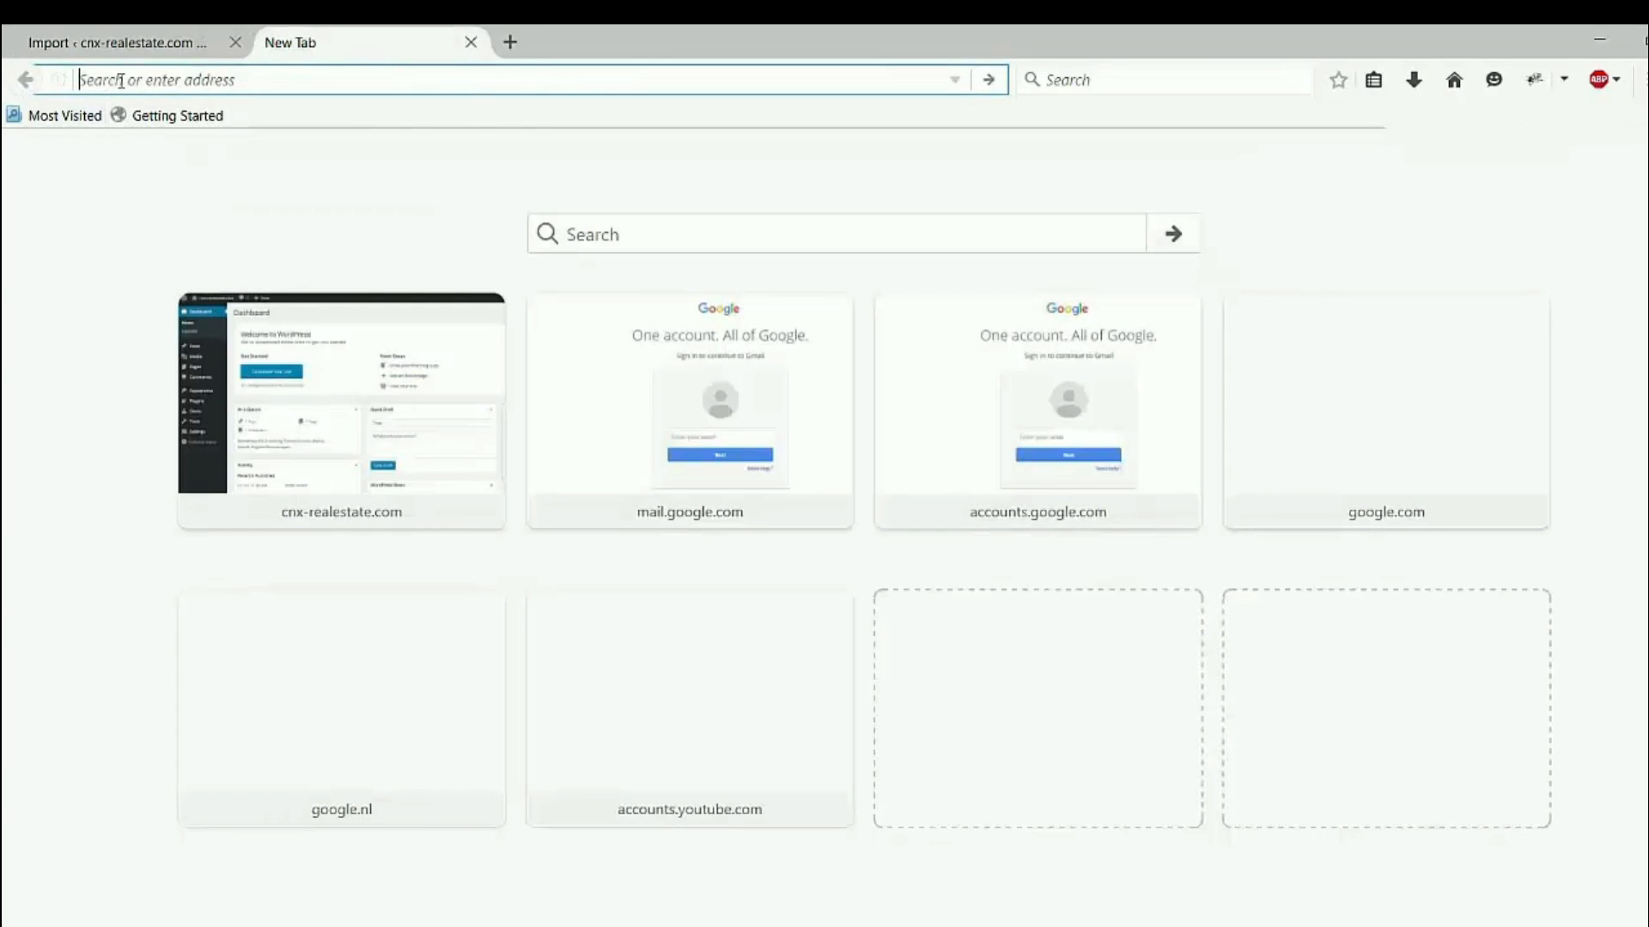
{"action": "type", "text": "cnx-realestate.com/"}
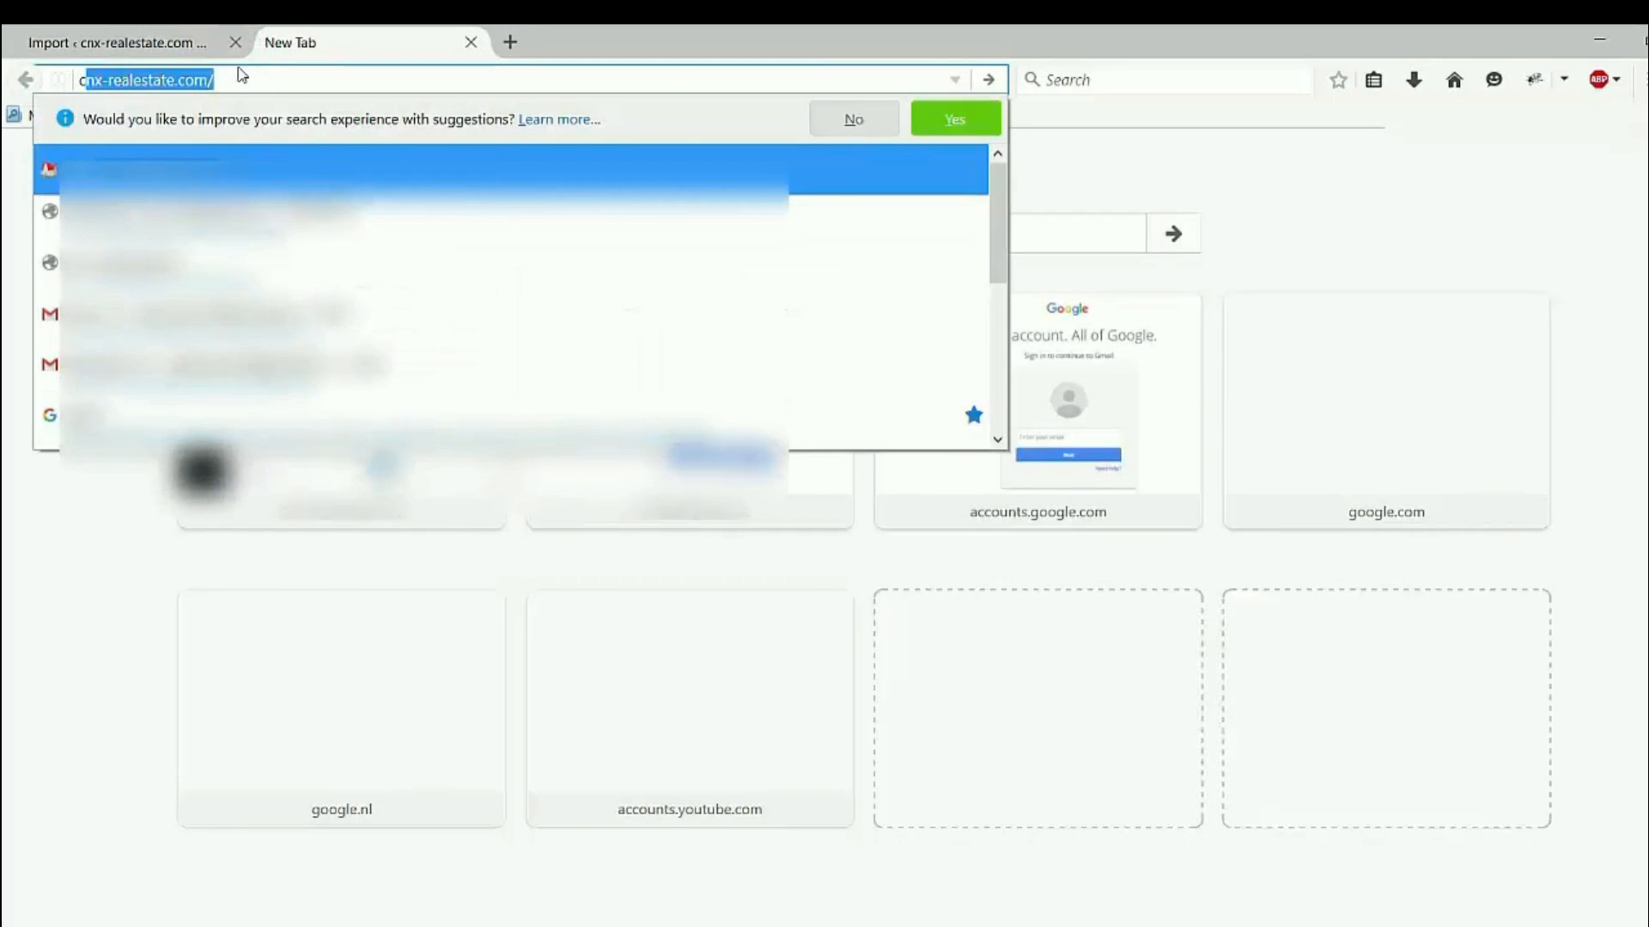
{"action": "left_click", "coordinate": [852, 118]}
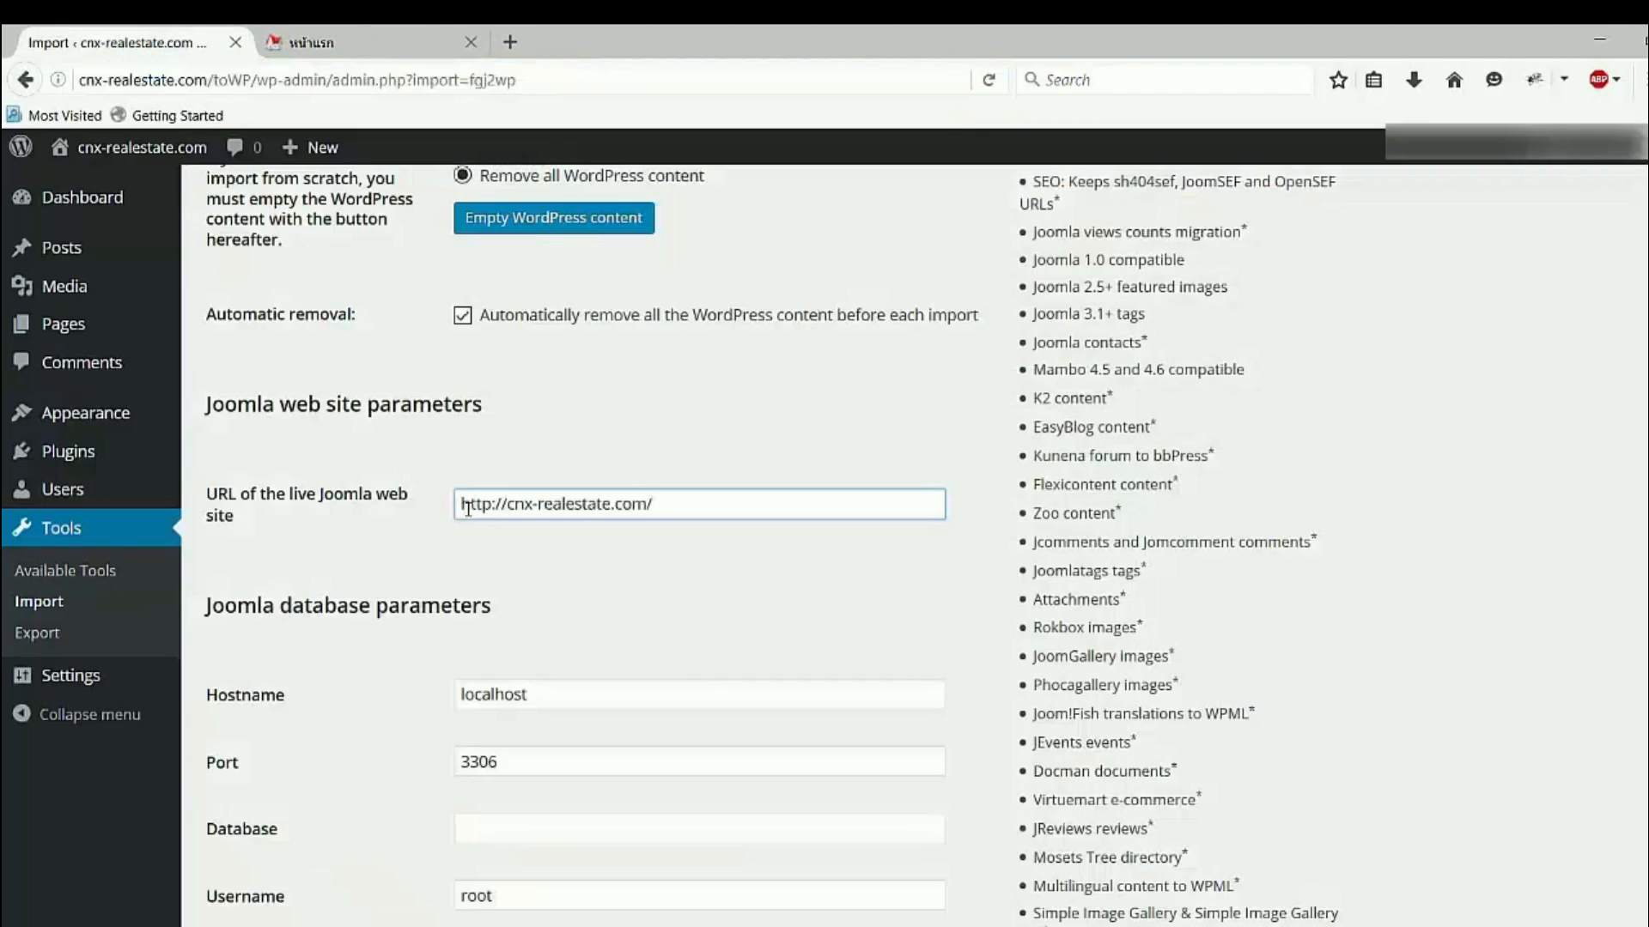
Review the default database parameters (localhost, port 3306, root, jos_) and start entering the password.
{"action": "scroll", "scroll_direction": "down", "scroll_amount": 3}
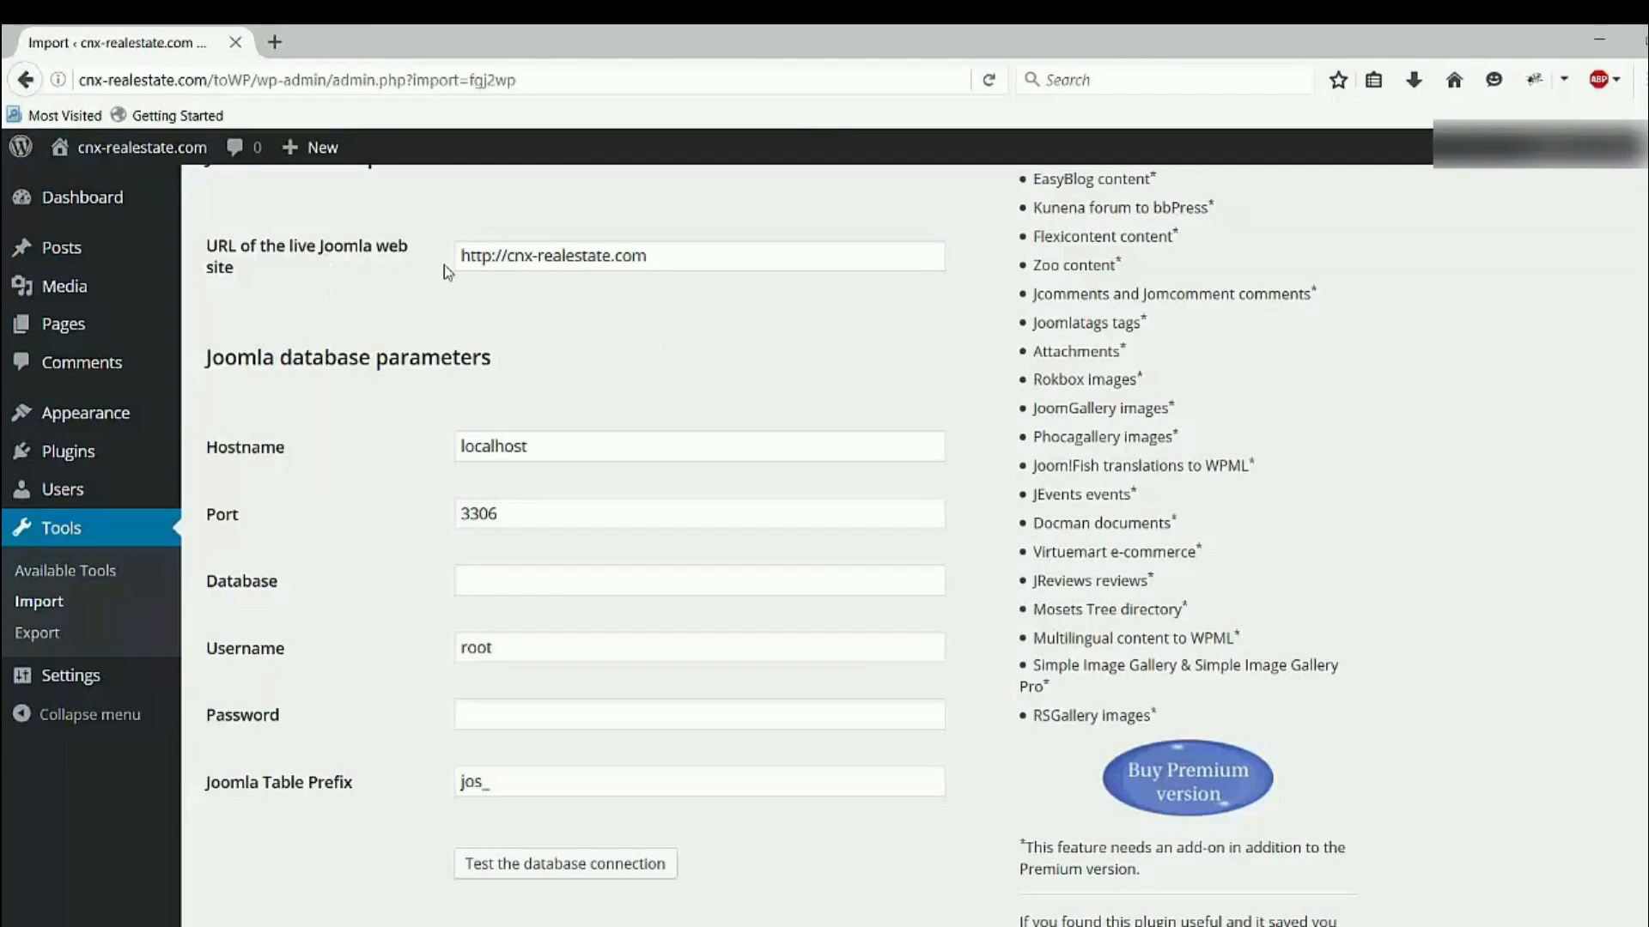
{"action": "mouse_move", "coordinate": [386, 408]}
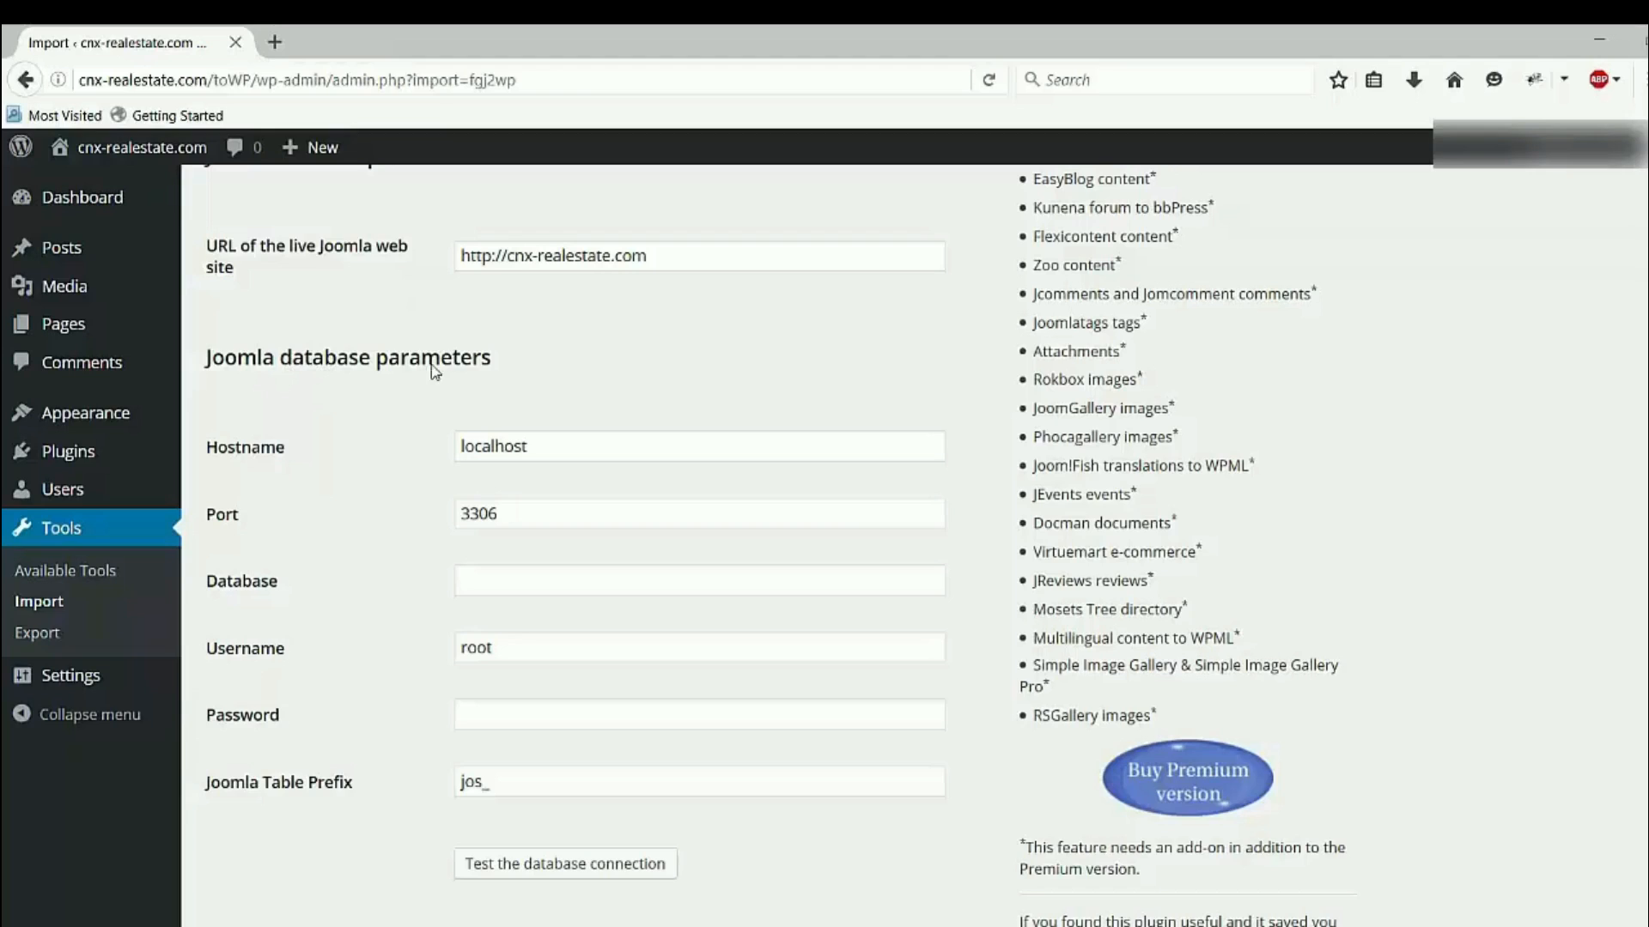
{"action": "mouse_move", "coordinate": [440, 463]}
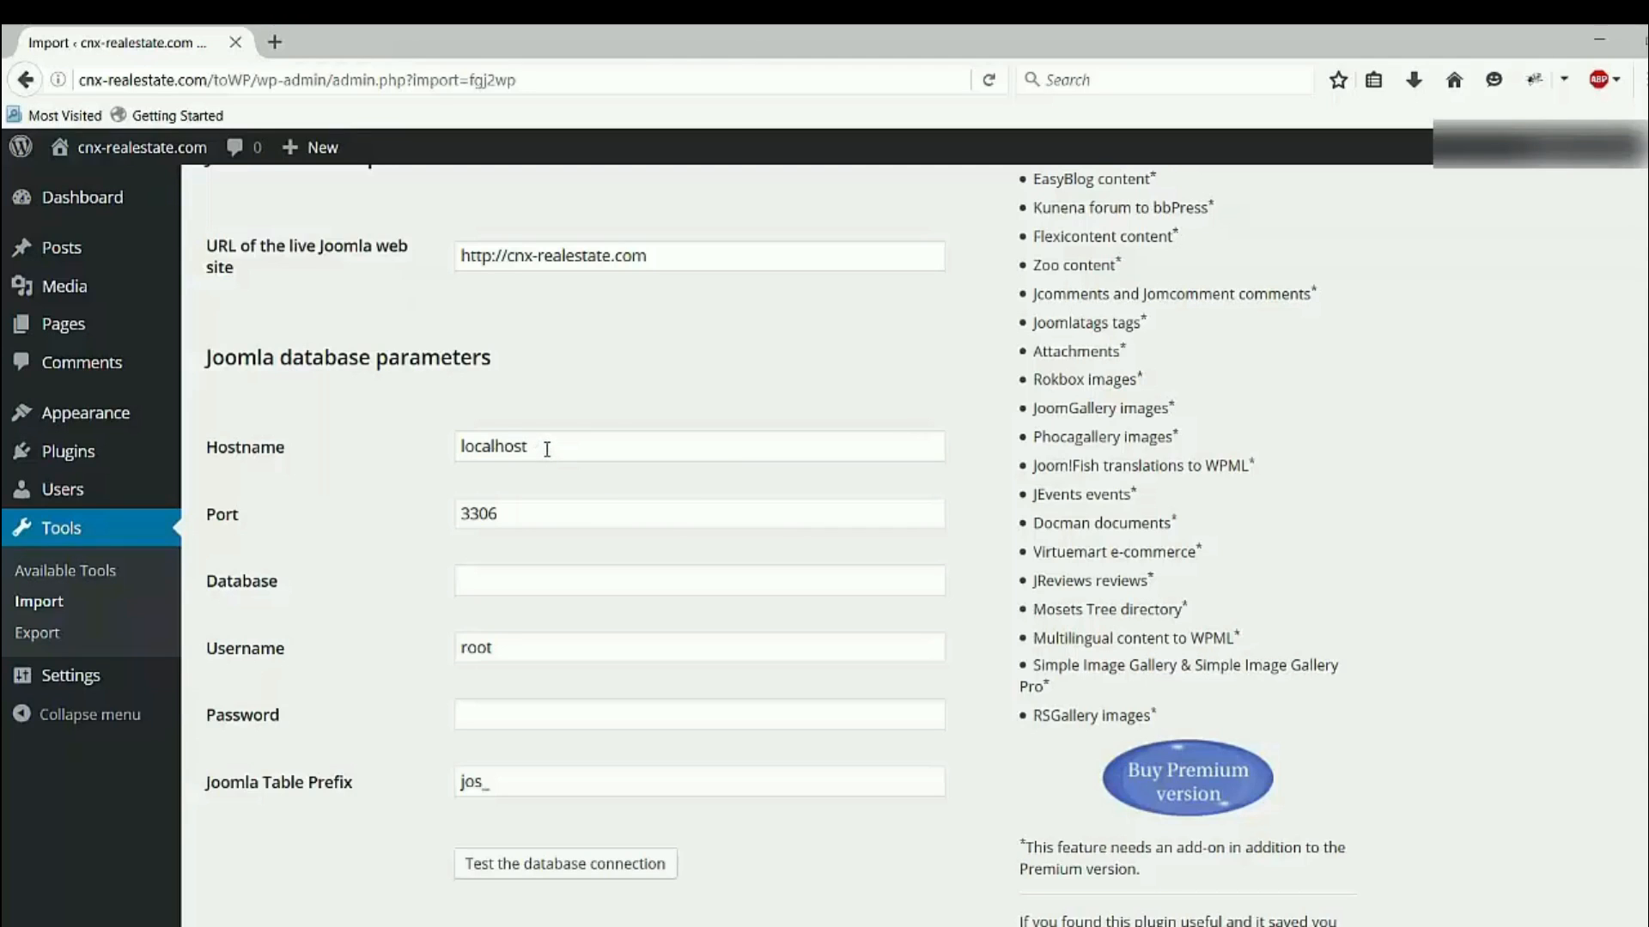
{"action": "mouse_move", "coordinate": [561, 446]}
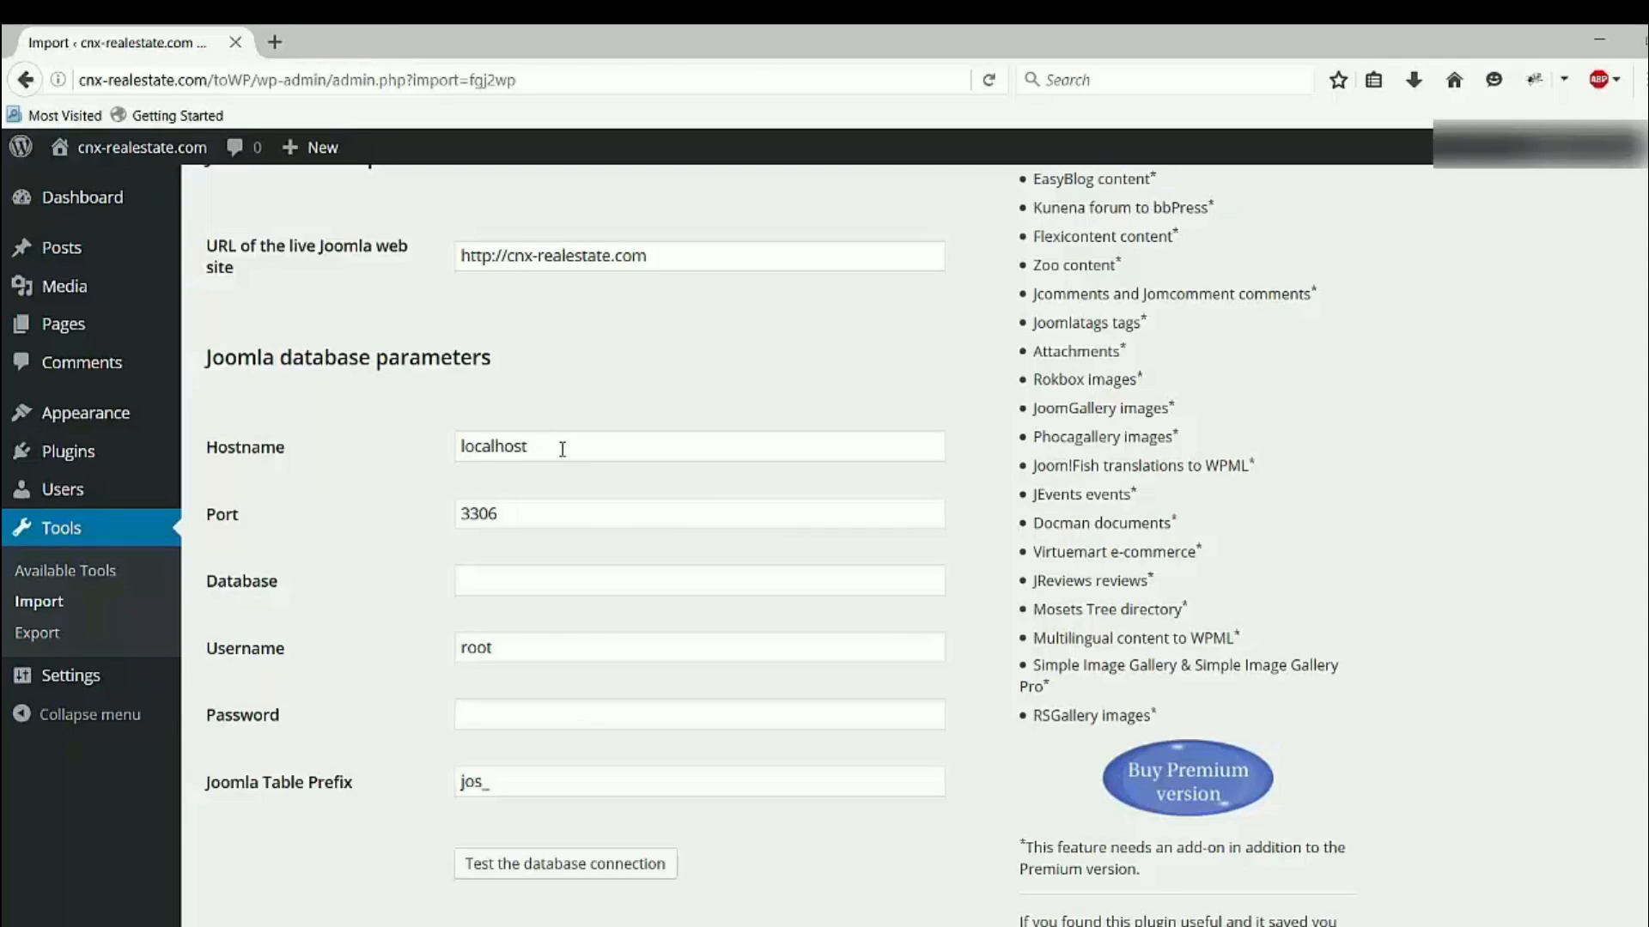
{"action": "mouse_move", "coordinate": [584, 450]}
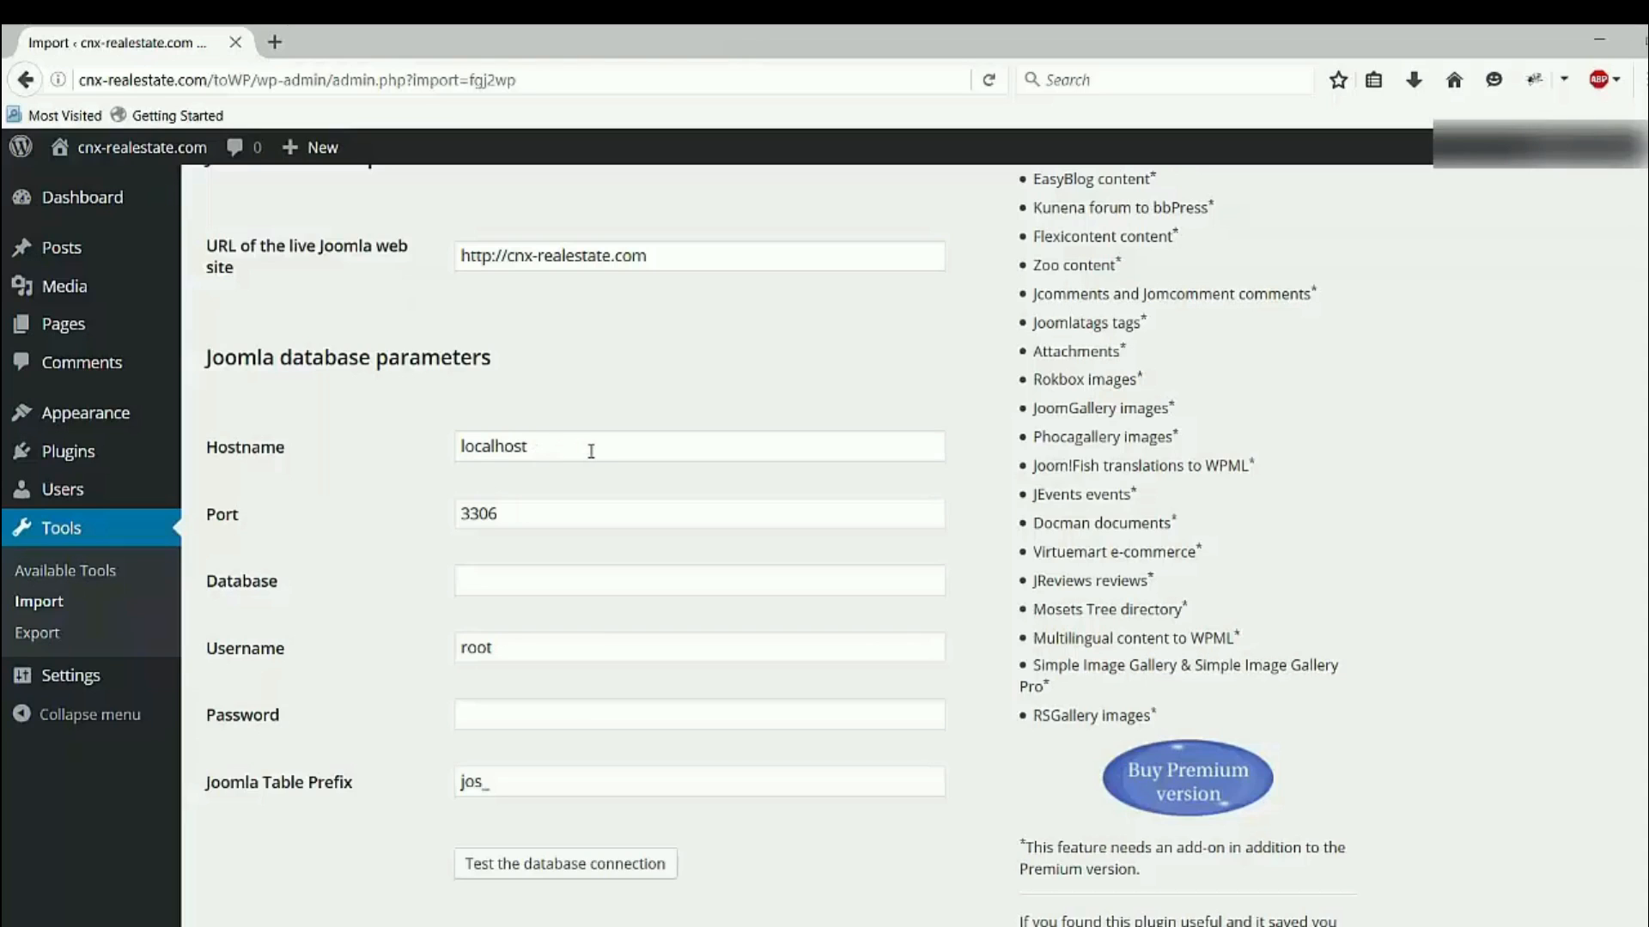
{"action": "mouse_move", "coordinate": [547, 517]}
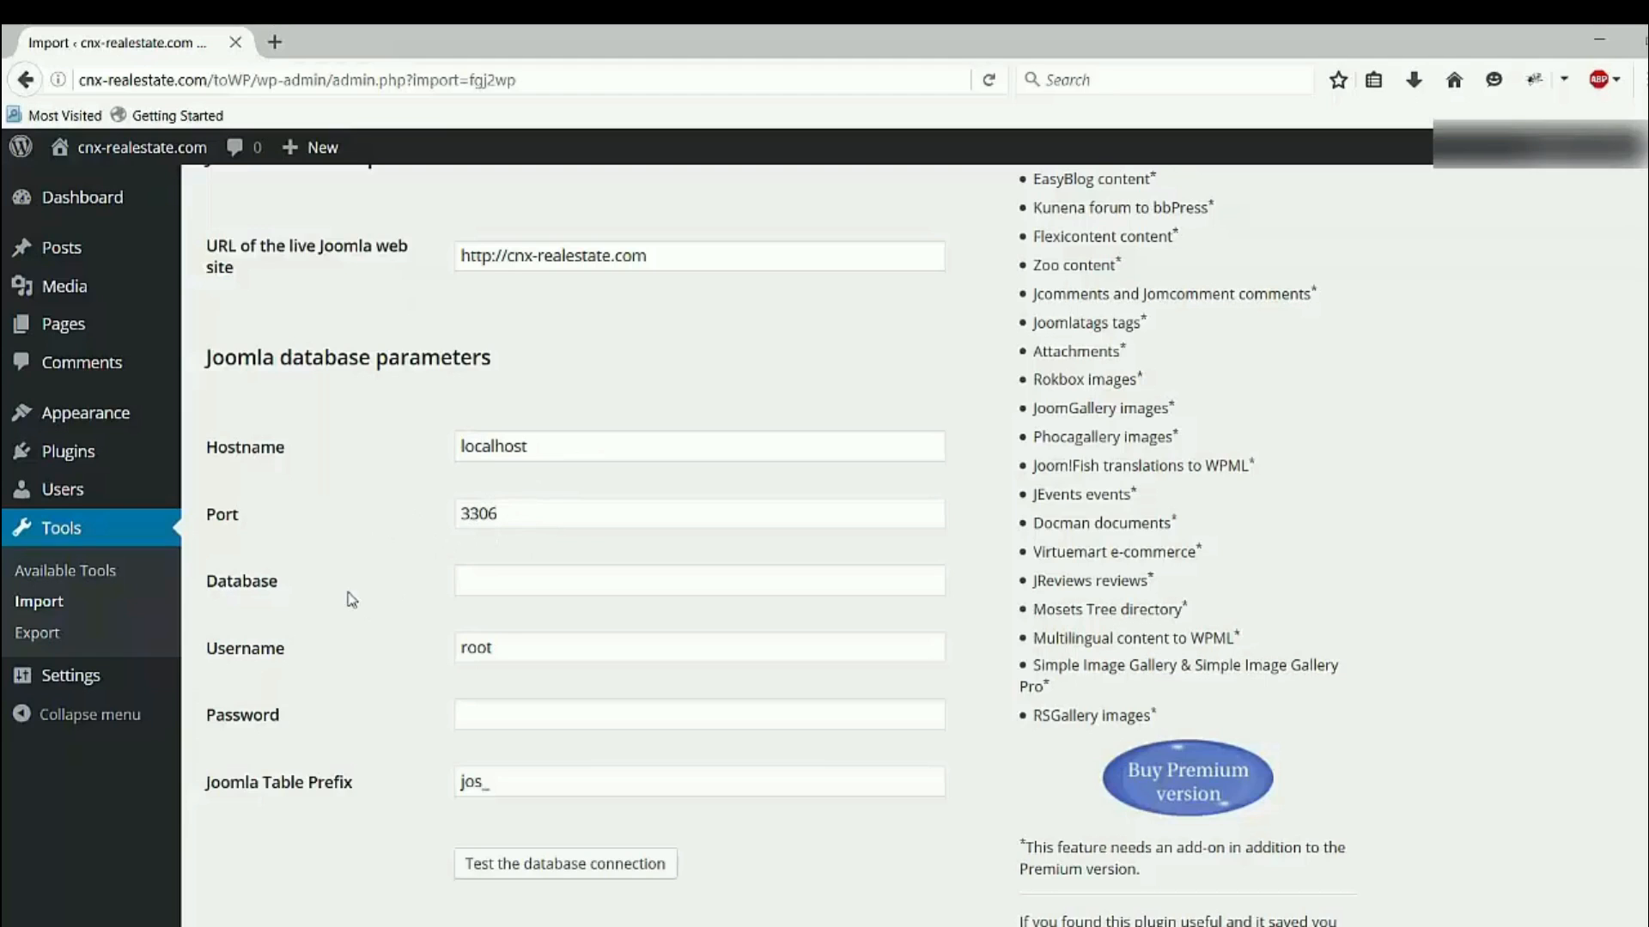
{"action": "mouse_move", "coordinate": [535, 681]}
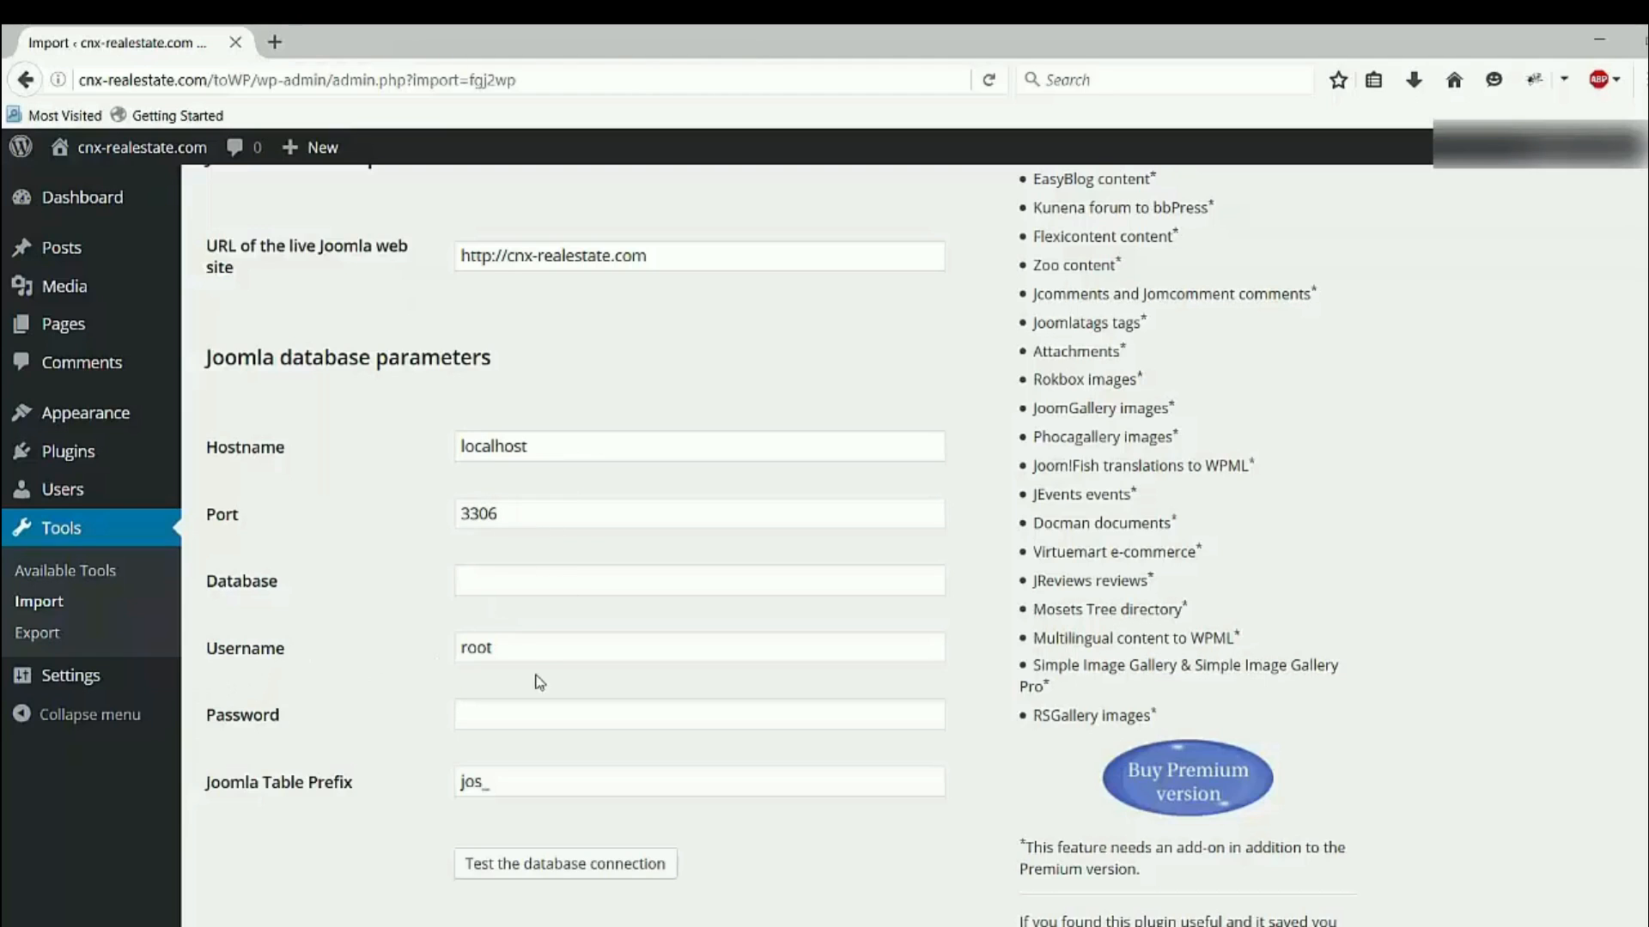
{"action": "mouse_move", "coordinate": [270, 818]}
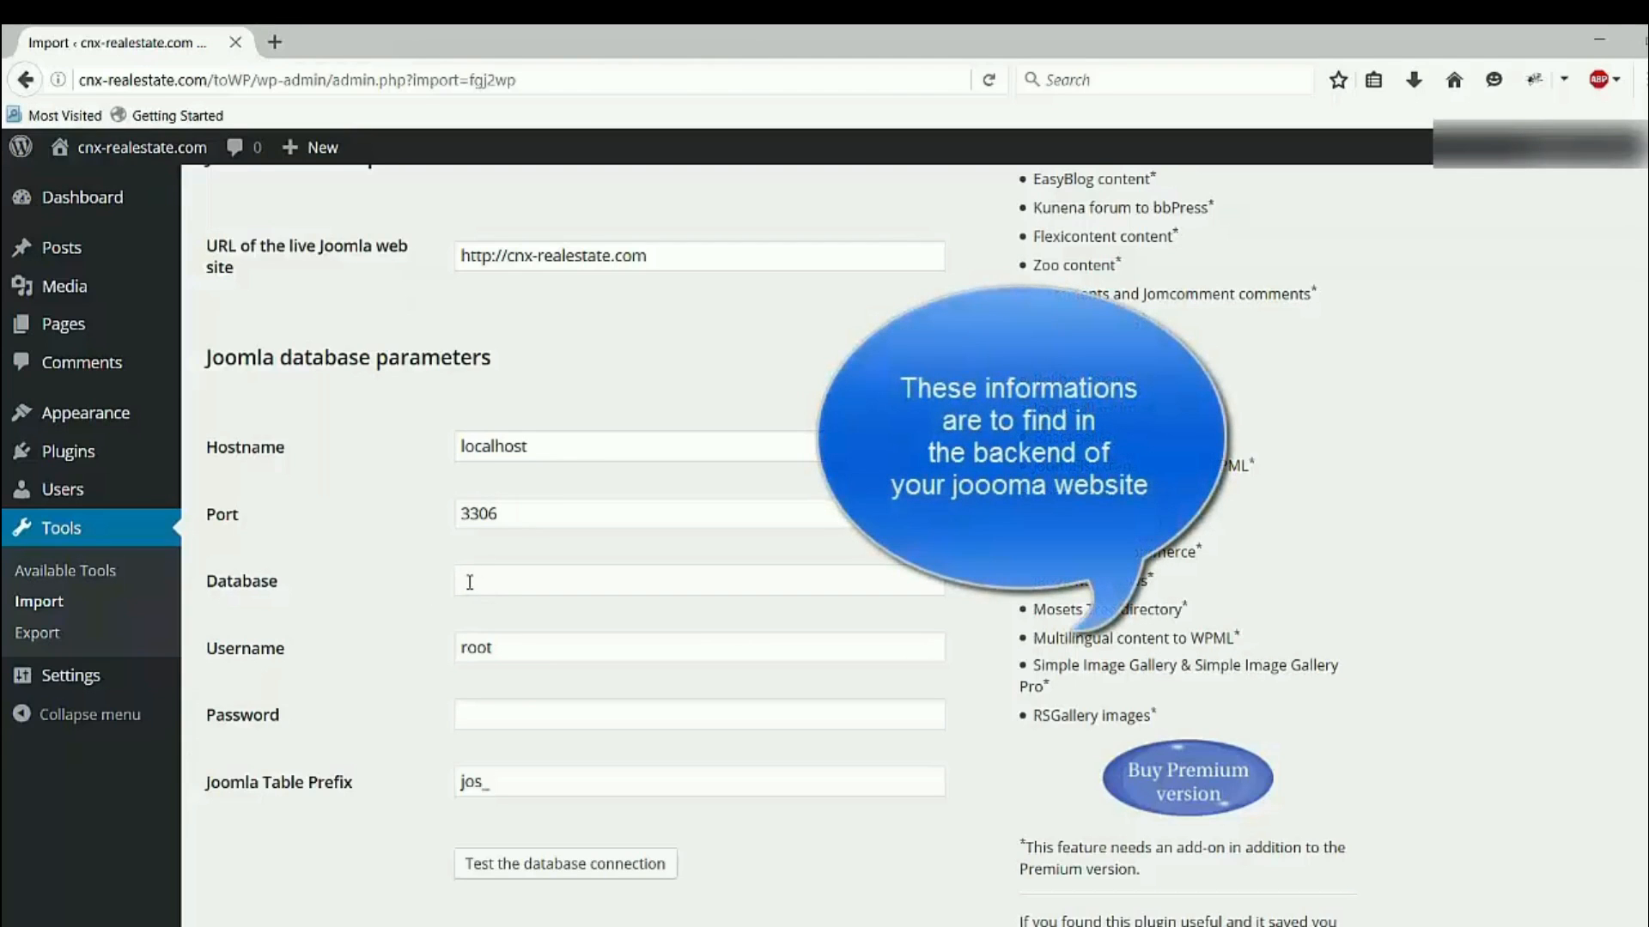
{"action": "left_click", "coordinate": [697, 581]}
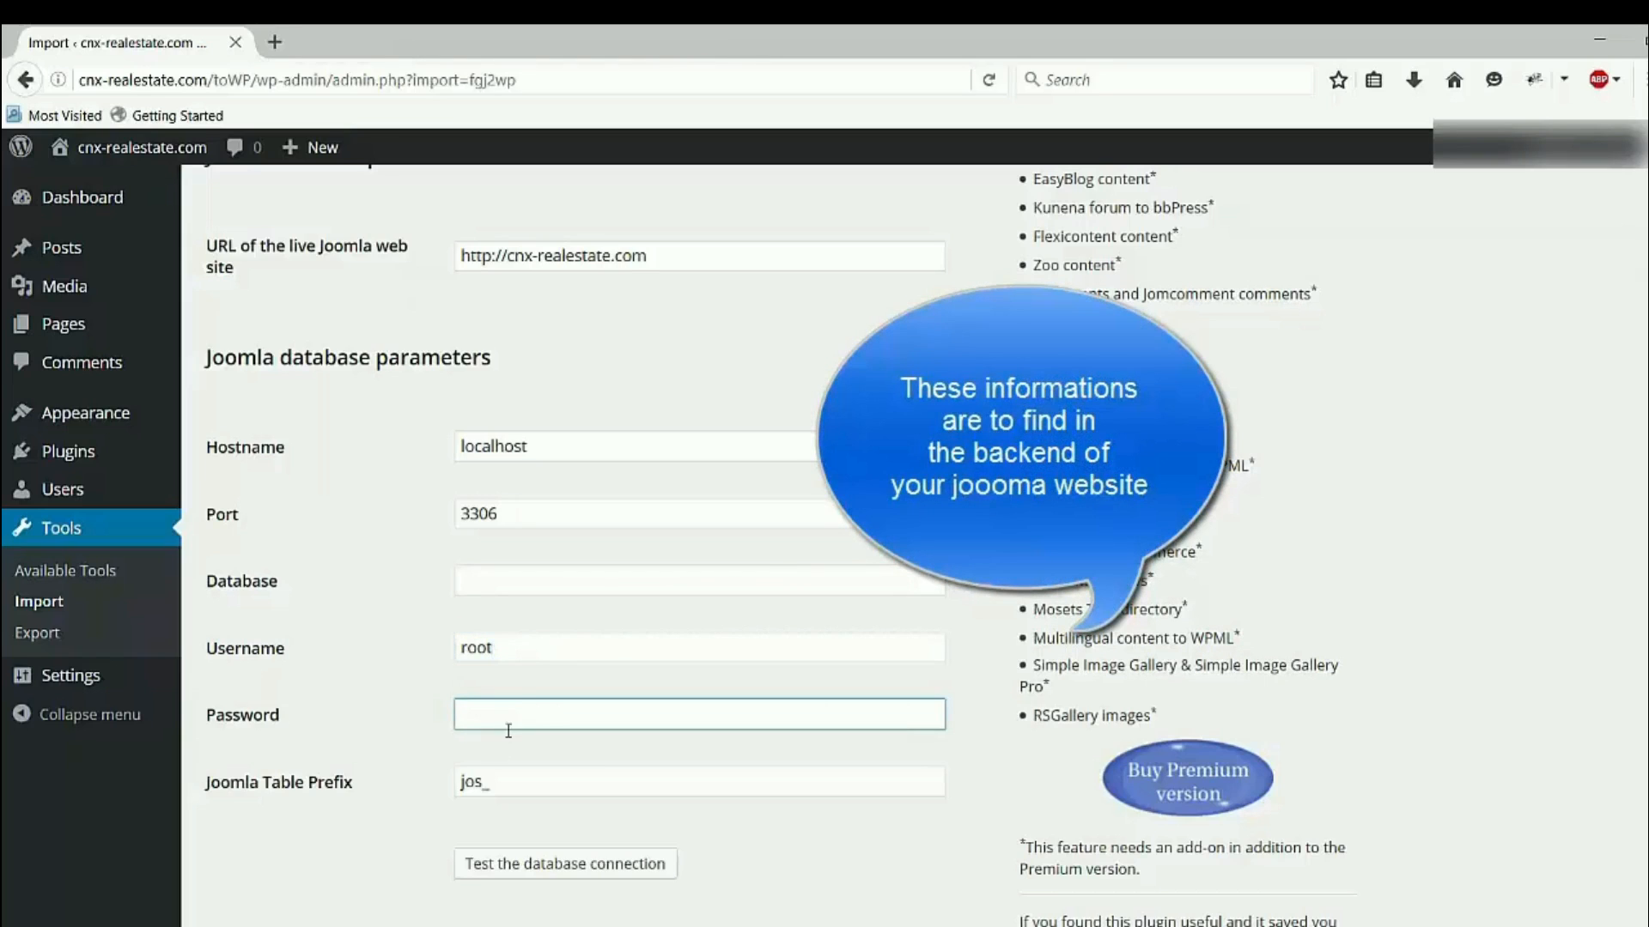
{"action": "mouse_move", "coordinate": [417, 801]}
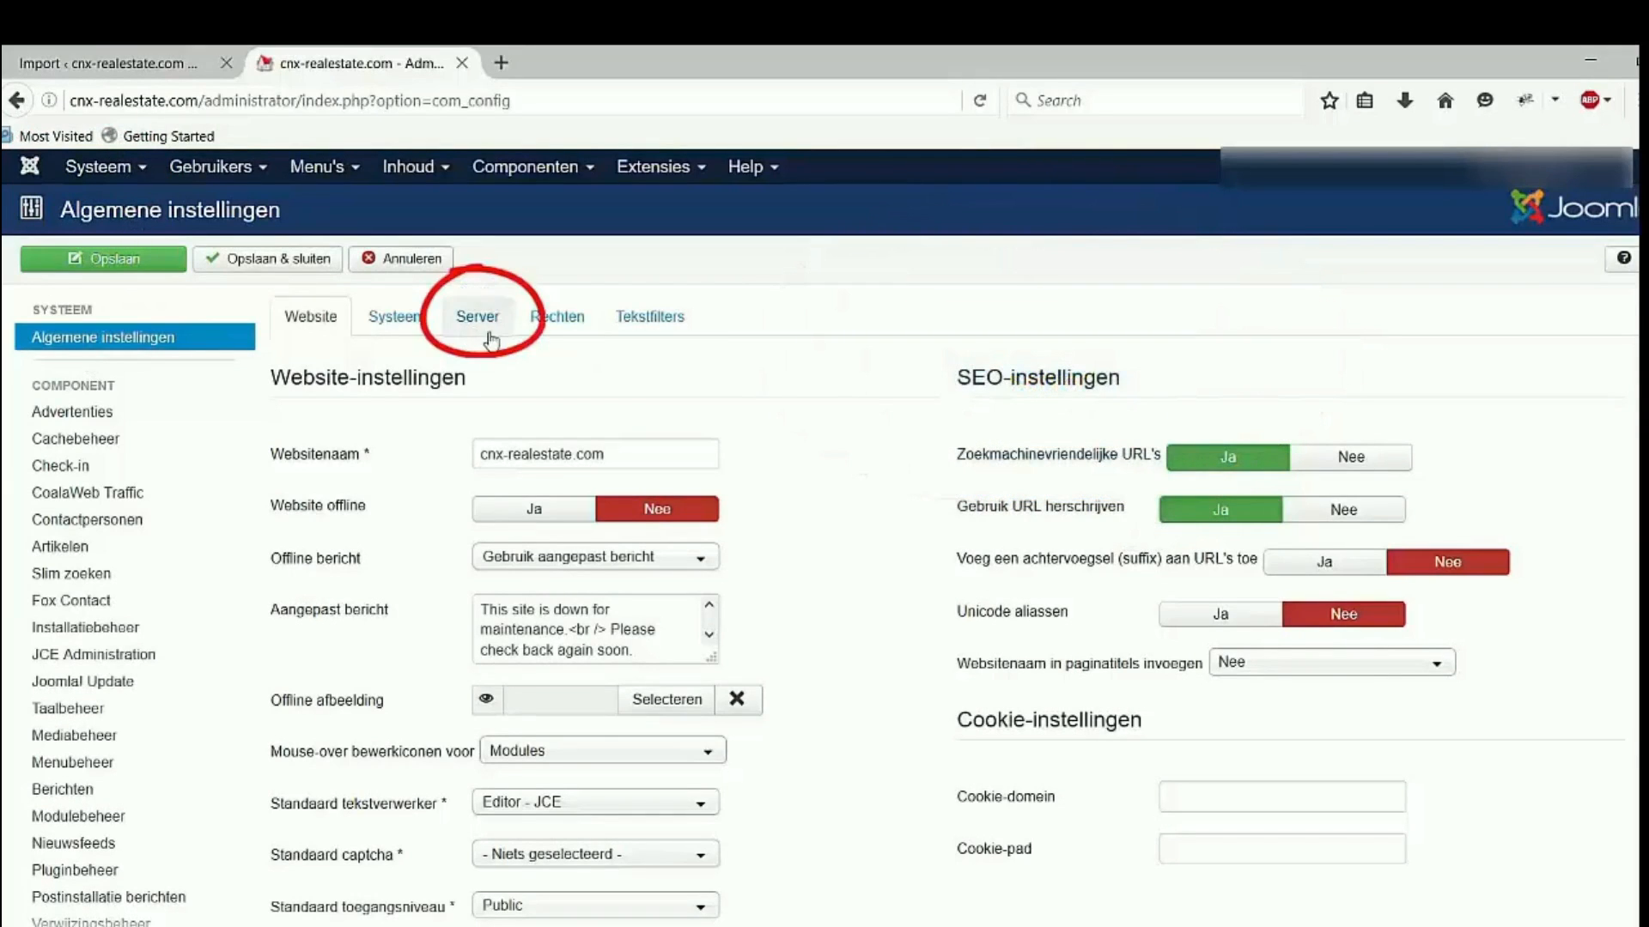
Show the Server tab of Joomla's Global Configuration with the database settings.
{"action": "left_click", "coordinate": [479, 316]}
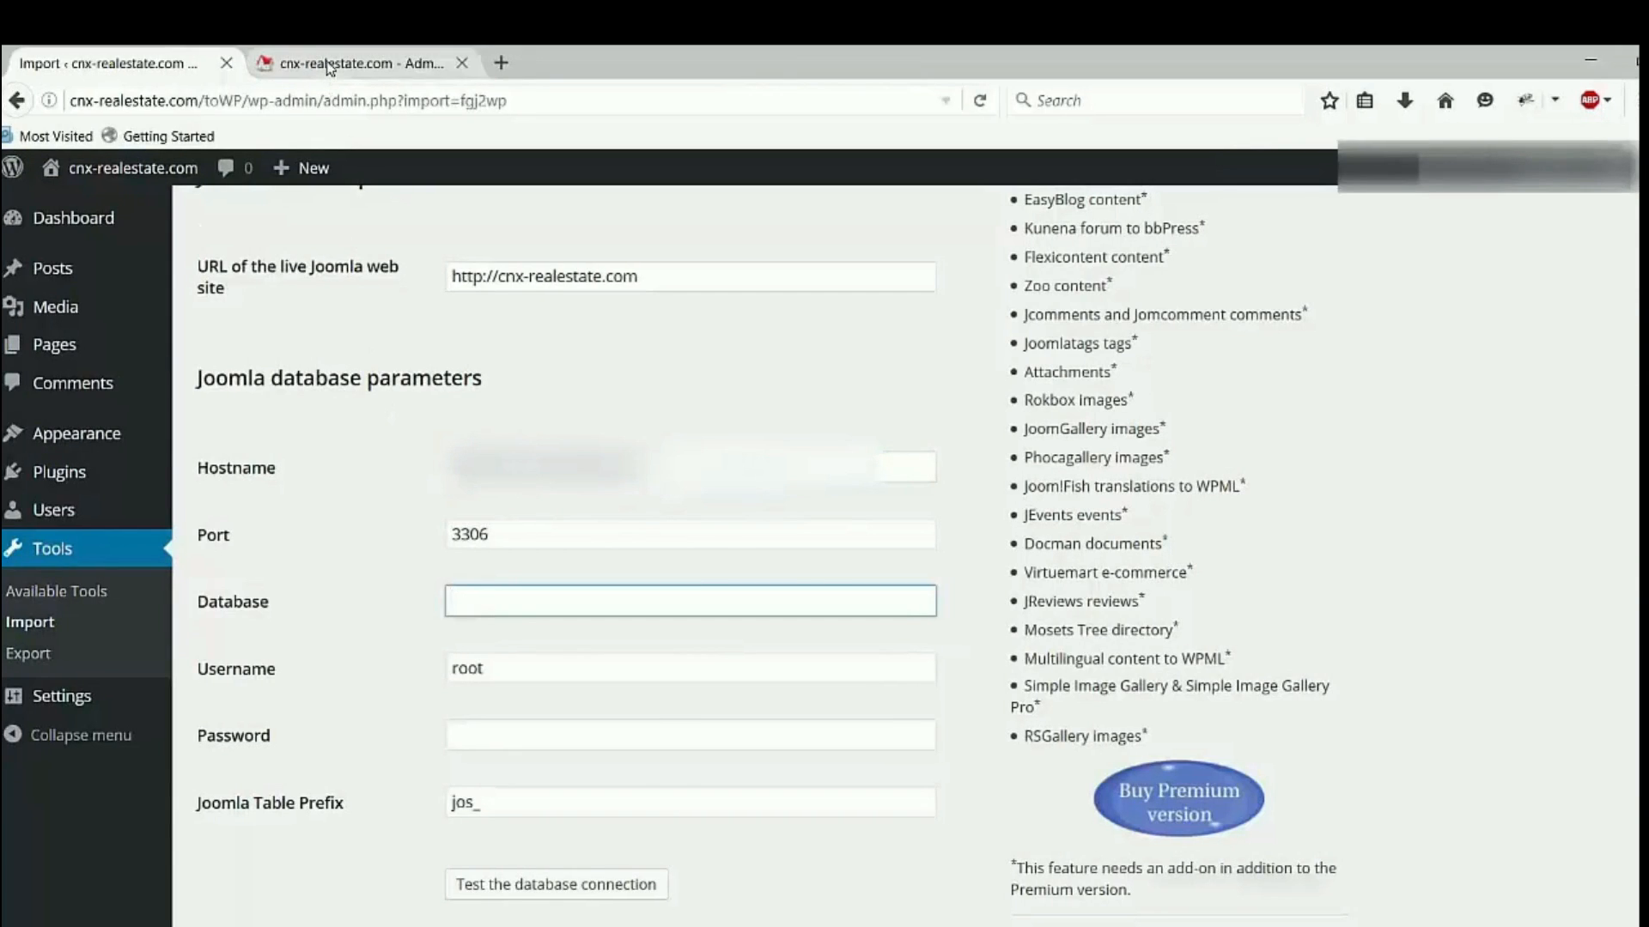
Copy the database name, username, password and table prefix from Joomla into the importer.
{"action": "left_click", "coordinate": [352, 63]}
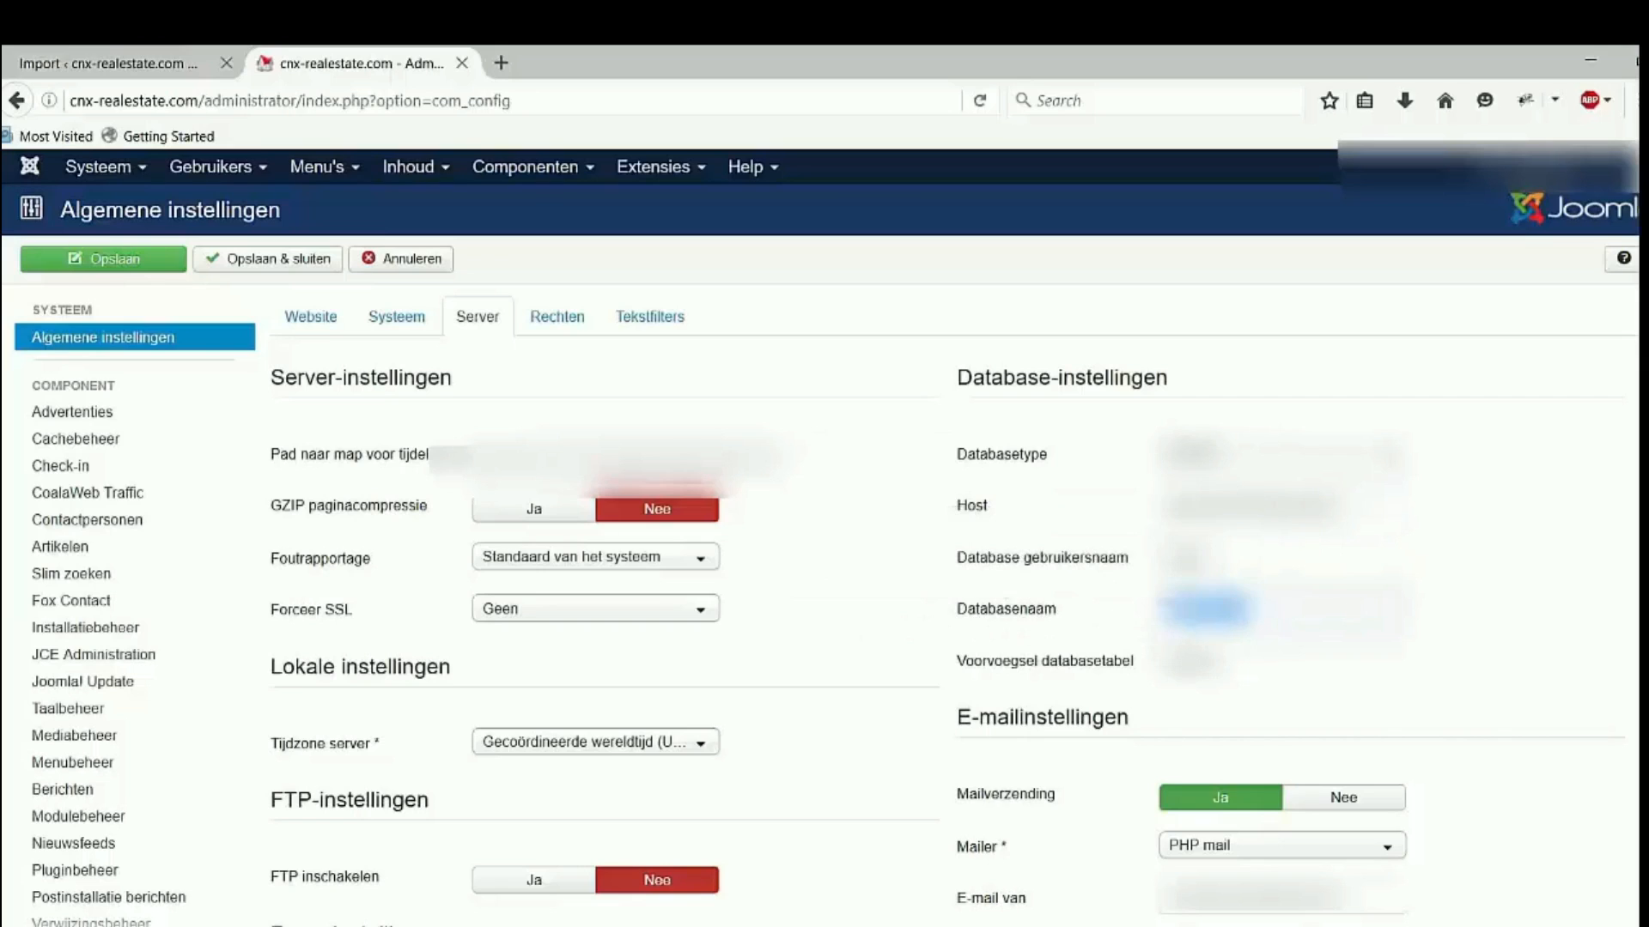
{"action": "mouse_move", "coordinate": [1004, 594]}
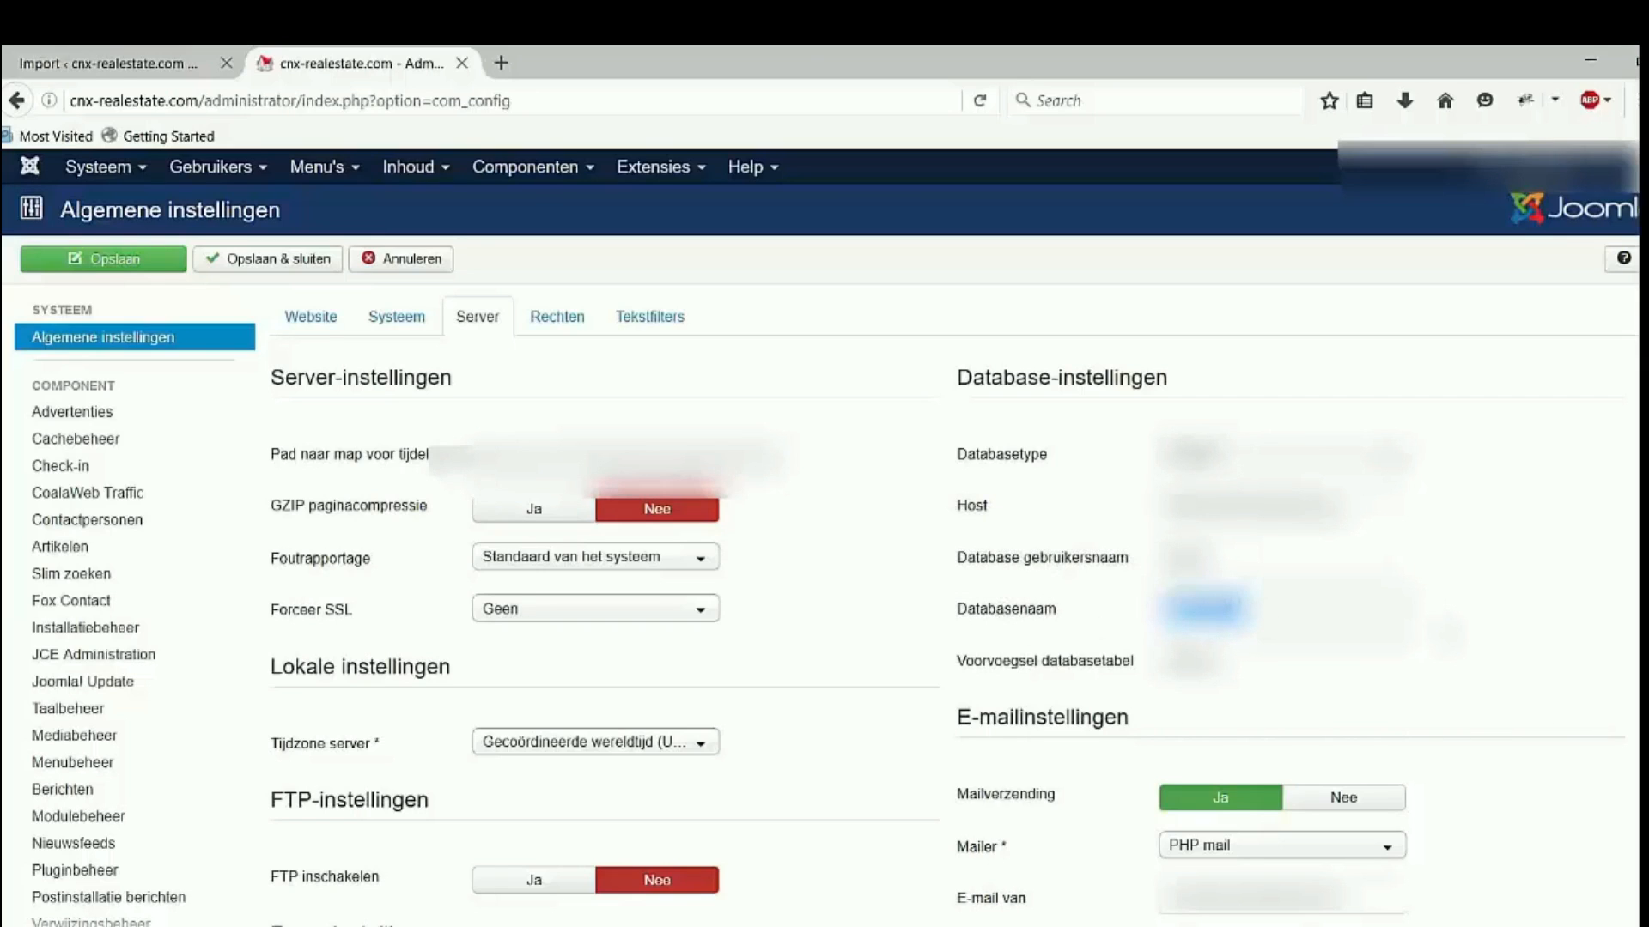
{"action": "left_click", "coordinate": [116, 63]}
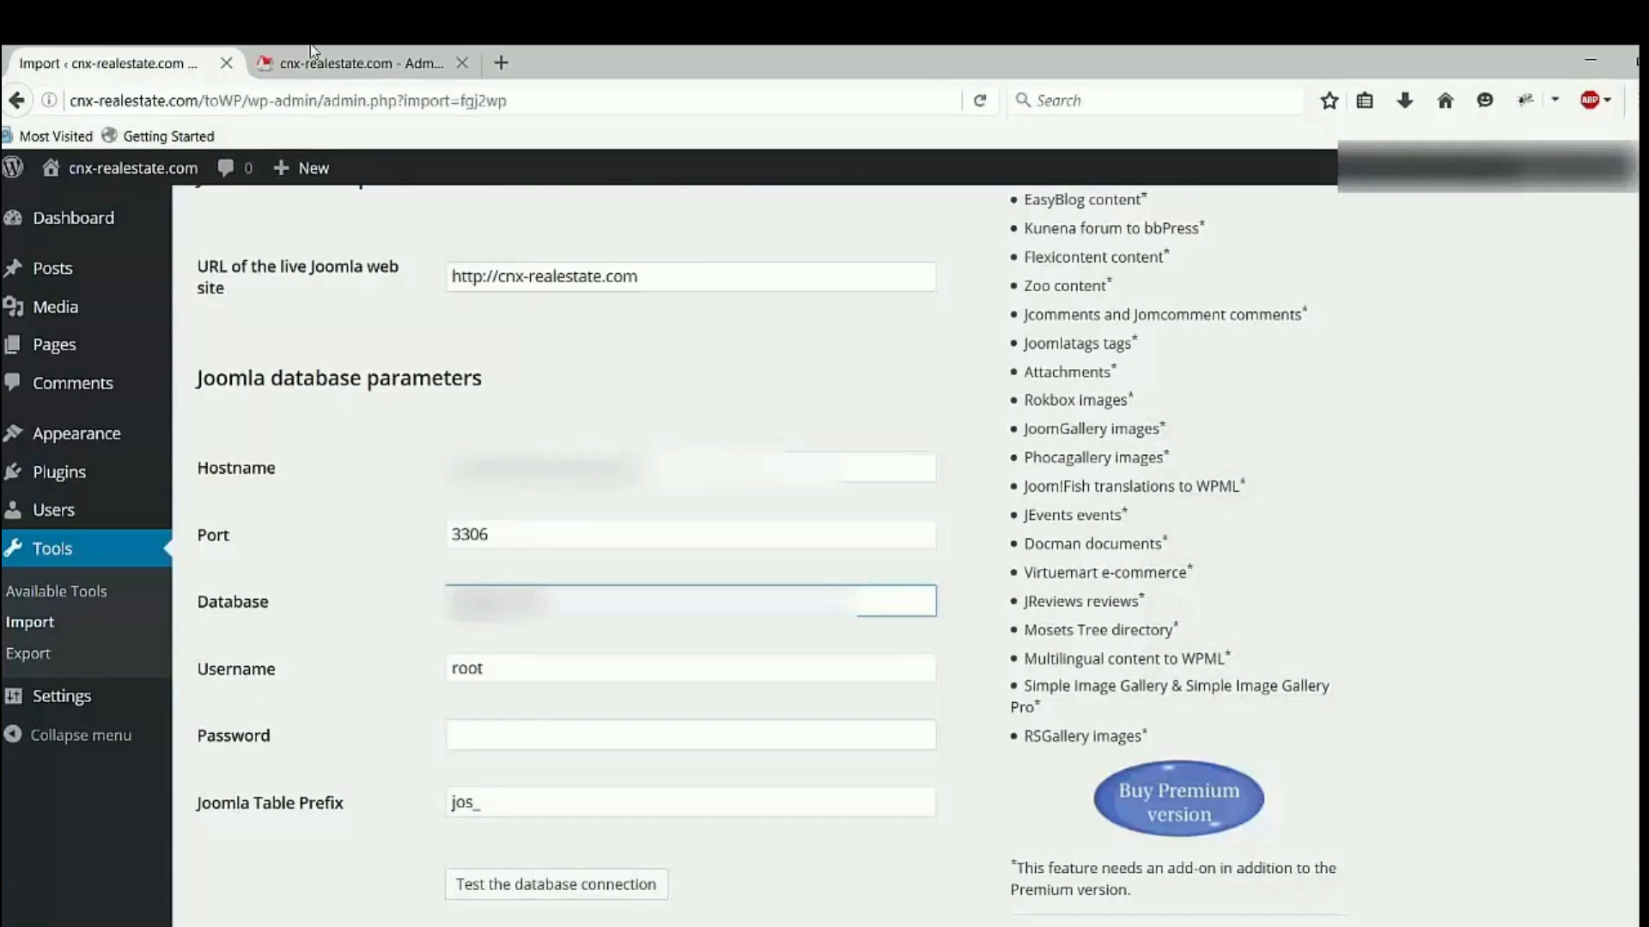
{"action": "left_click", "coordinate": [357, 63]}
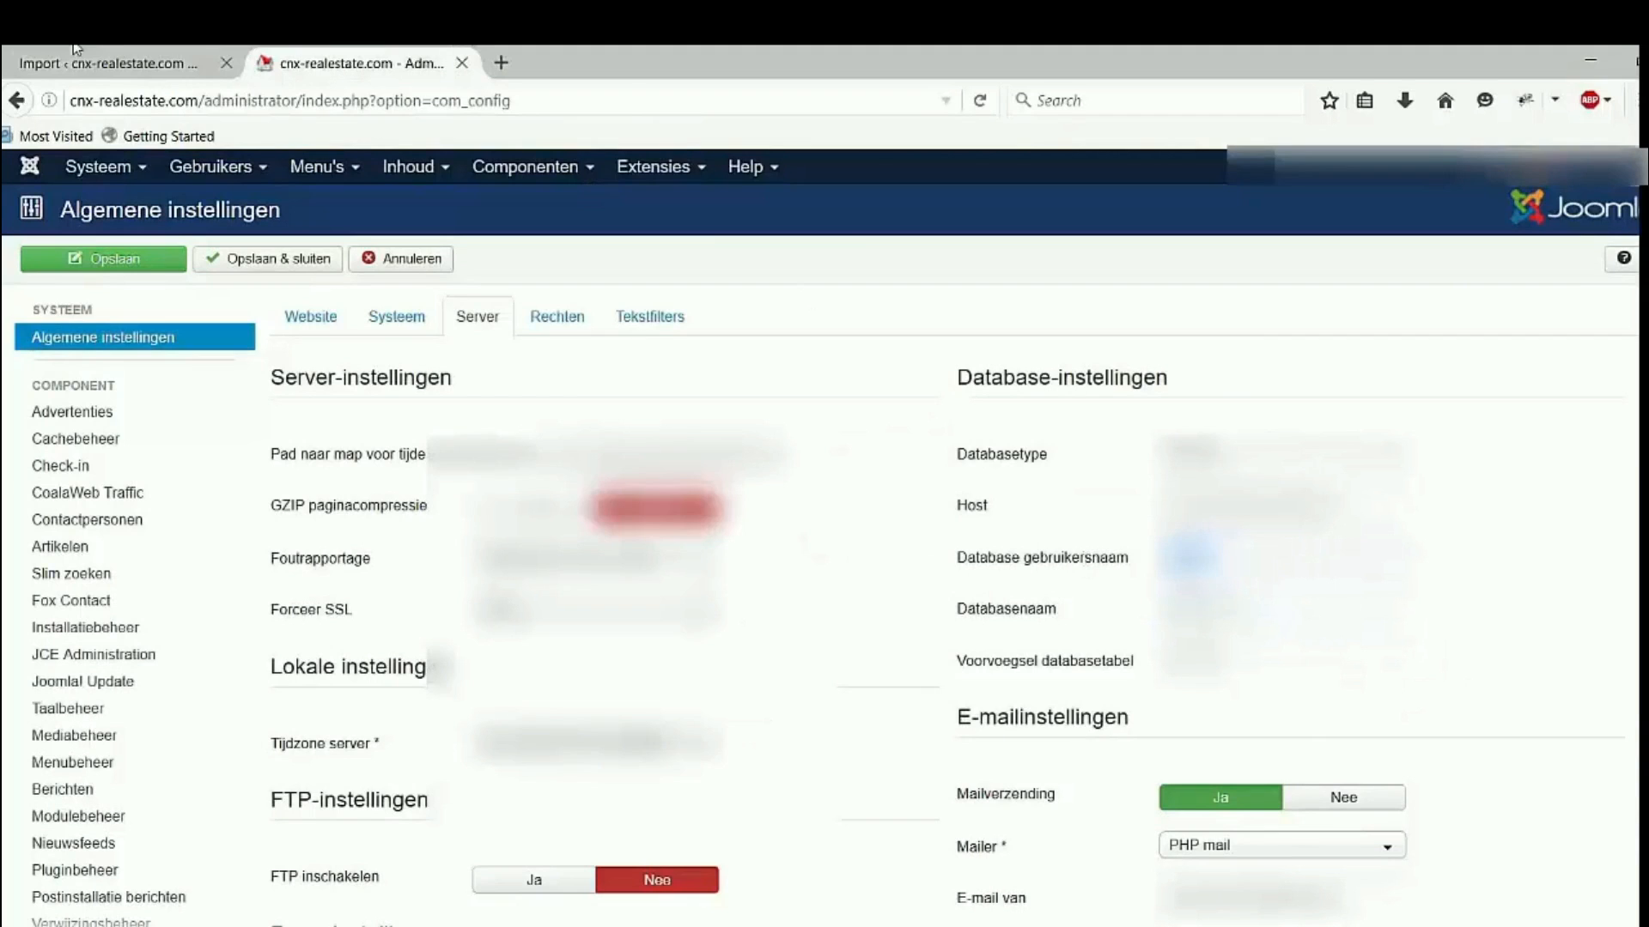
{"action": "left_click", "coordinate": [116, 63]}
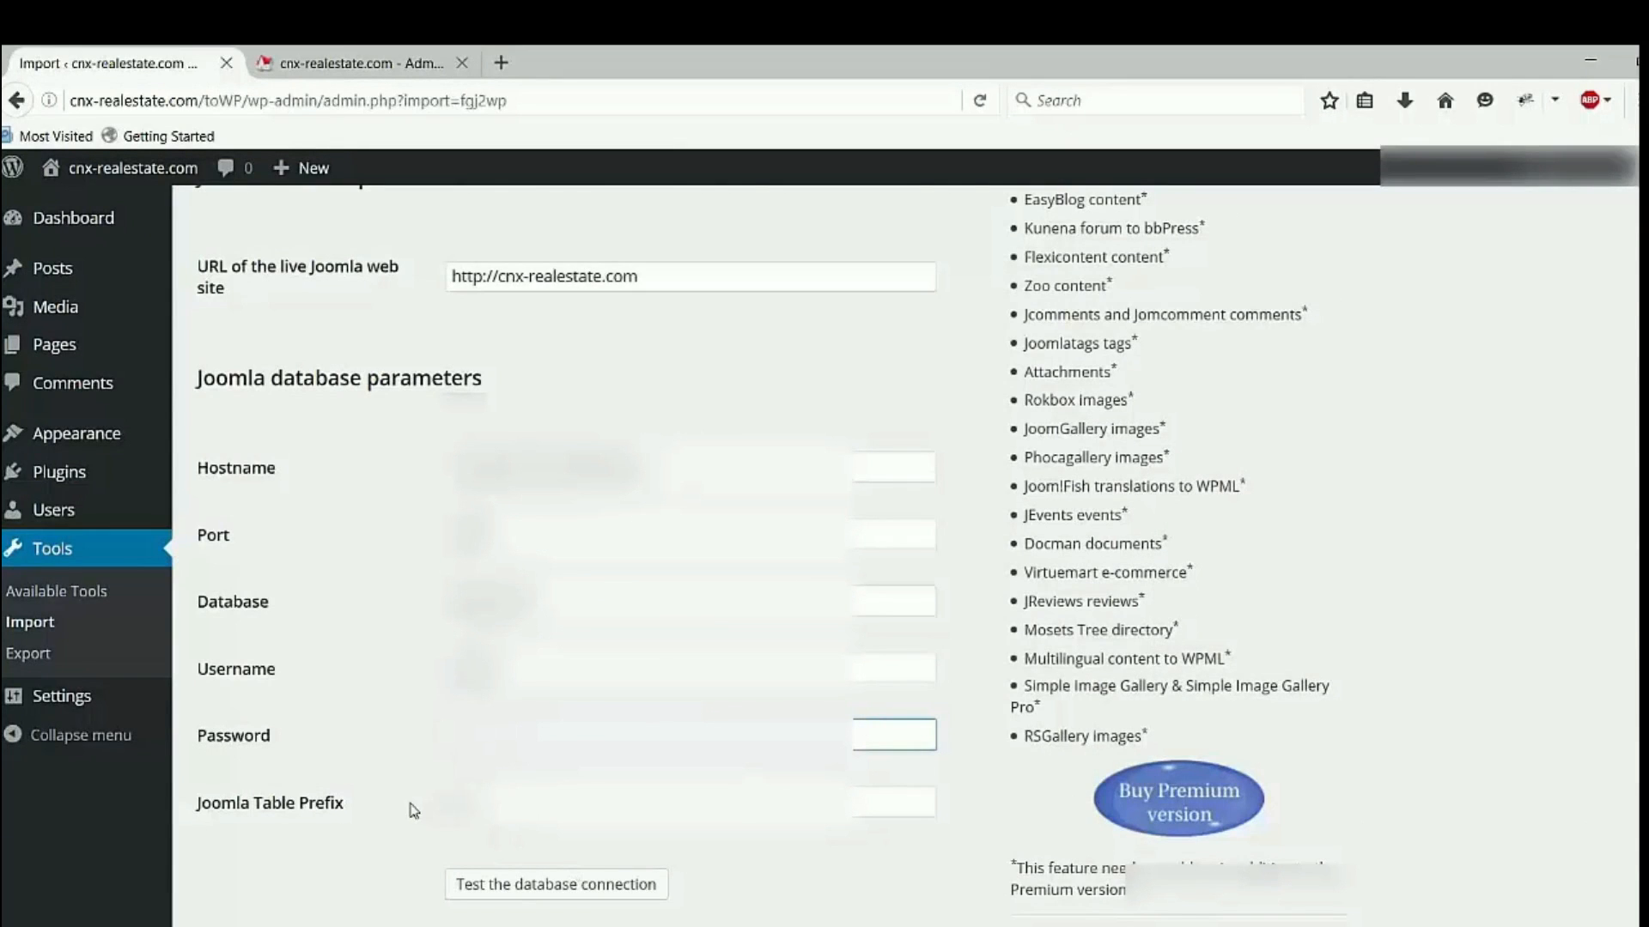
{"action": "mouse_move", "coordinate": [379, 765]}
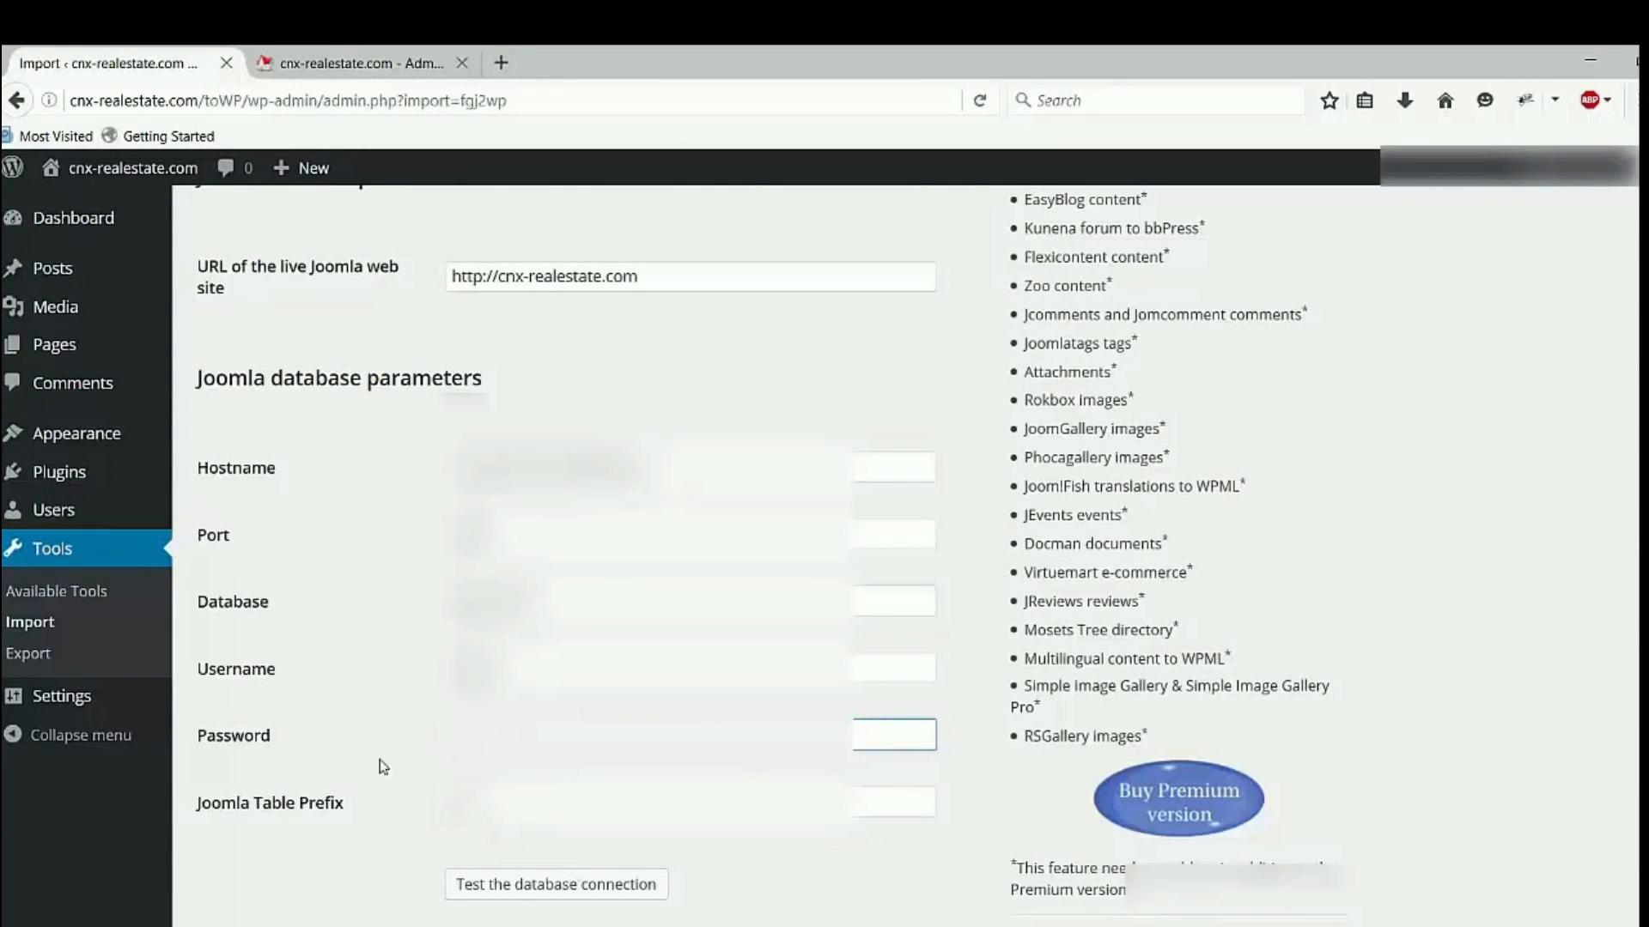
{"action": "left_click", "coordinate": [352, 63]}
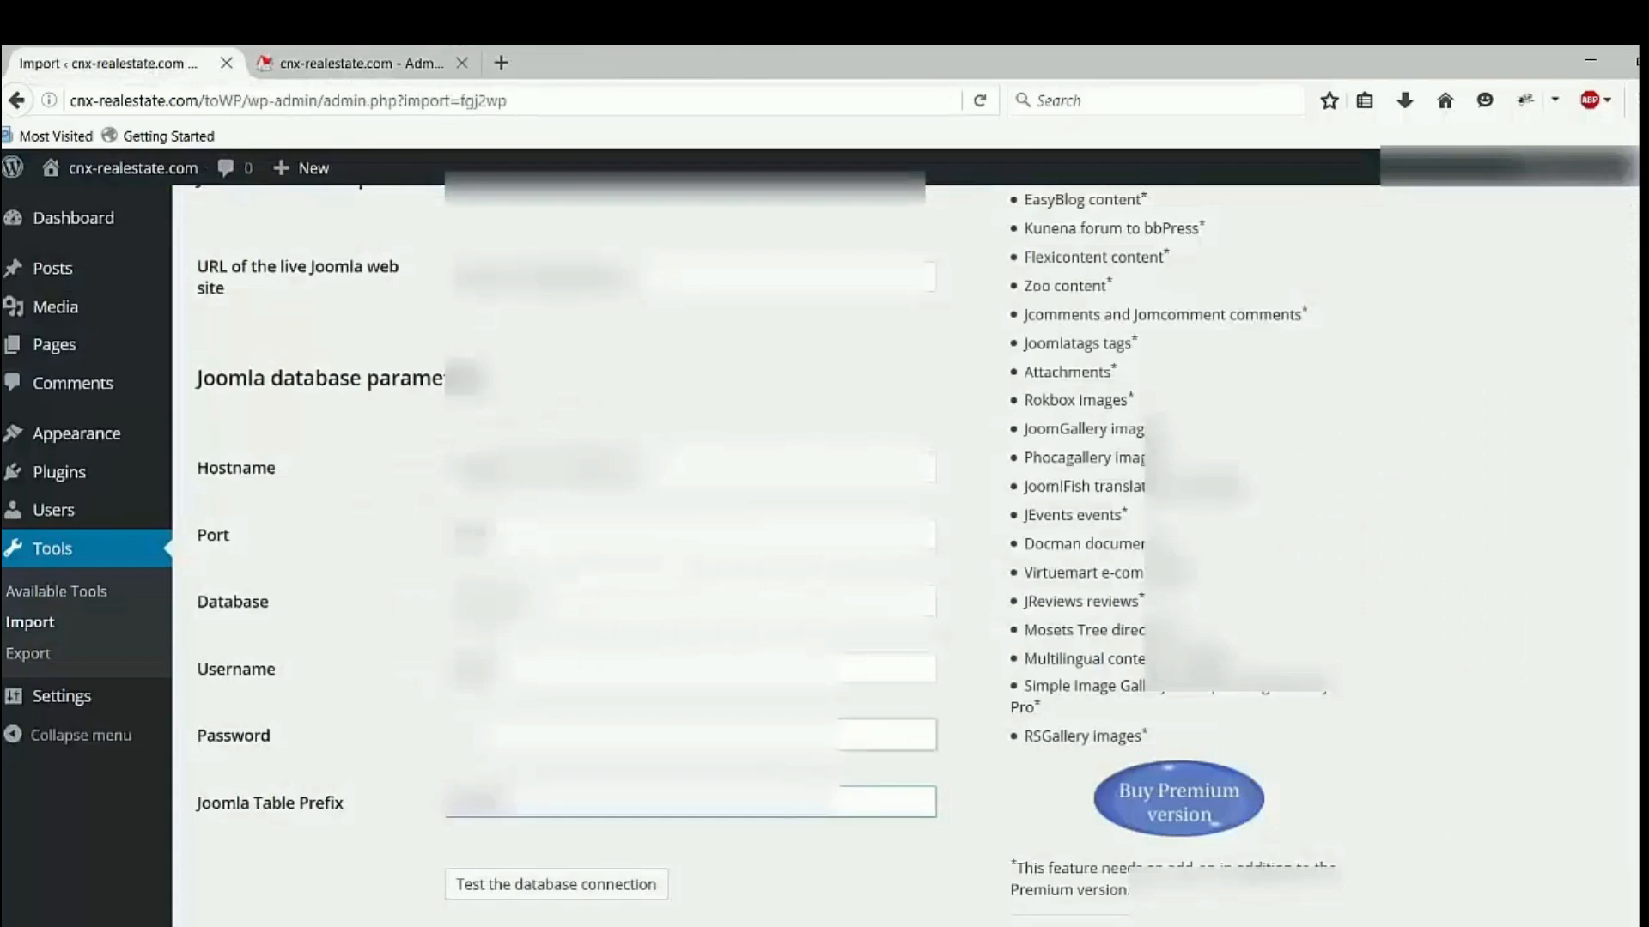
Test the Joomla database connection successfully and bring the Behavior options into view.
{"action": "left_click", "coordinate": [556, 883]}
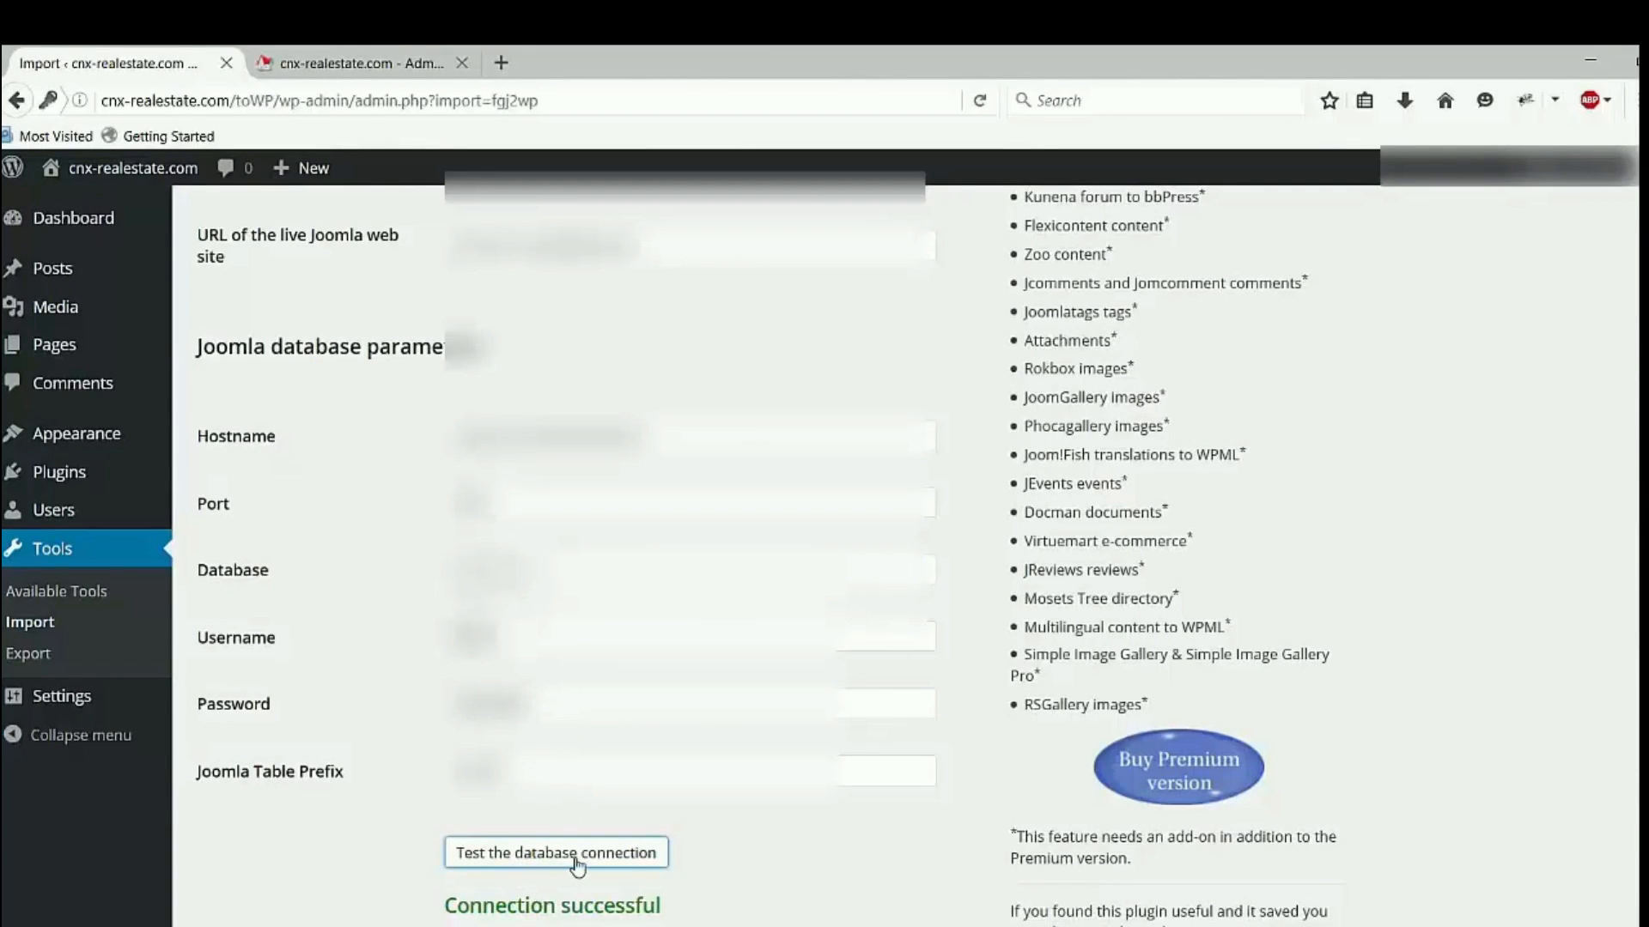
{"action": "mouse_move", "coordinate": [676, 917]}
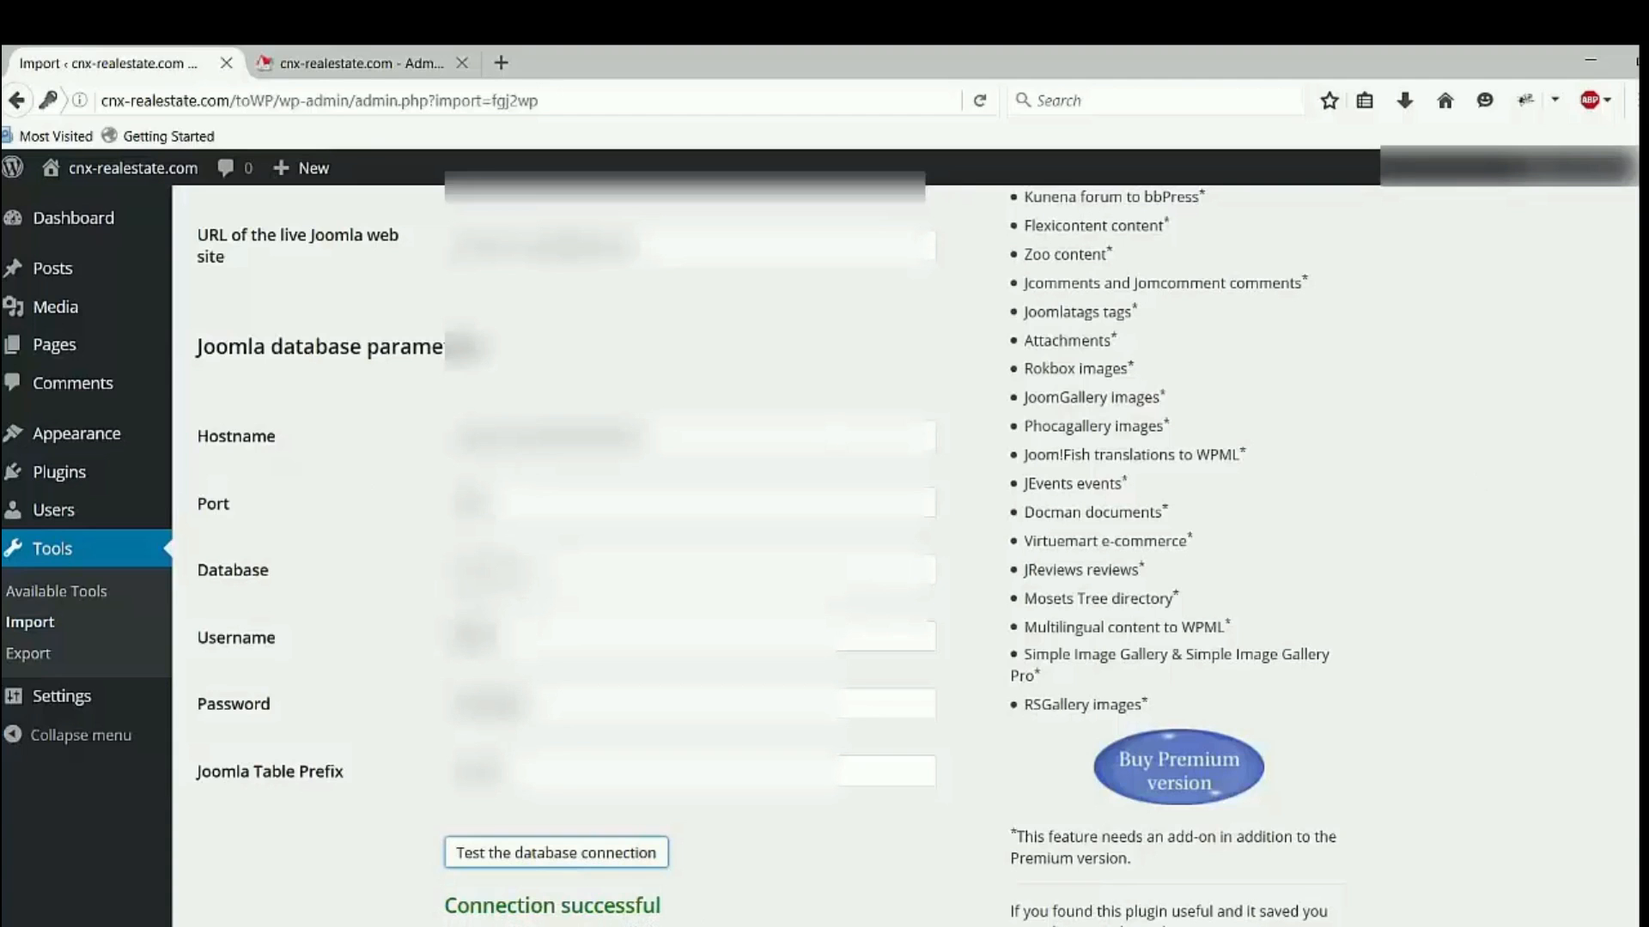
{"action": "scroll", "scroll_direction": "down", "scroll_amount": 3}
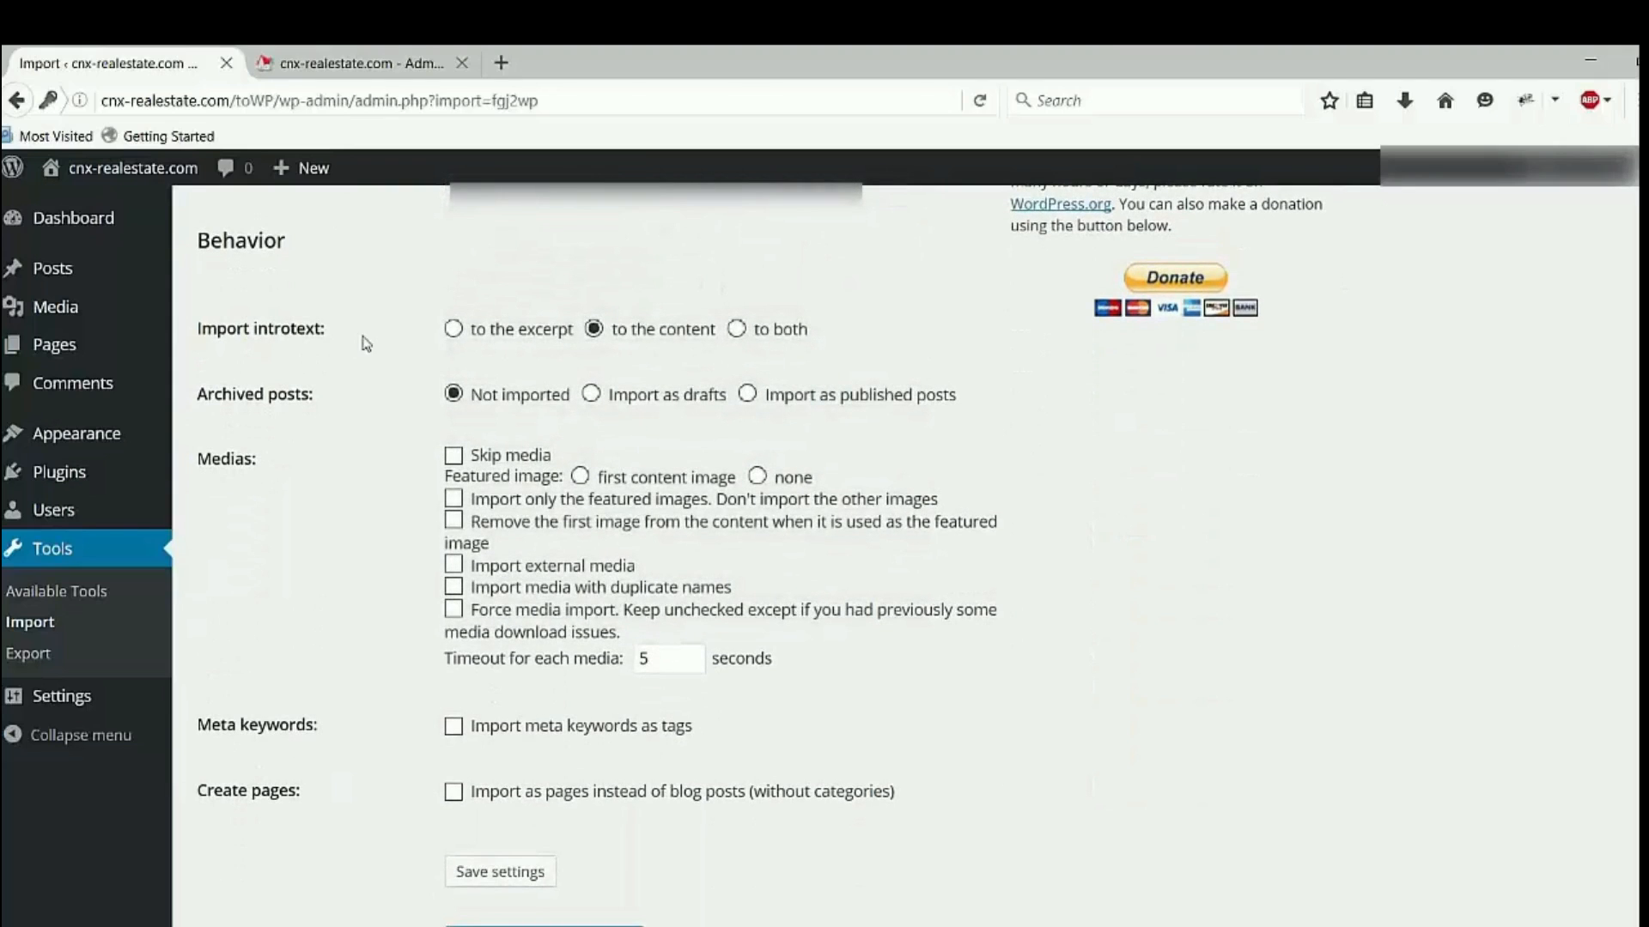
{"action": "mouse_move", "coordinate": [593, 329]}
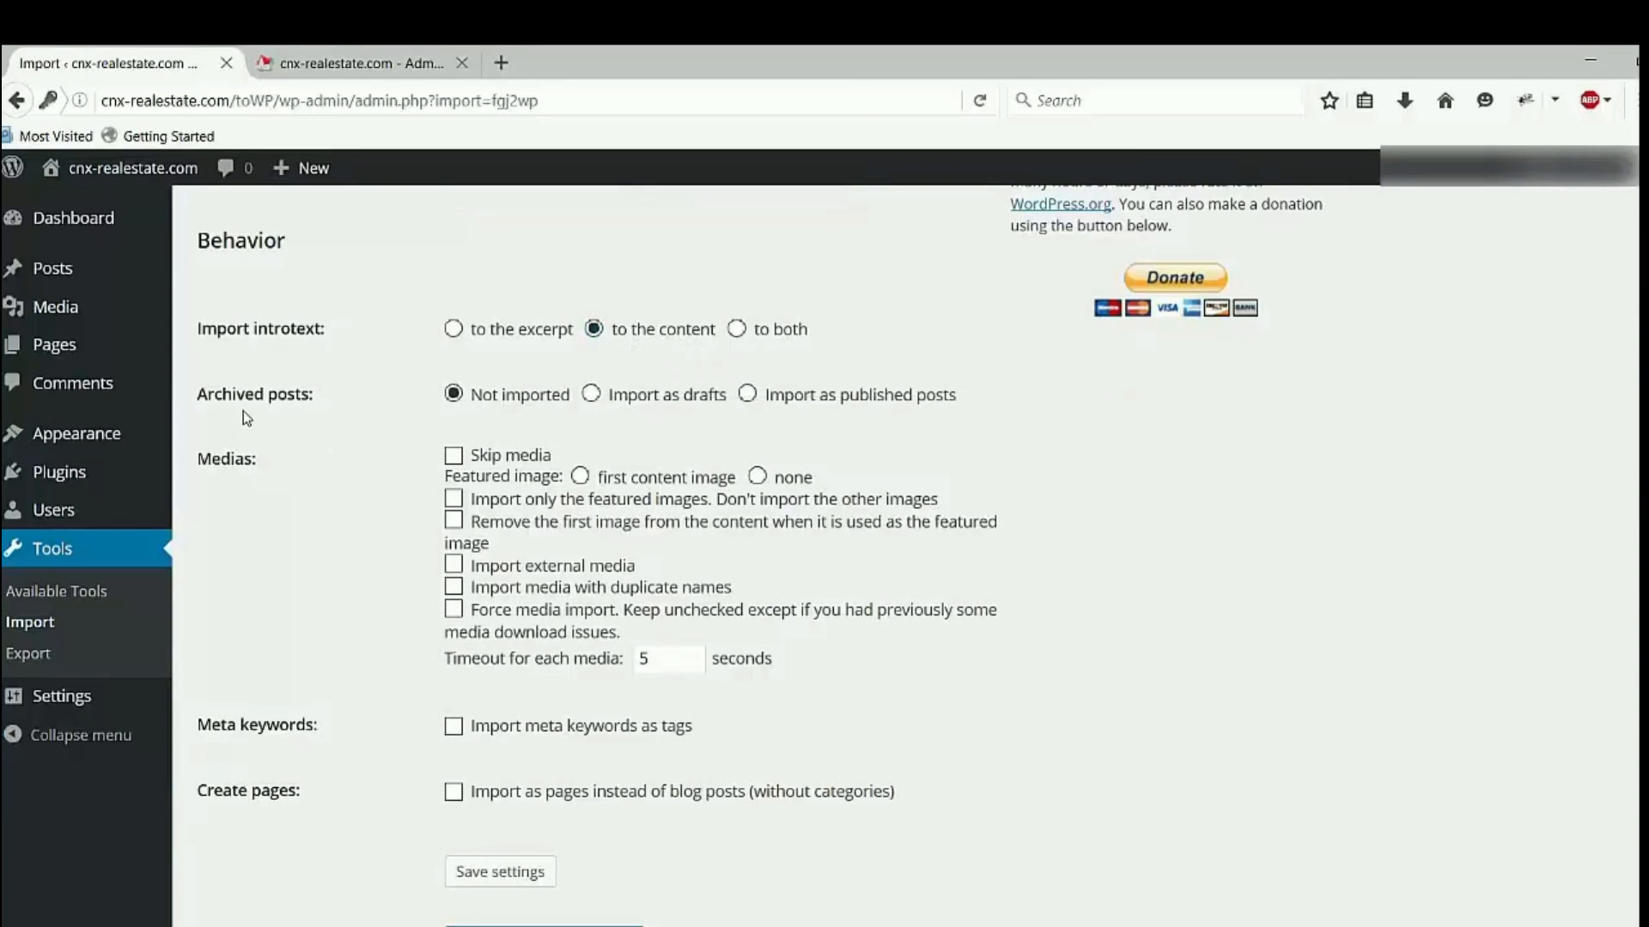
{"action": "mouse_move", "coordinate": [407, 481]}
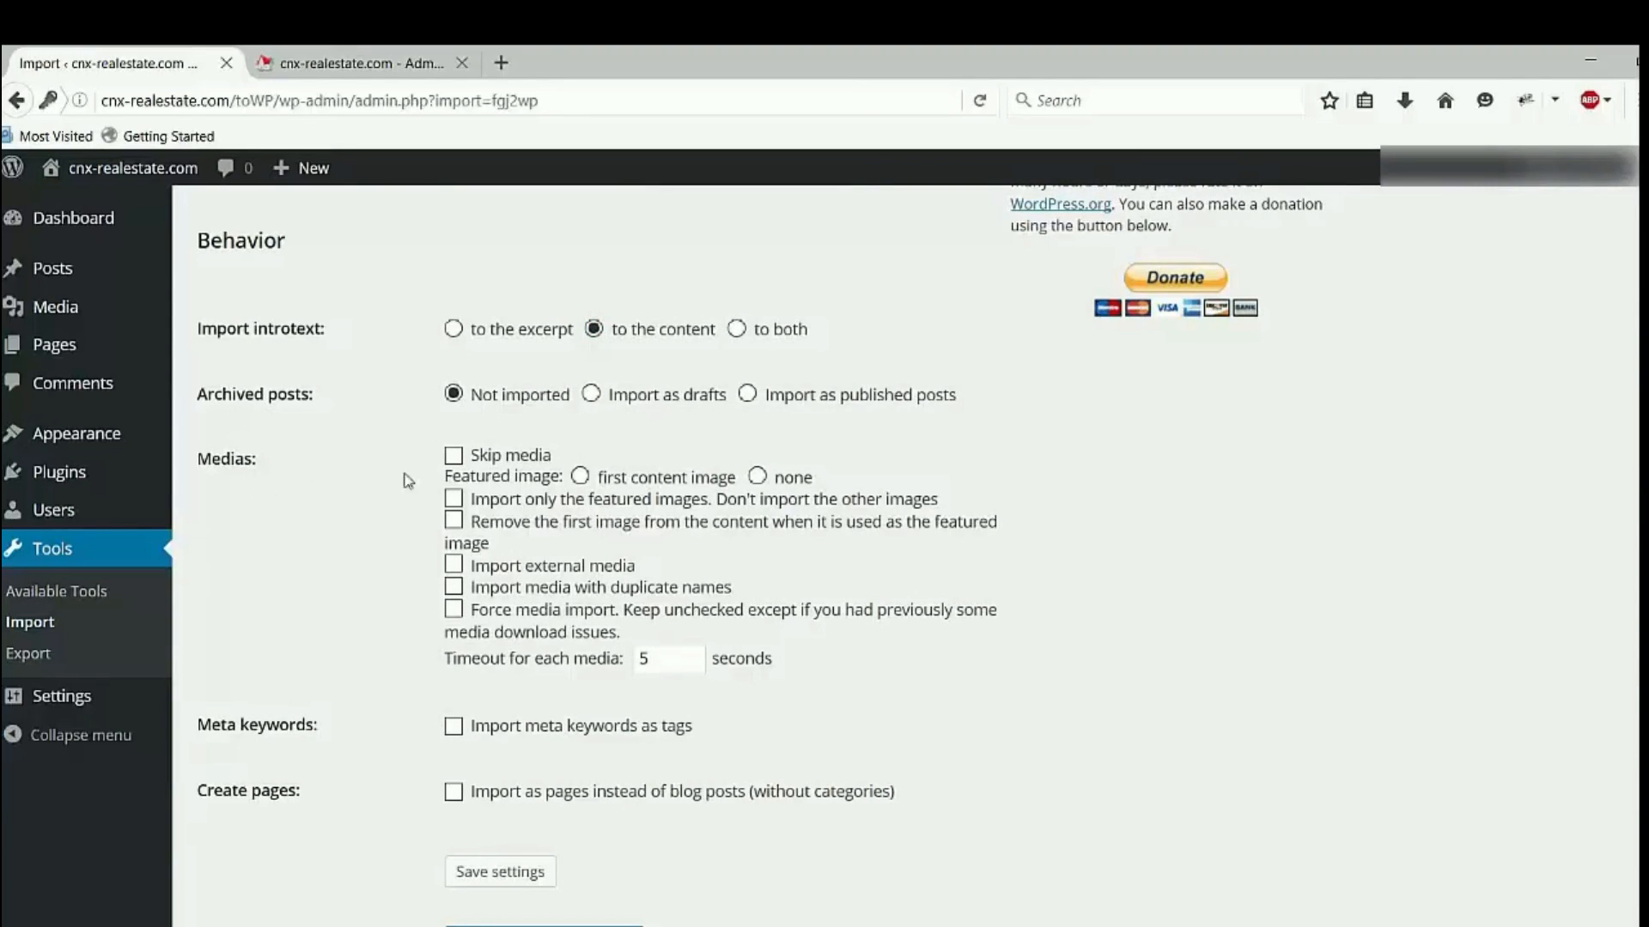
{"action": "mouse_move", "coordinate": [515, 505]}
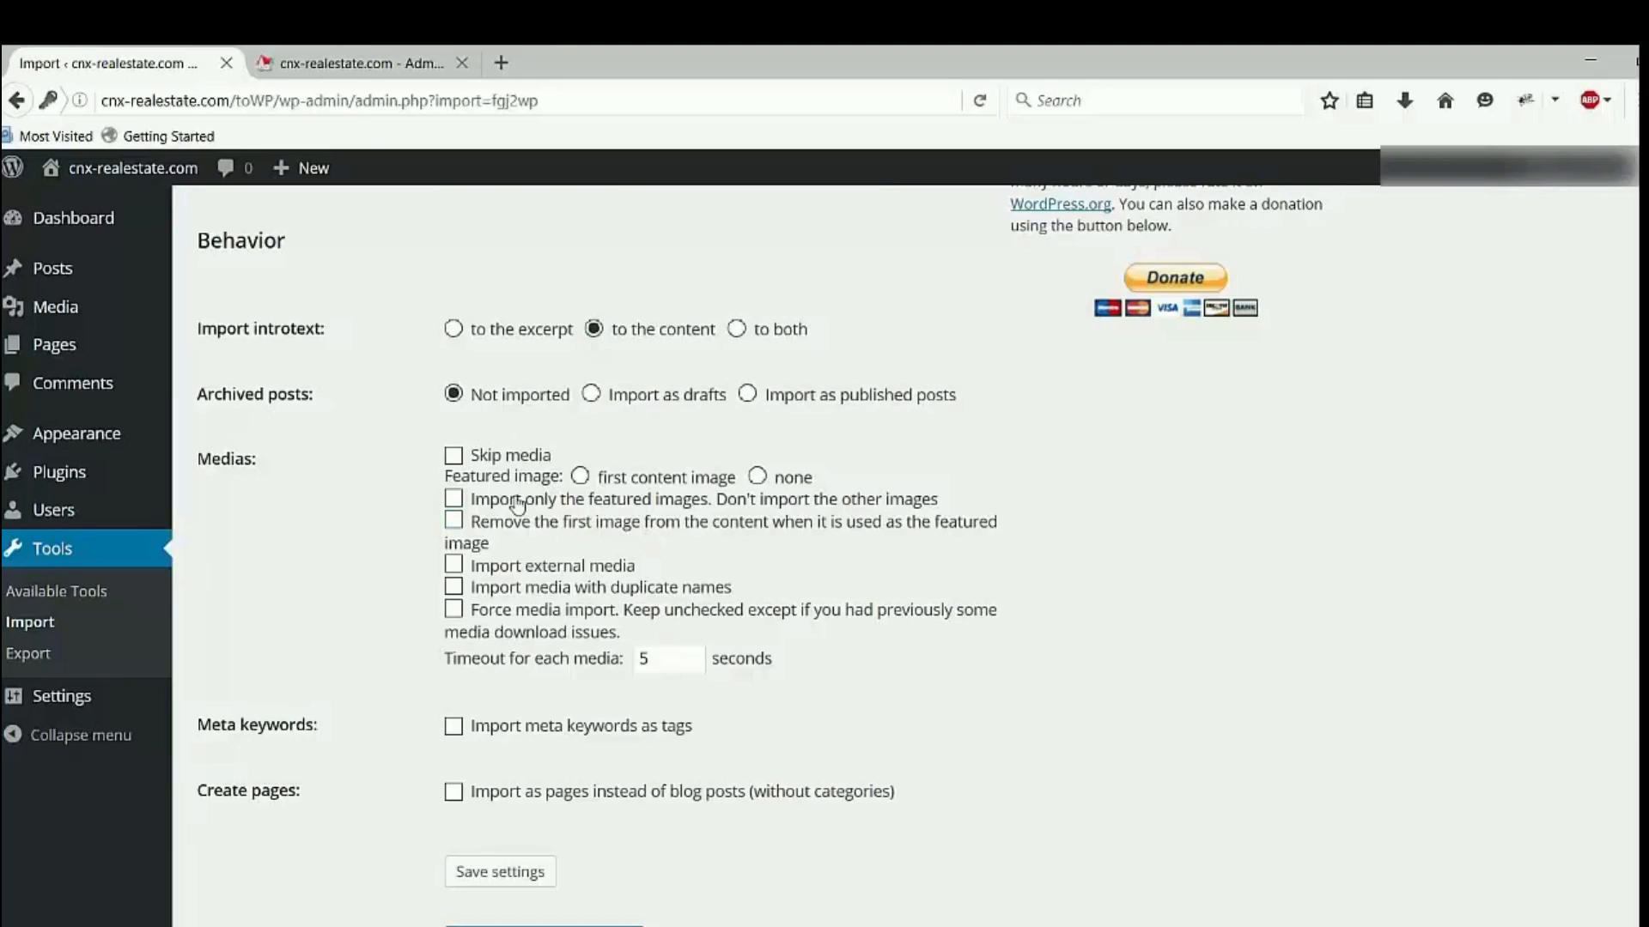
{"action": "mouse_move", "coordinate": [509, 628]}
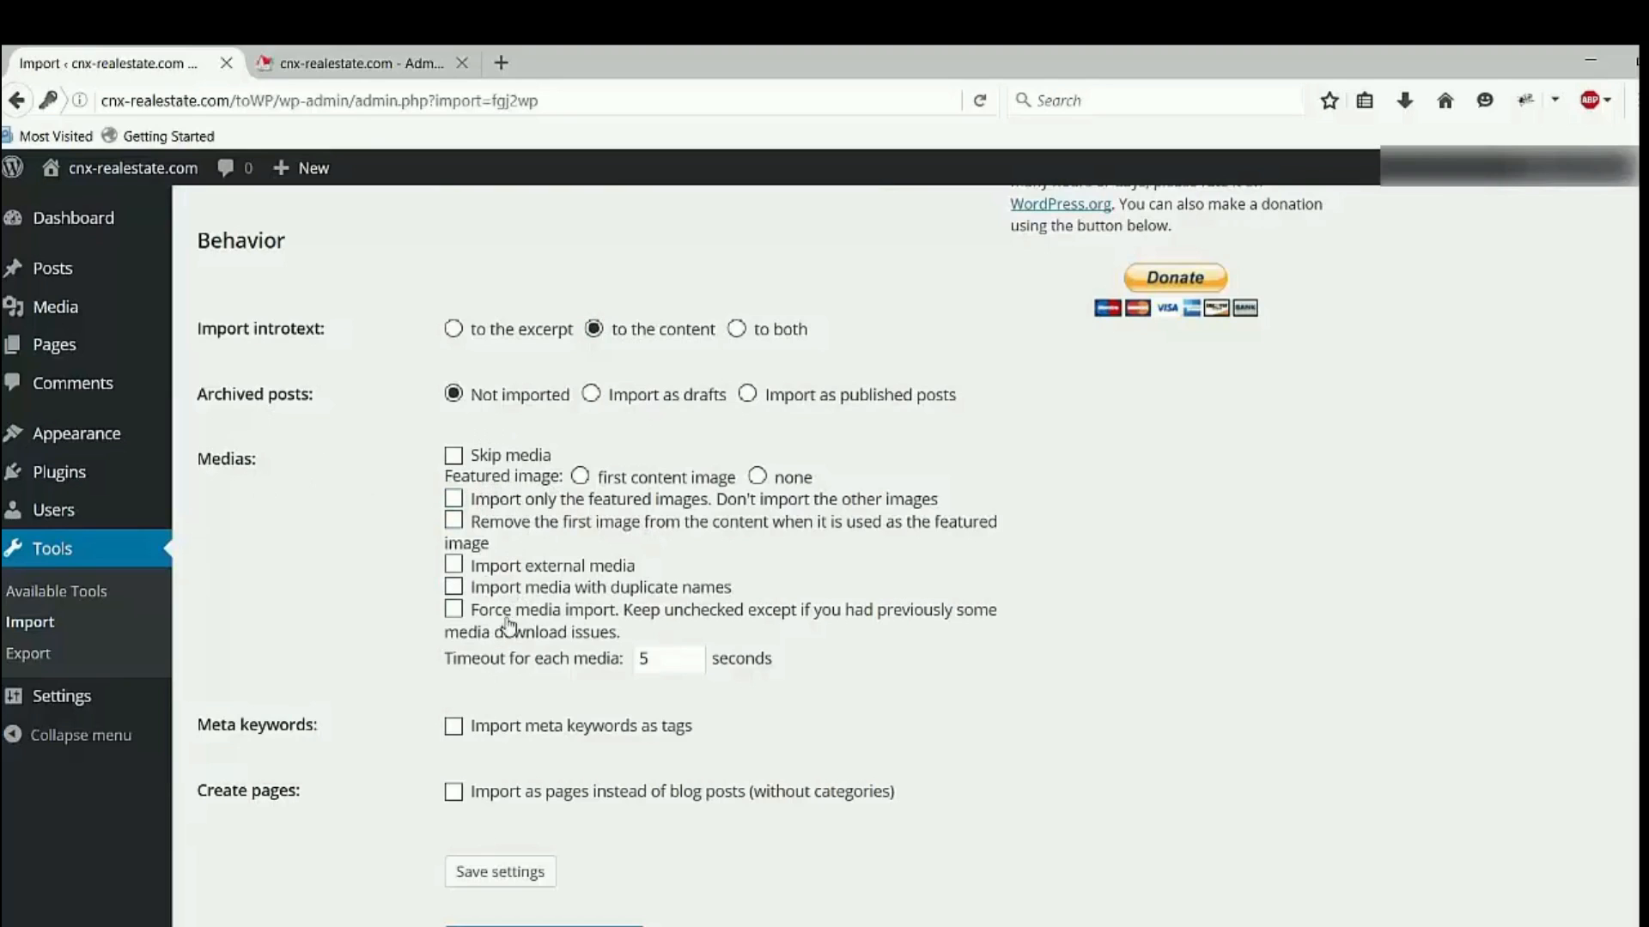
{"action": "mouse_move", "coordinate": [560, 539]}
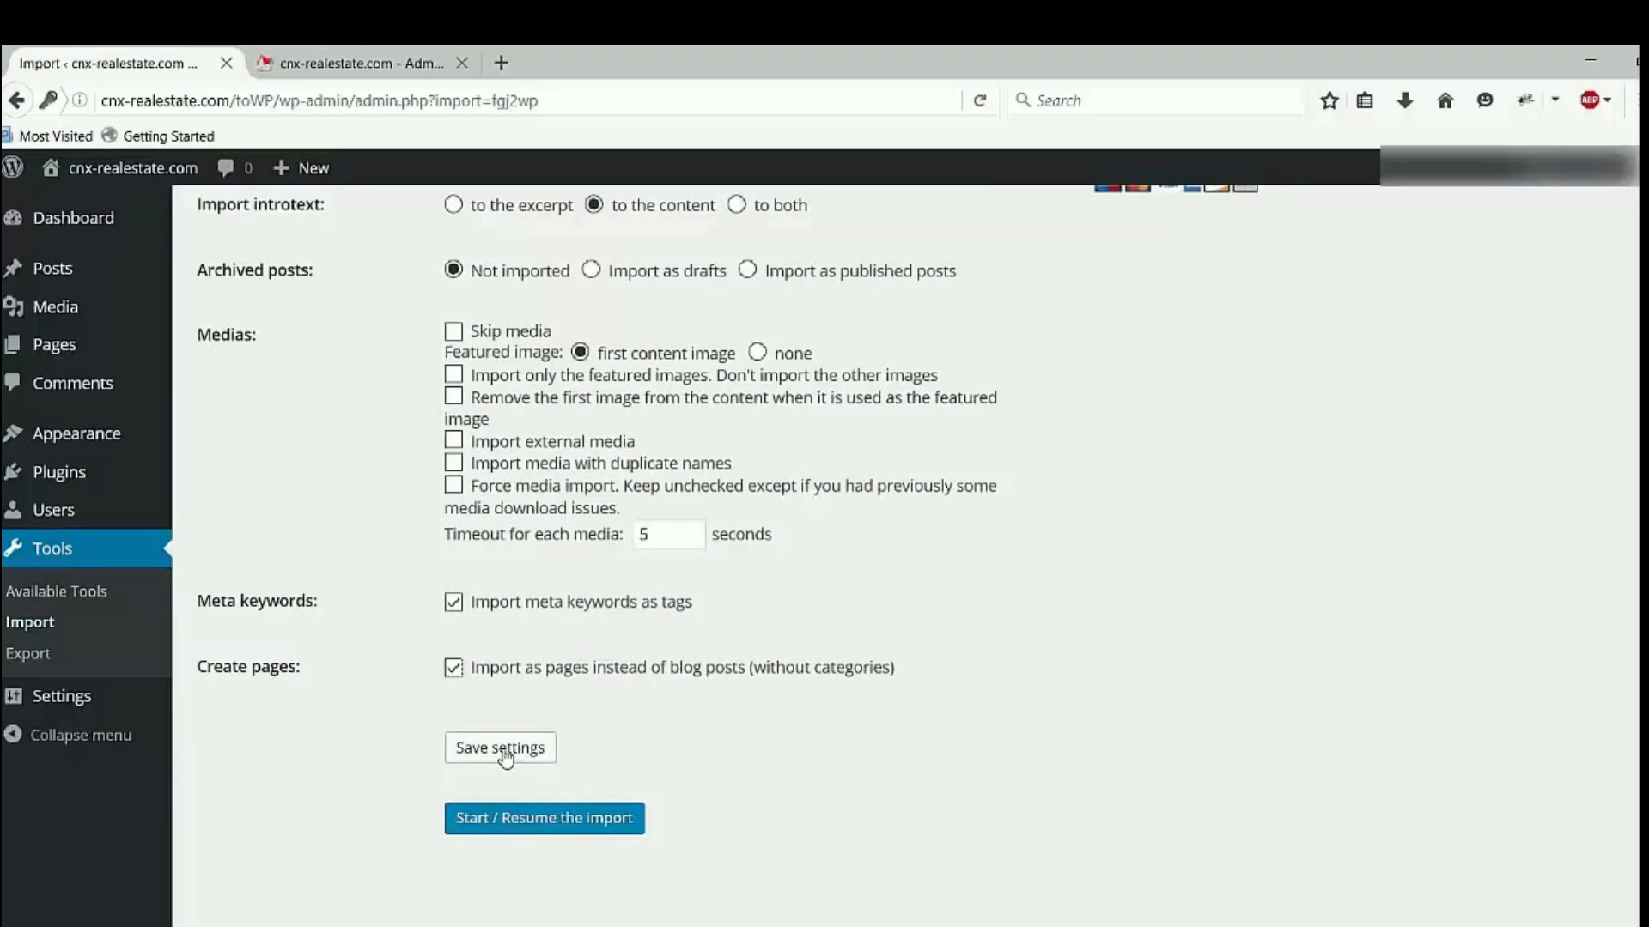
Save the import settings and dismiss the 'Settings saved' alert.
{"action": "left_click", "coordinate": [499, 748]}
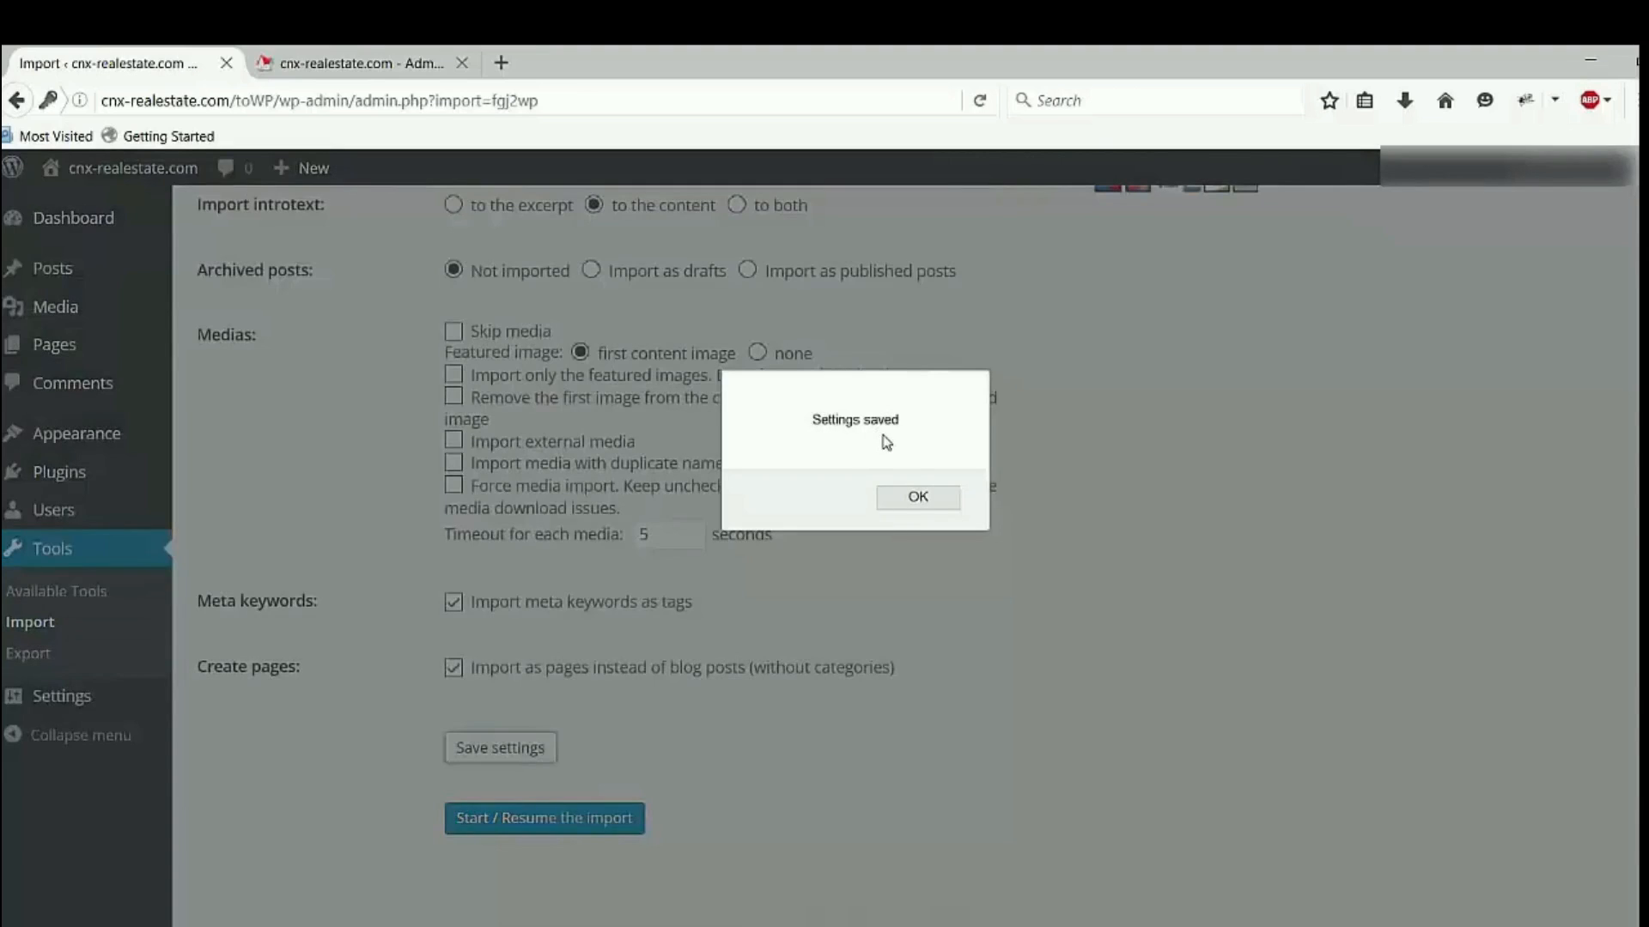
{"action": "left_click", "coordinate": [916, 496]}
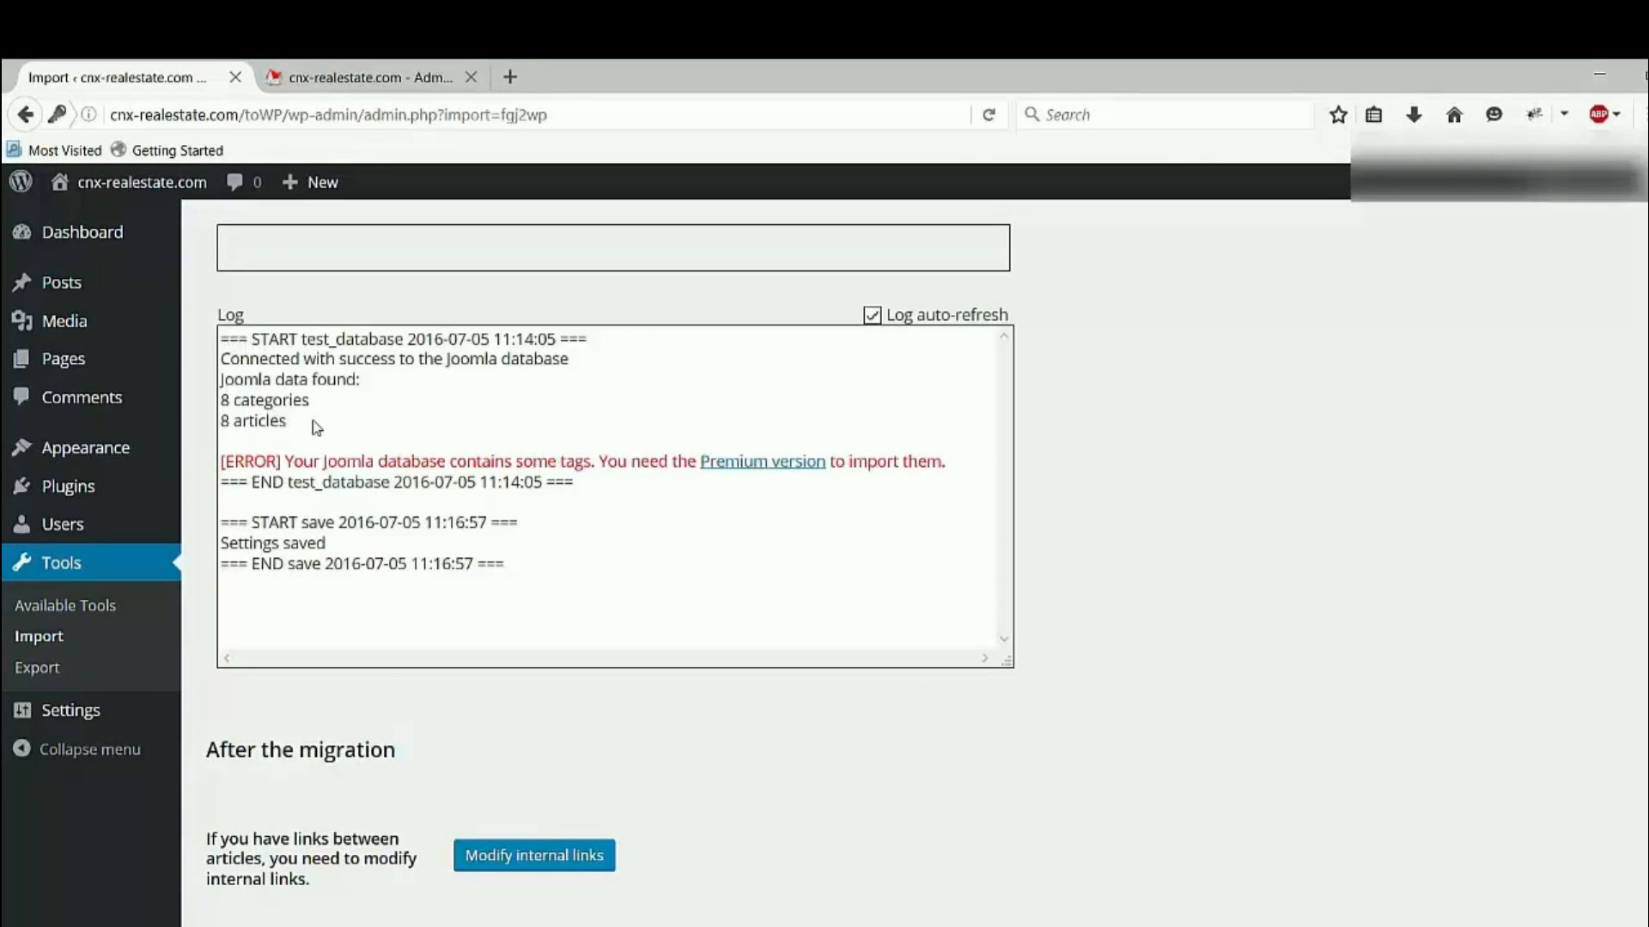
{"action": "mouse_move", "coordinate": [460, 538]}
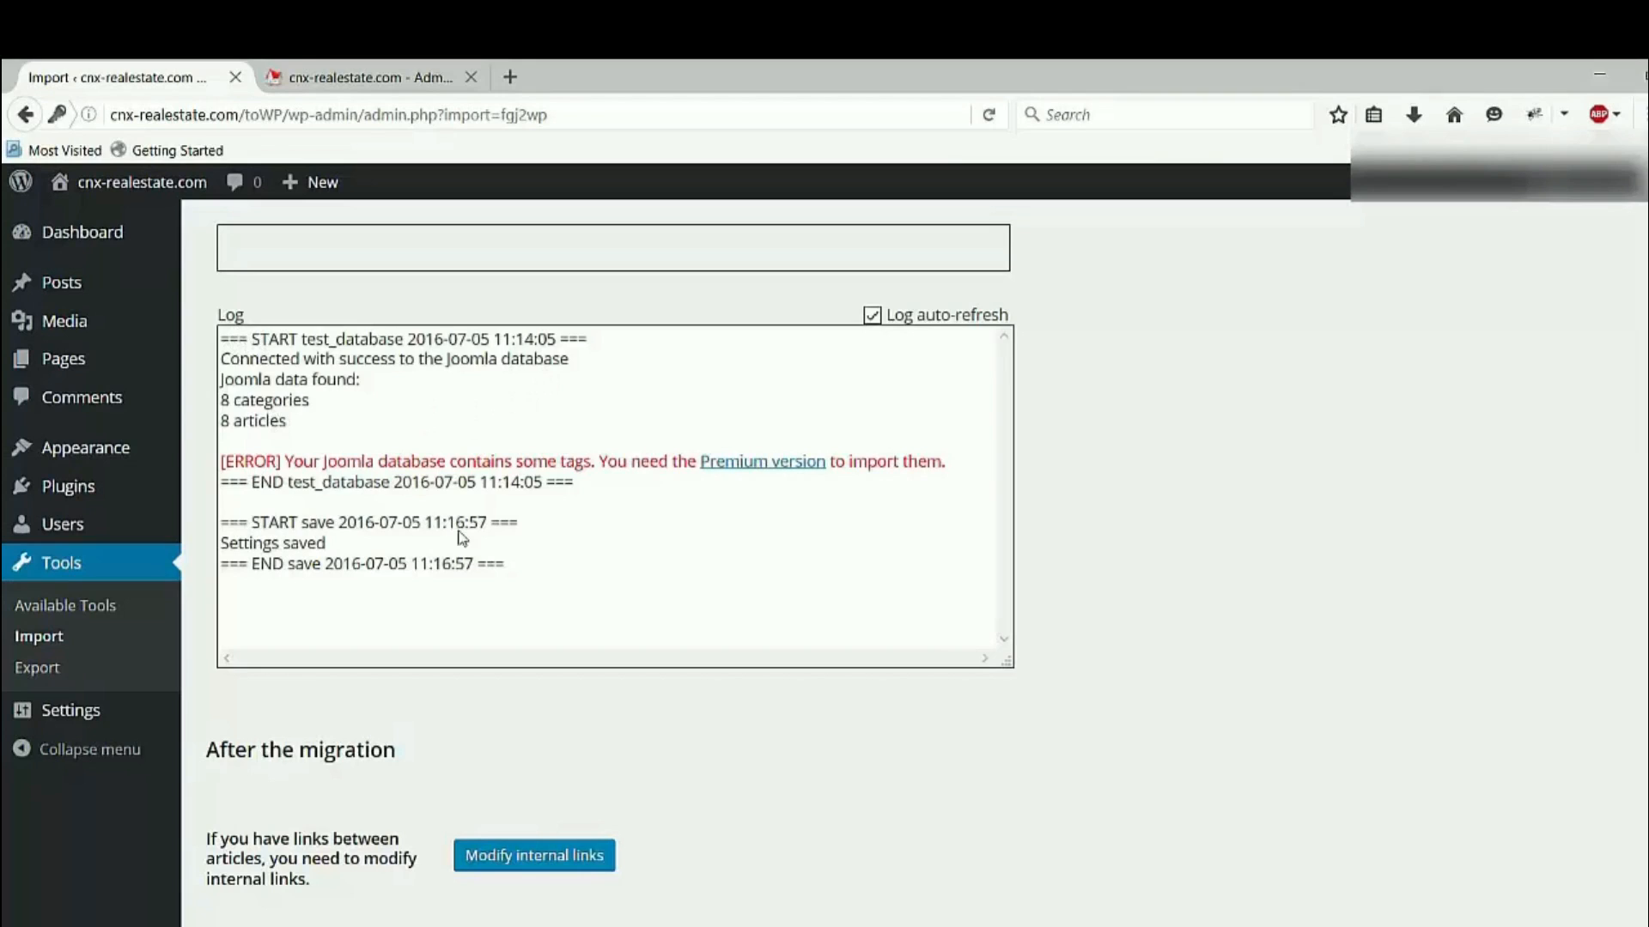
{"action": "mouse_move", "coordinate": [563, 618]}
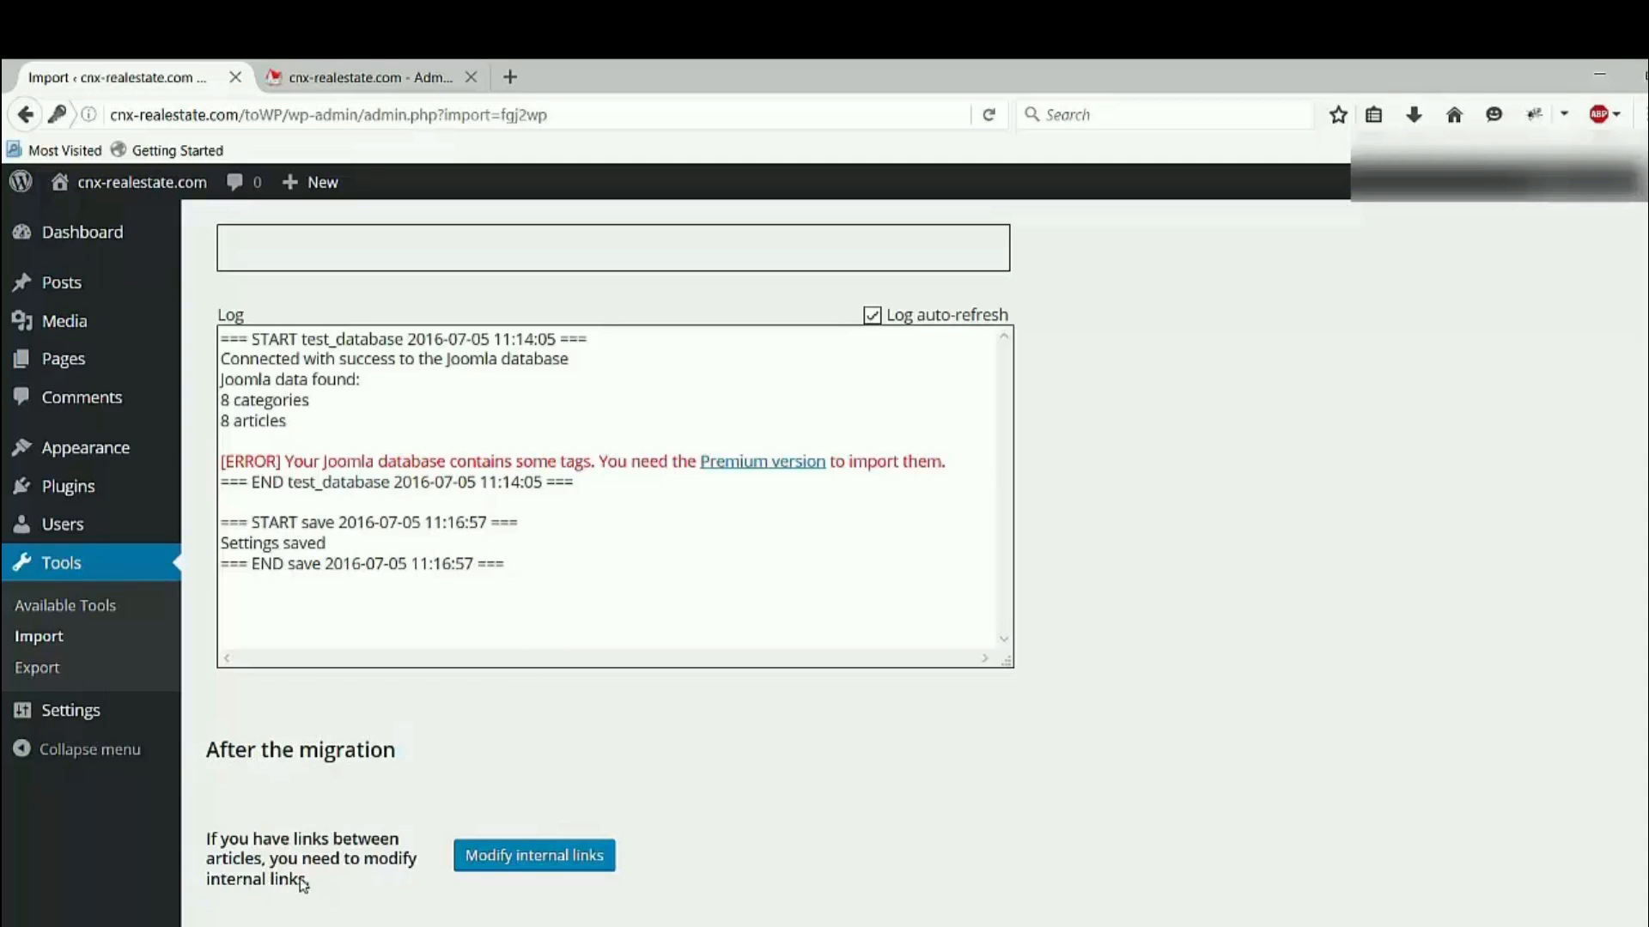
{"action": "mouse_move", "coordinate": [307, 900]}
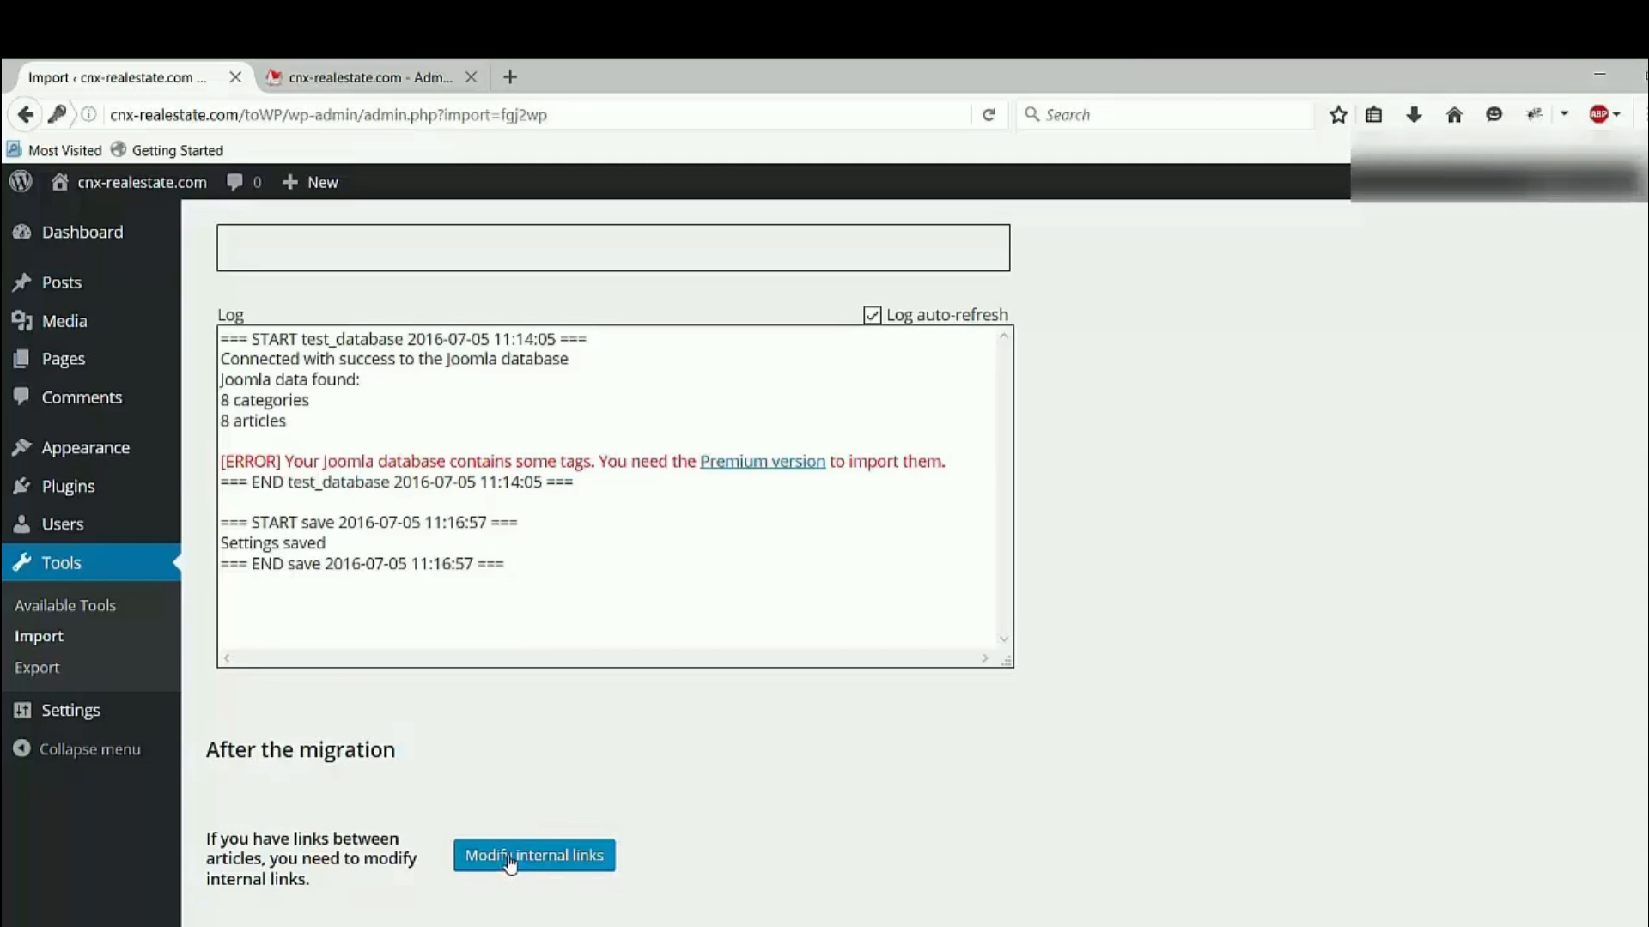
Run the internal links modification, which reports 0 internal links modified.
{"action": "left_click", "coordinate": [533, 855]}
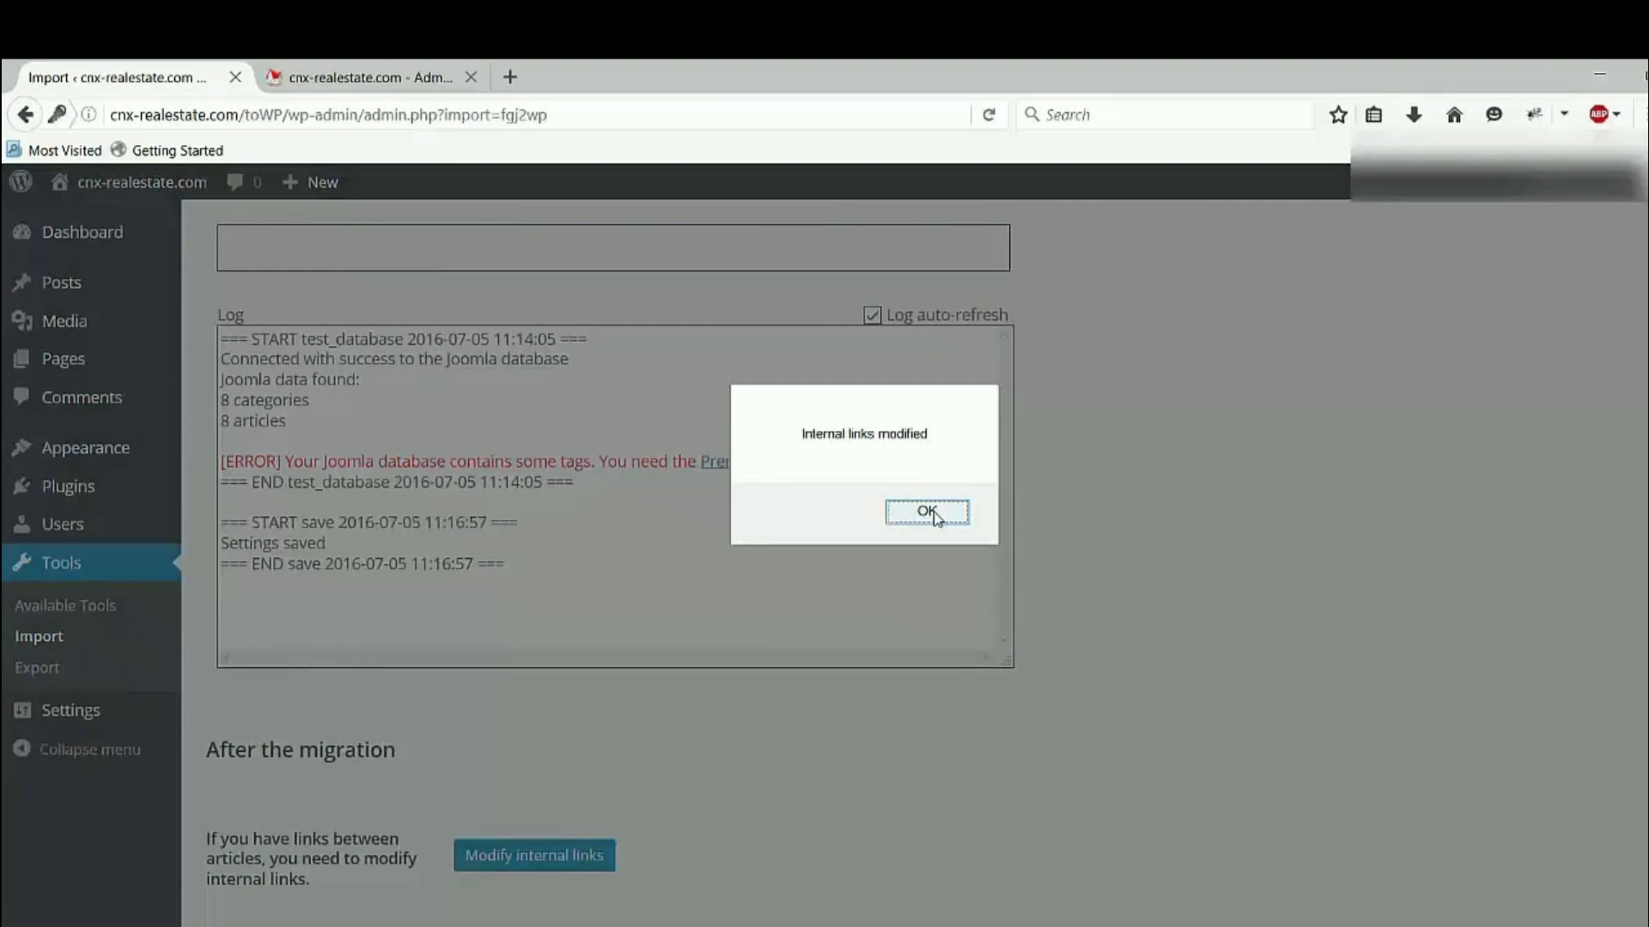
{"action": "left_click", "coordinate": [925, 512]}
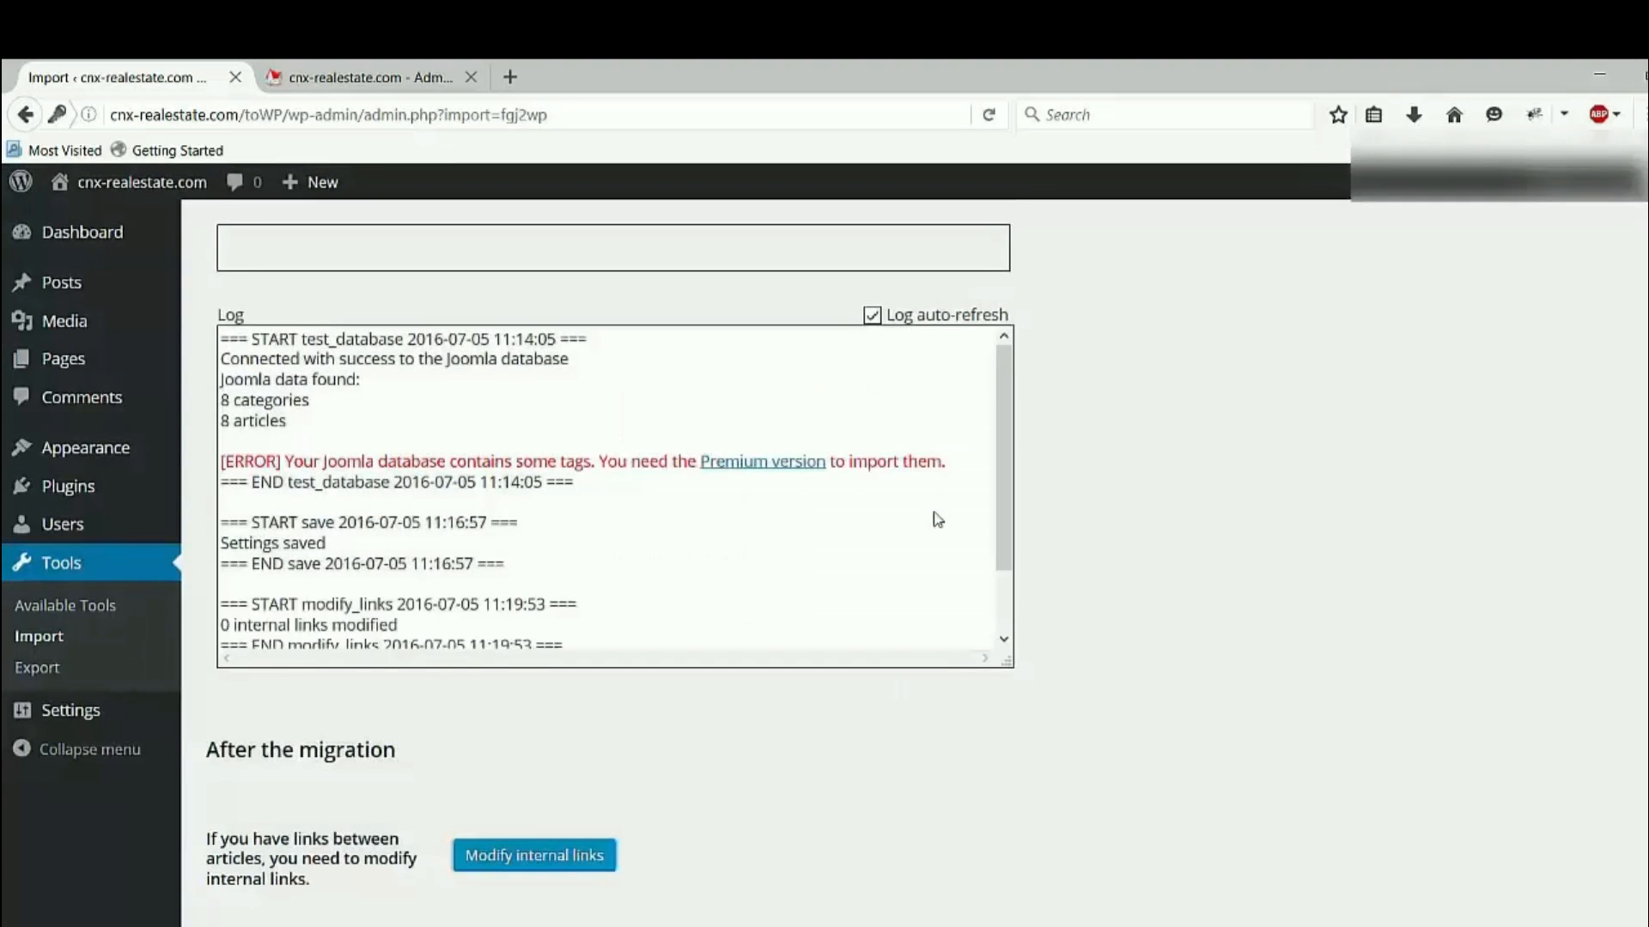
{"action": "scroll", "scroll_direction": "up", "scroll_amount": 3}
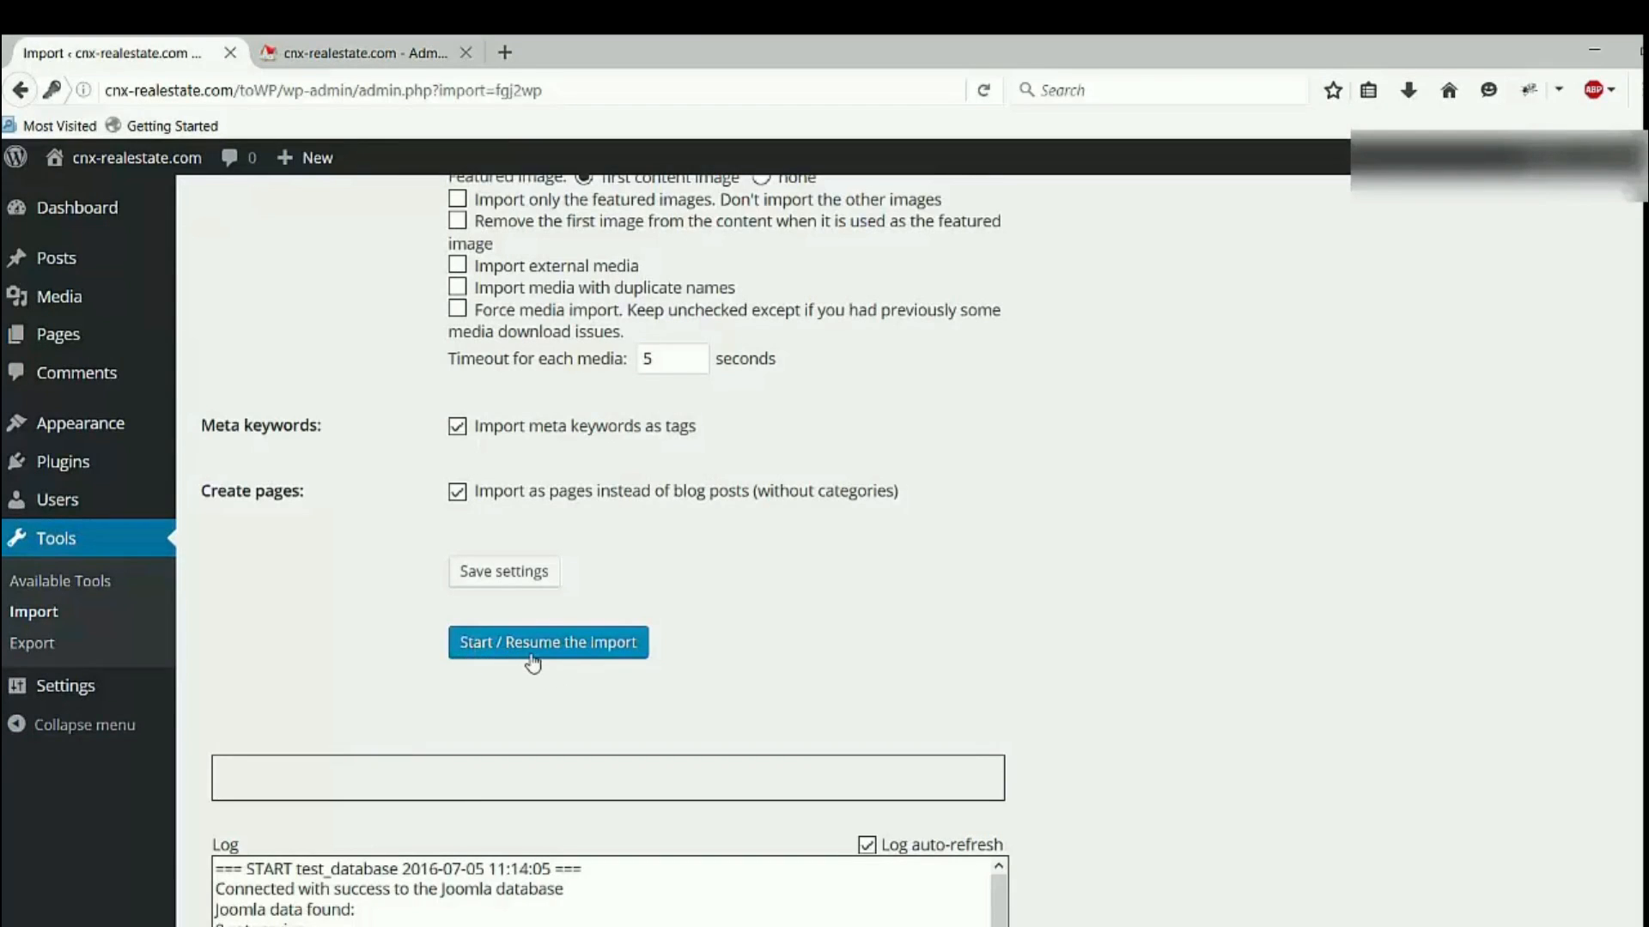
{"action": "mouse_move", "coordinate": [552, 652]}
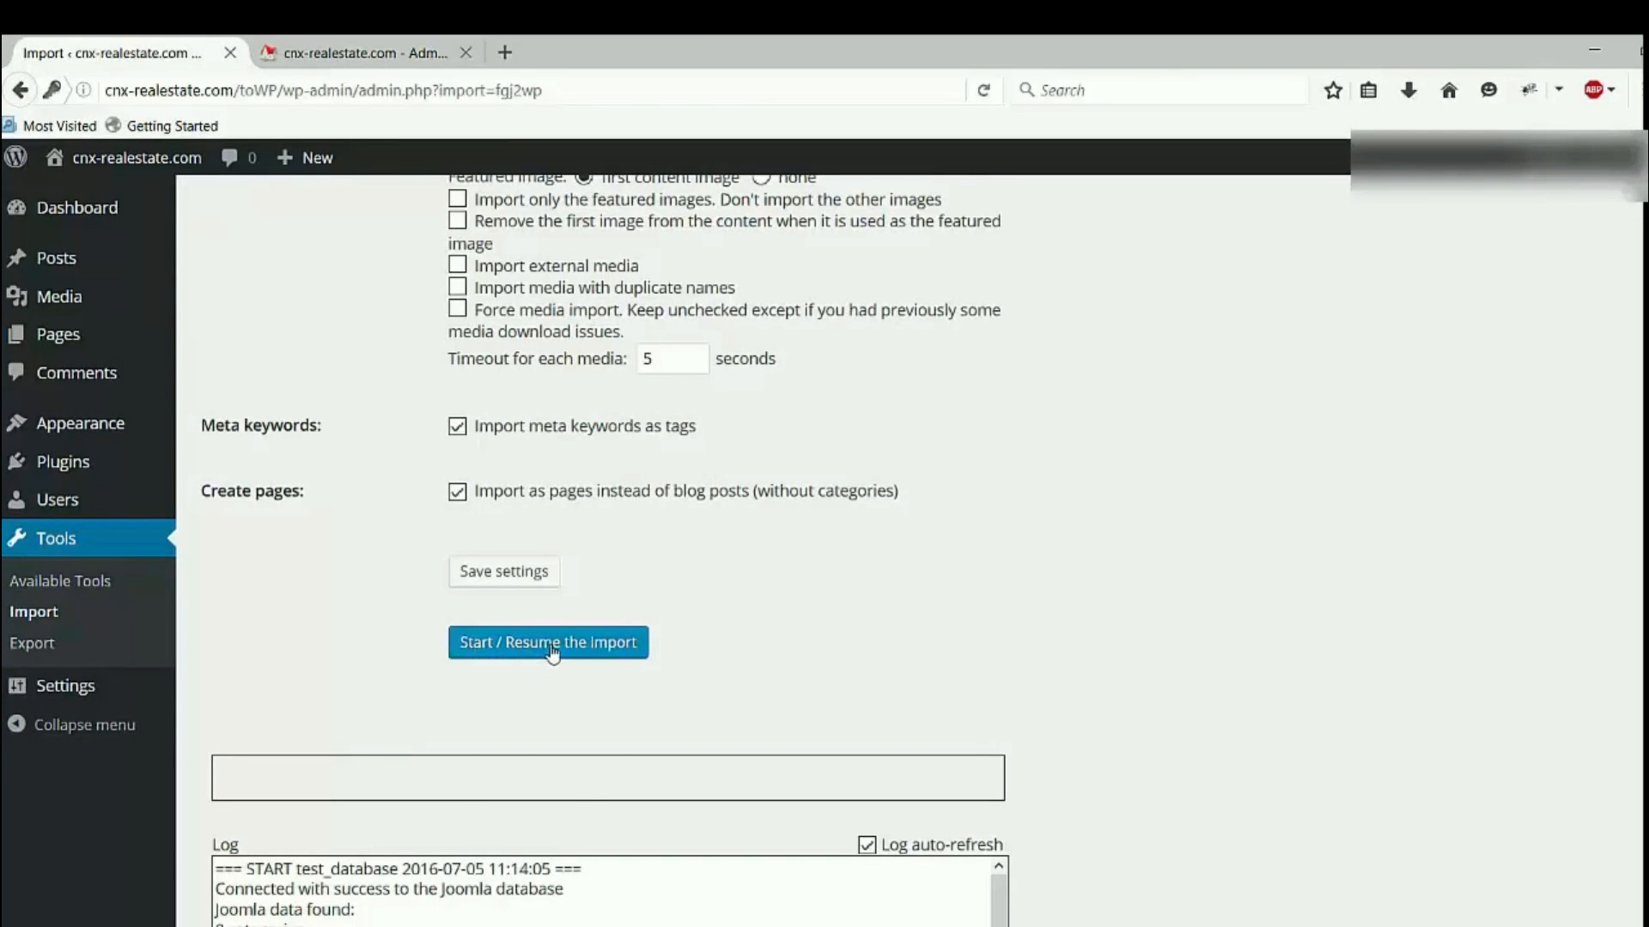
Start the Joomla import, removing WordPress content first, and wait for IMPORT COMPLETE.
{"action": "left_click", "coordinate": [548, 642]}
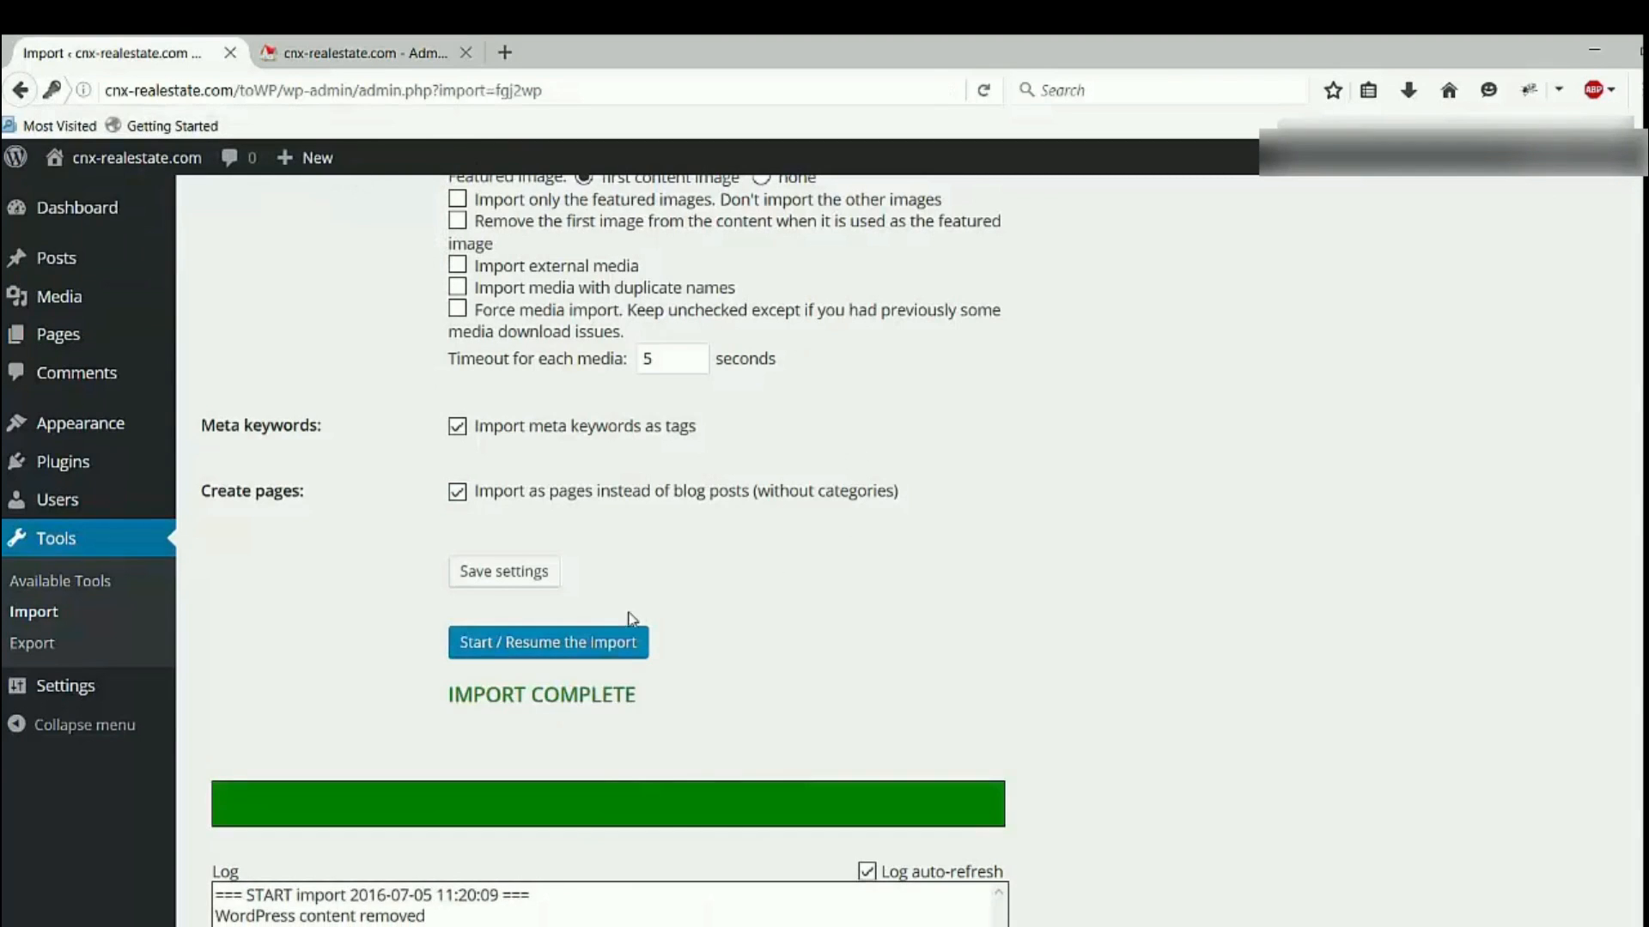
{"action": "mouse_move", "coordinate": [592, 604]}
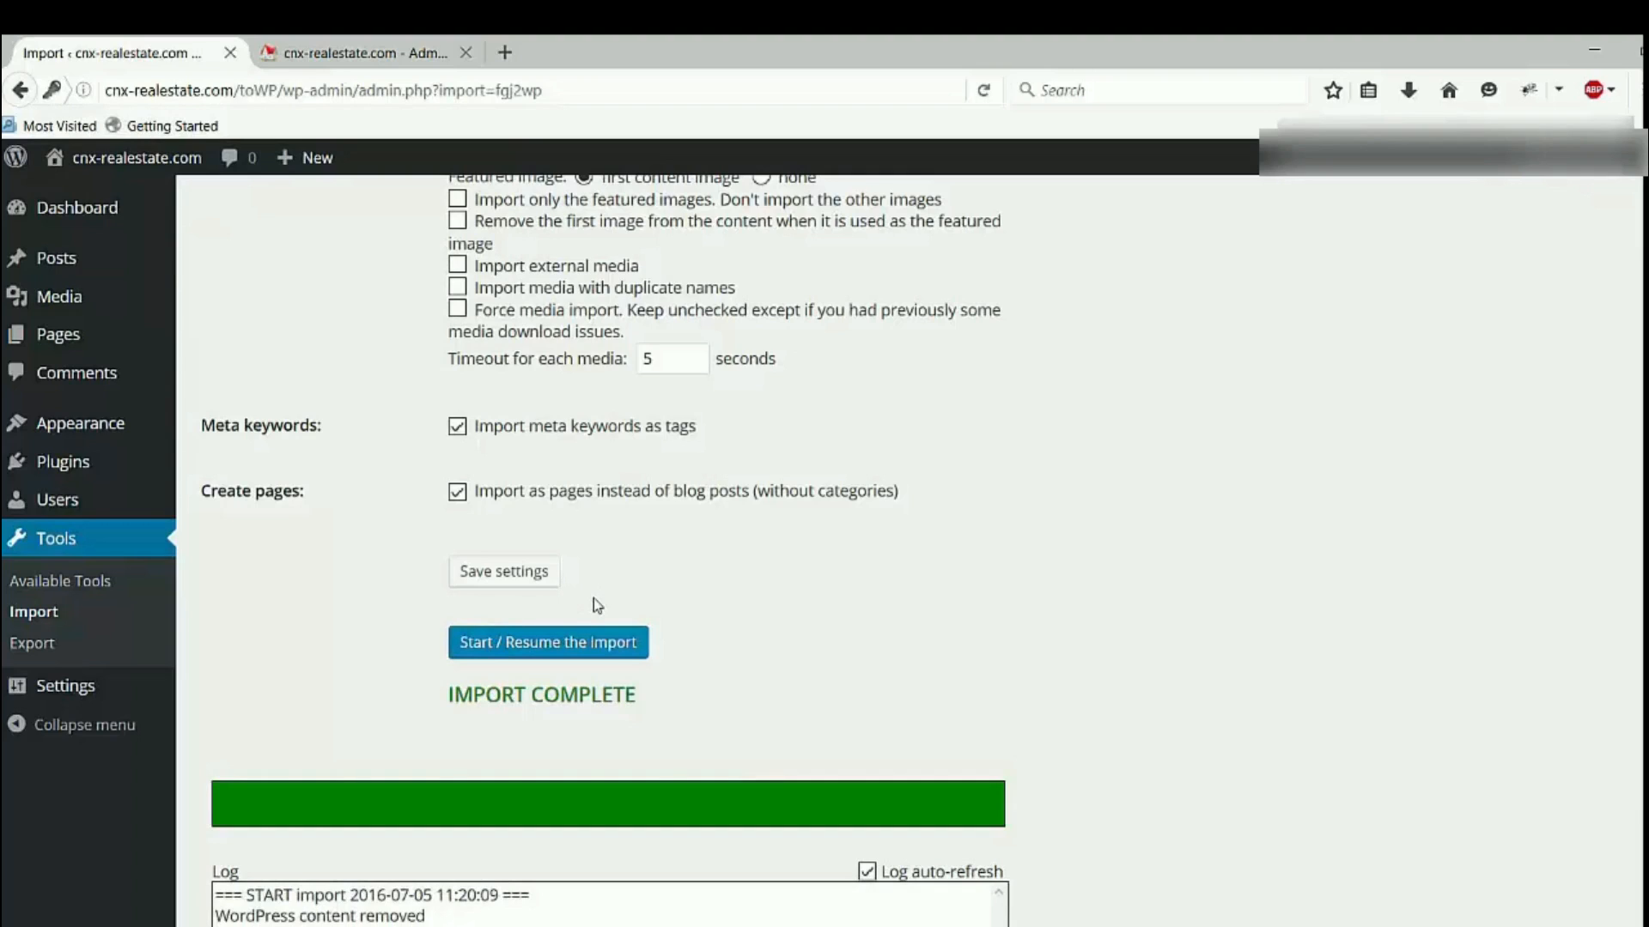
{"action": "mouse_move", "coordinate": [668, 622]}
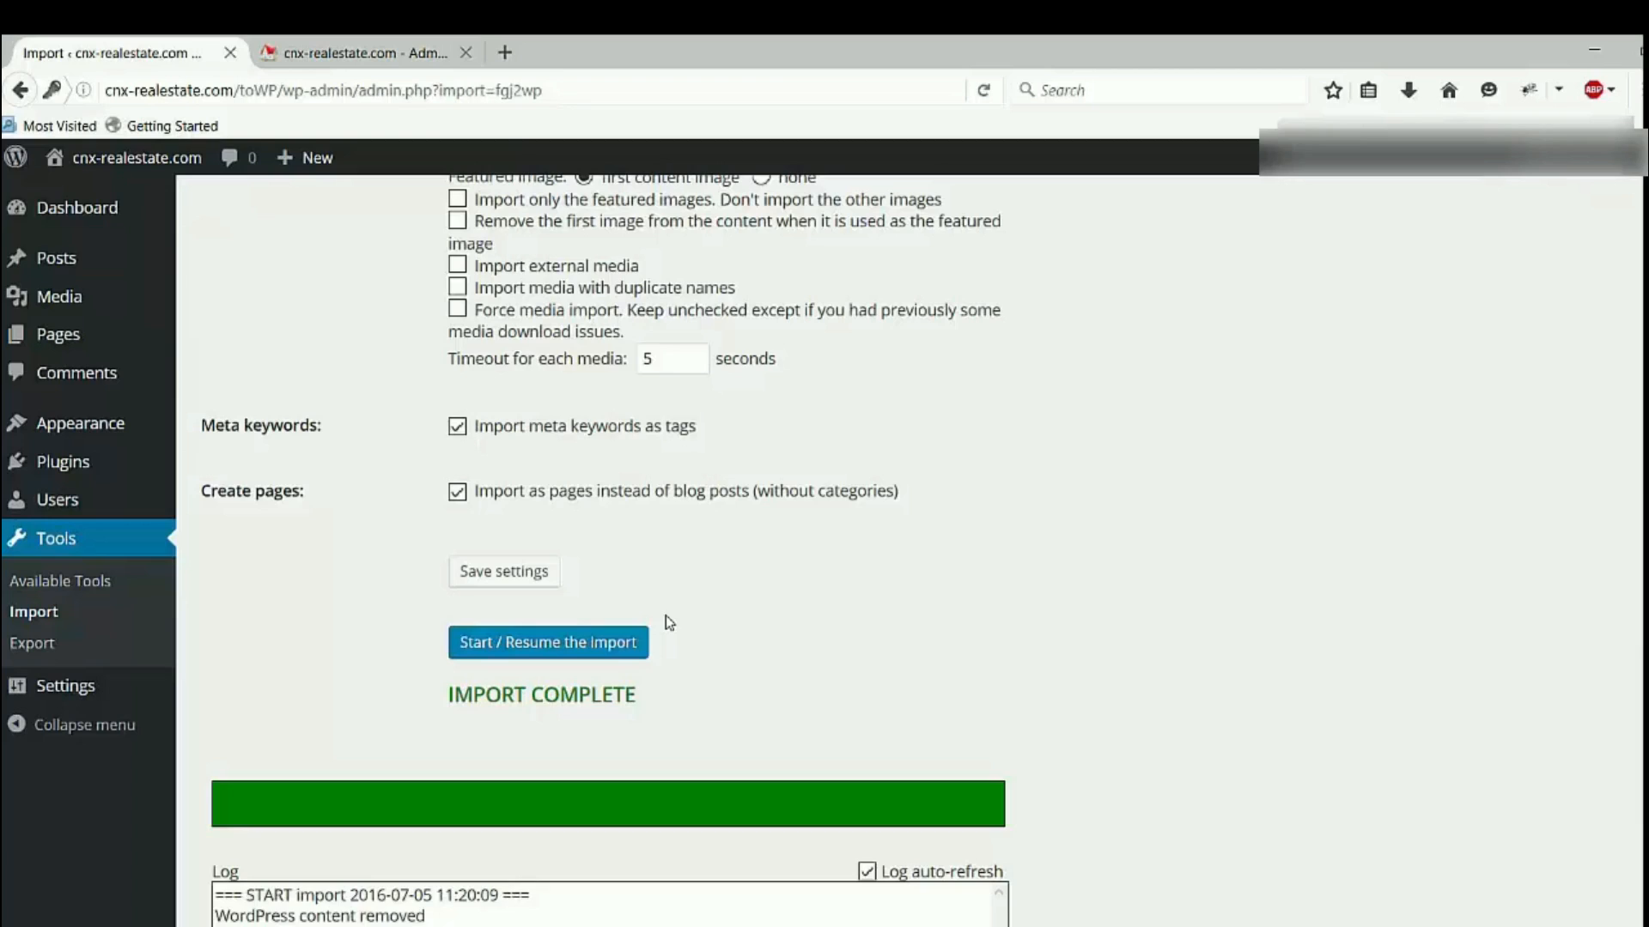
{"action": "mouse_move", "coordinate": [605, 719]}
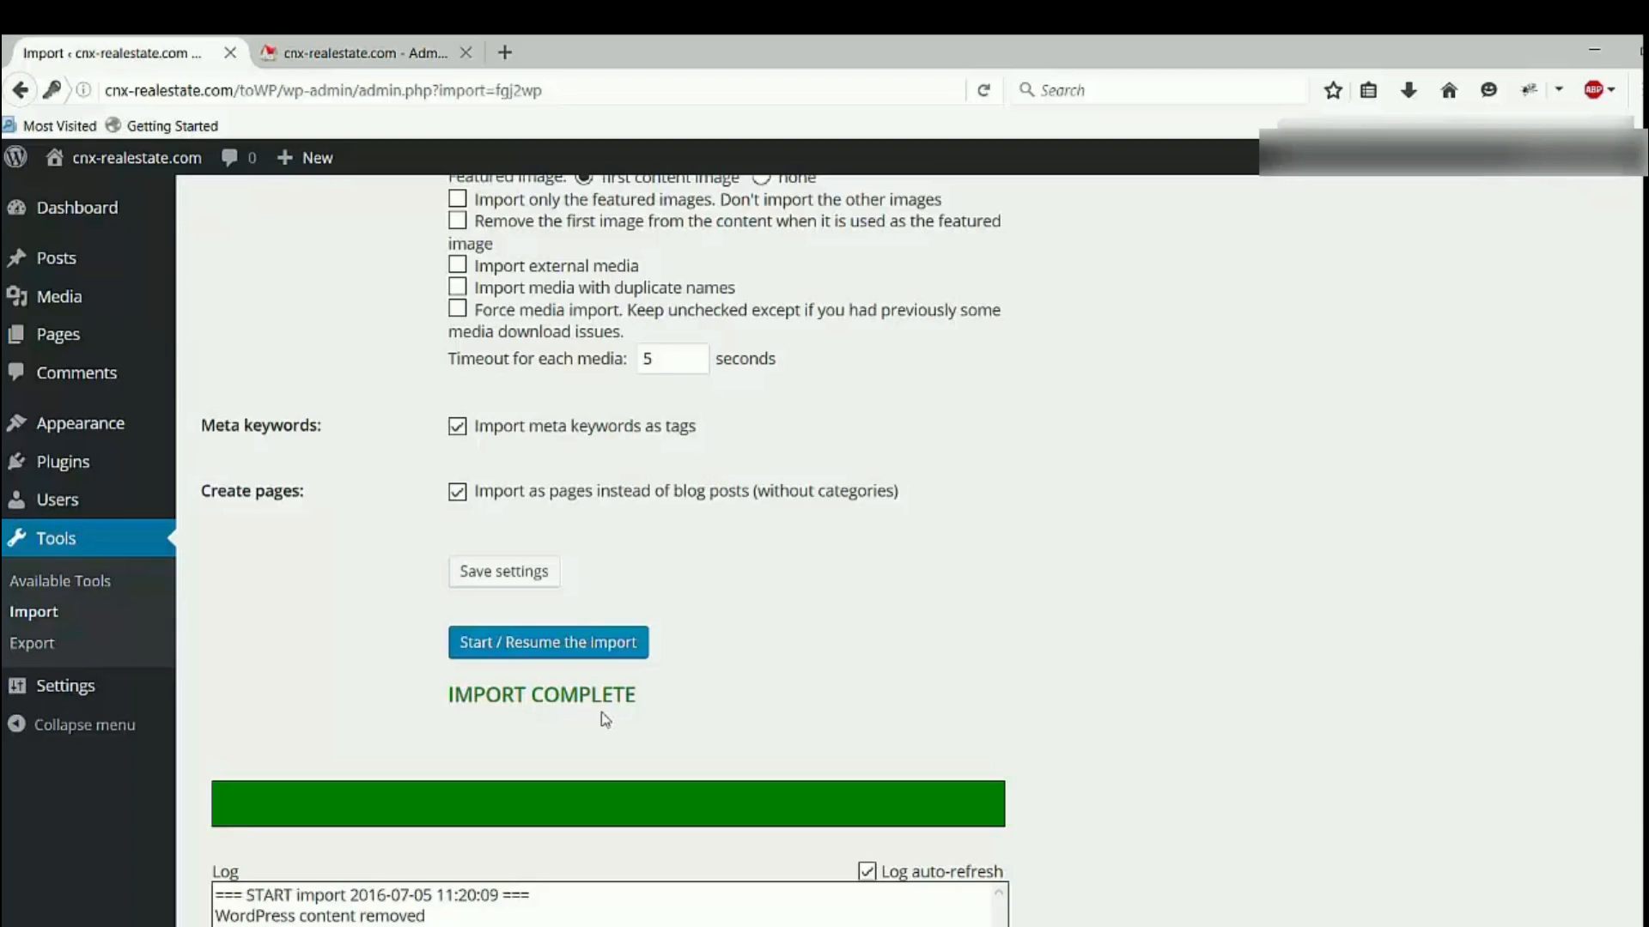
{"action": "mouse_move", "coordinate": [653, 723]}
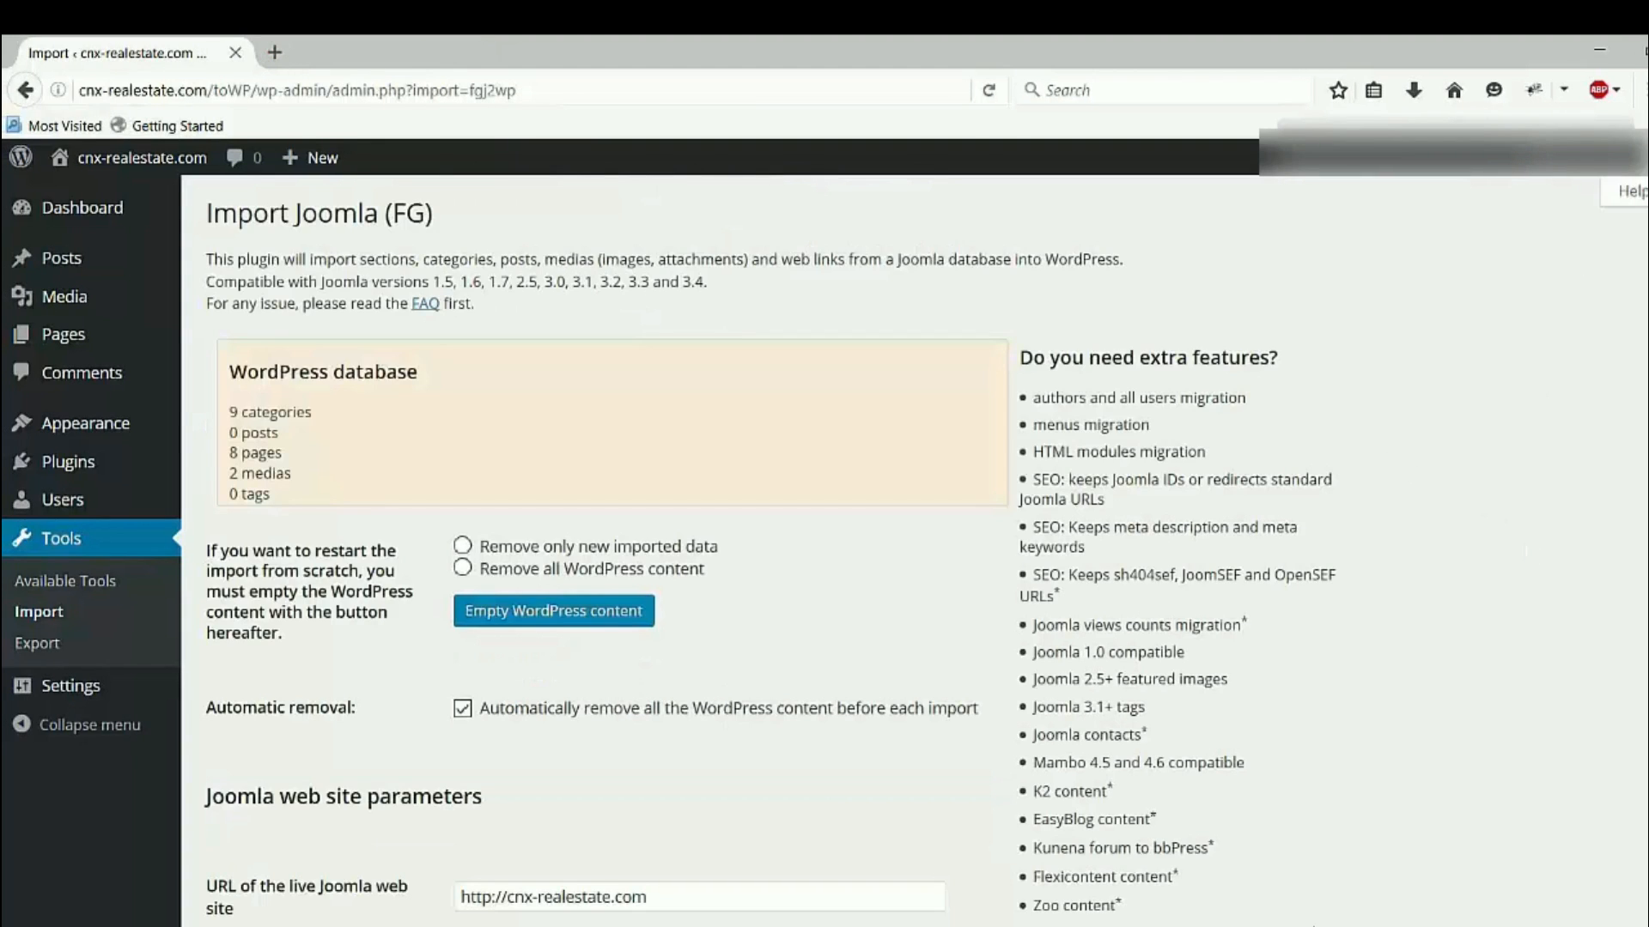
{"action": "mouse_move", "coordinate": [858, 475]}
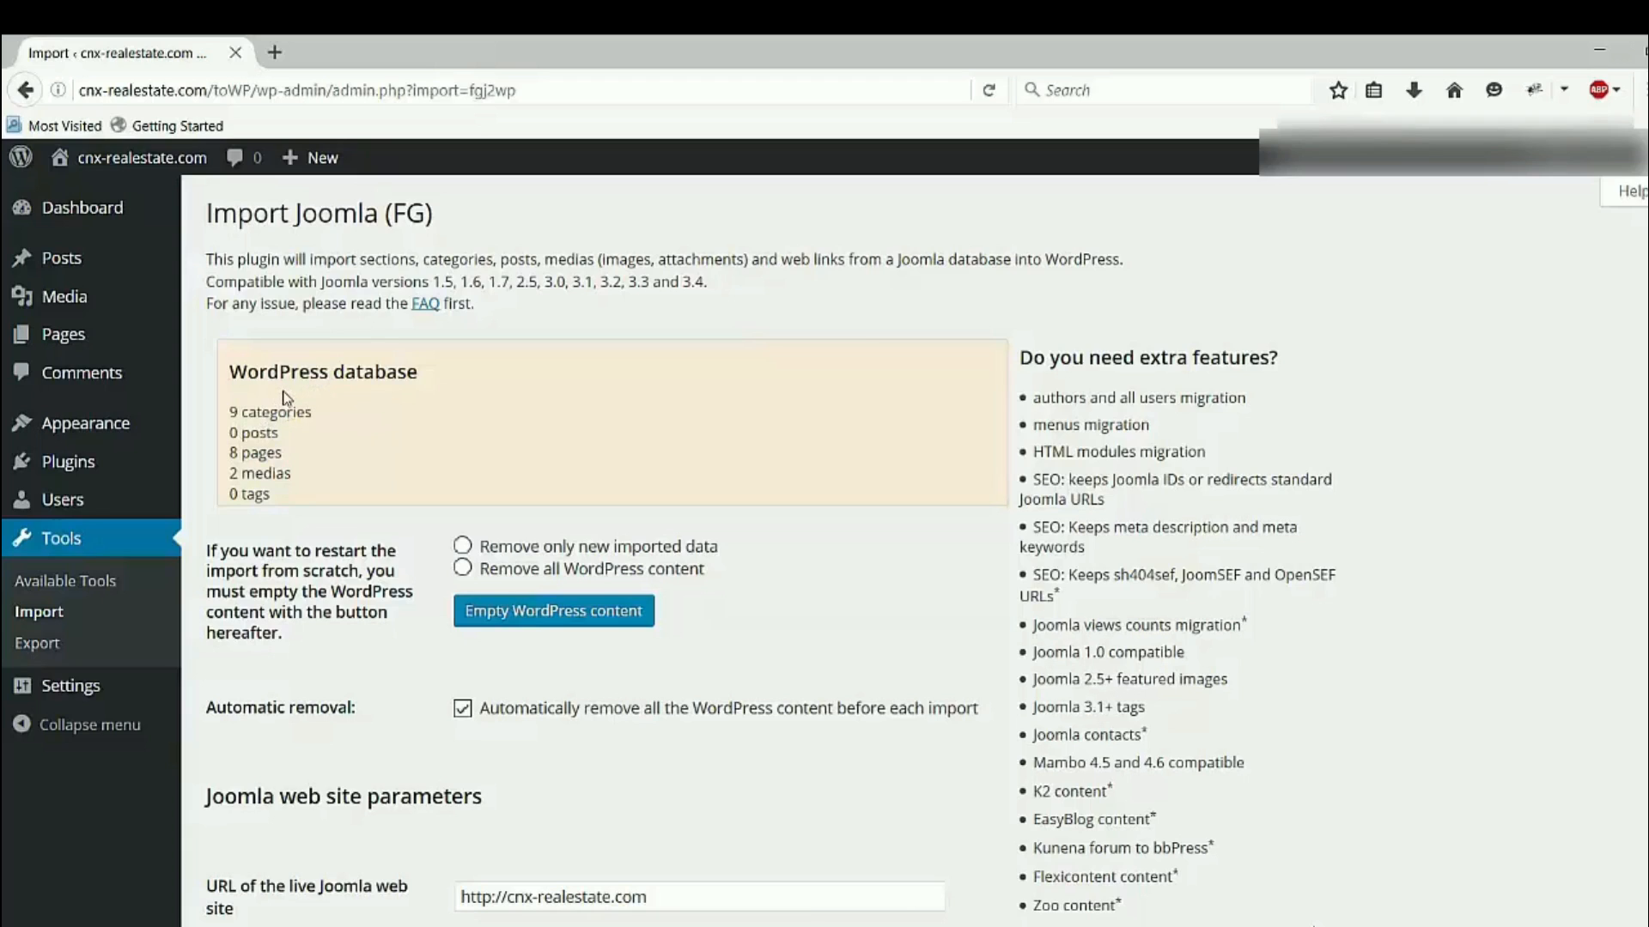
{"action": "mouse_move", "coordinate": [247, 425]}
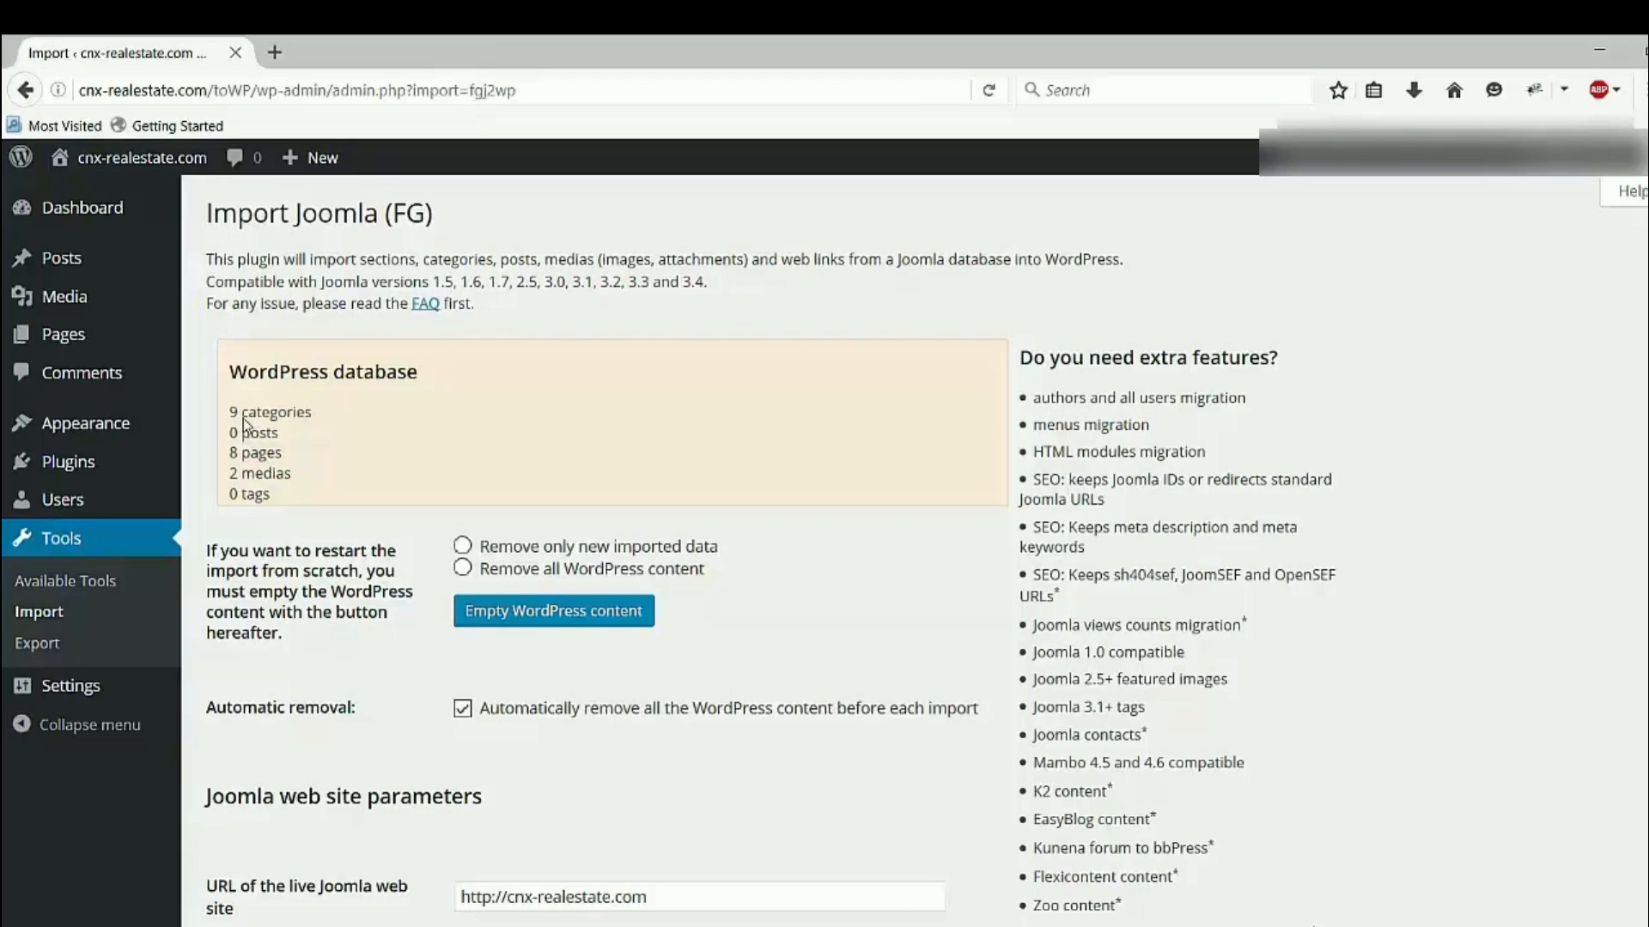
{"action": "mouse_move", "coordinate": [308, 430]}
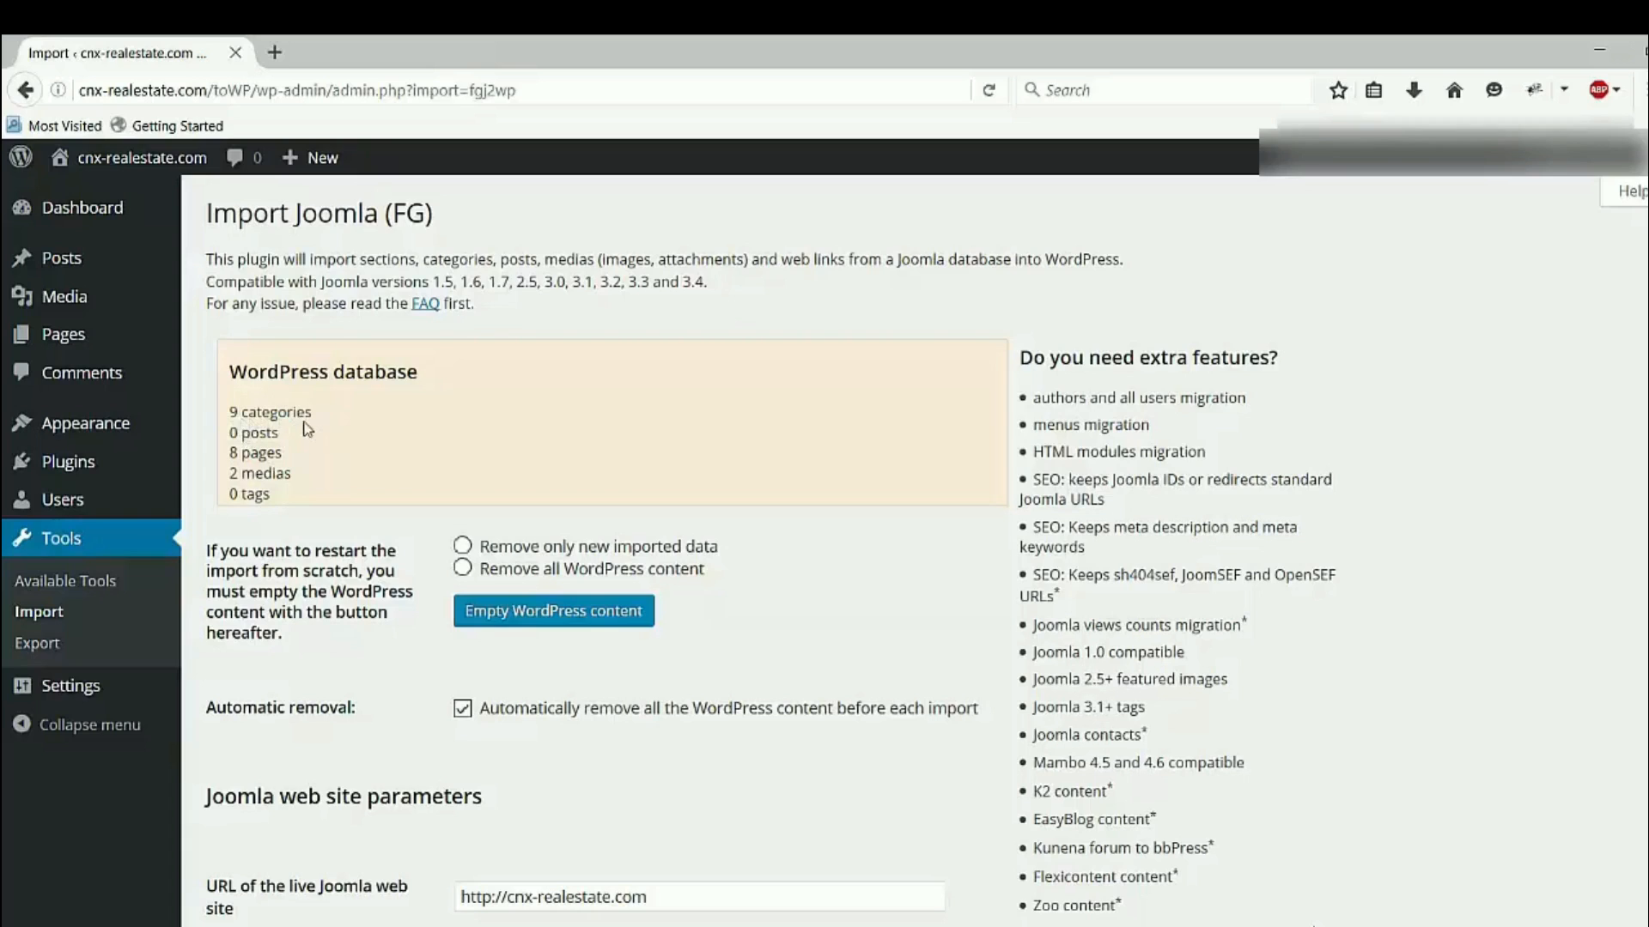
{"action": "mouse_move", "coordinate": [299, 466]}
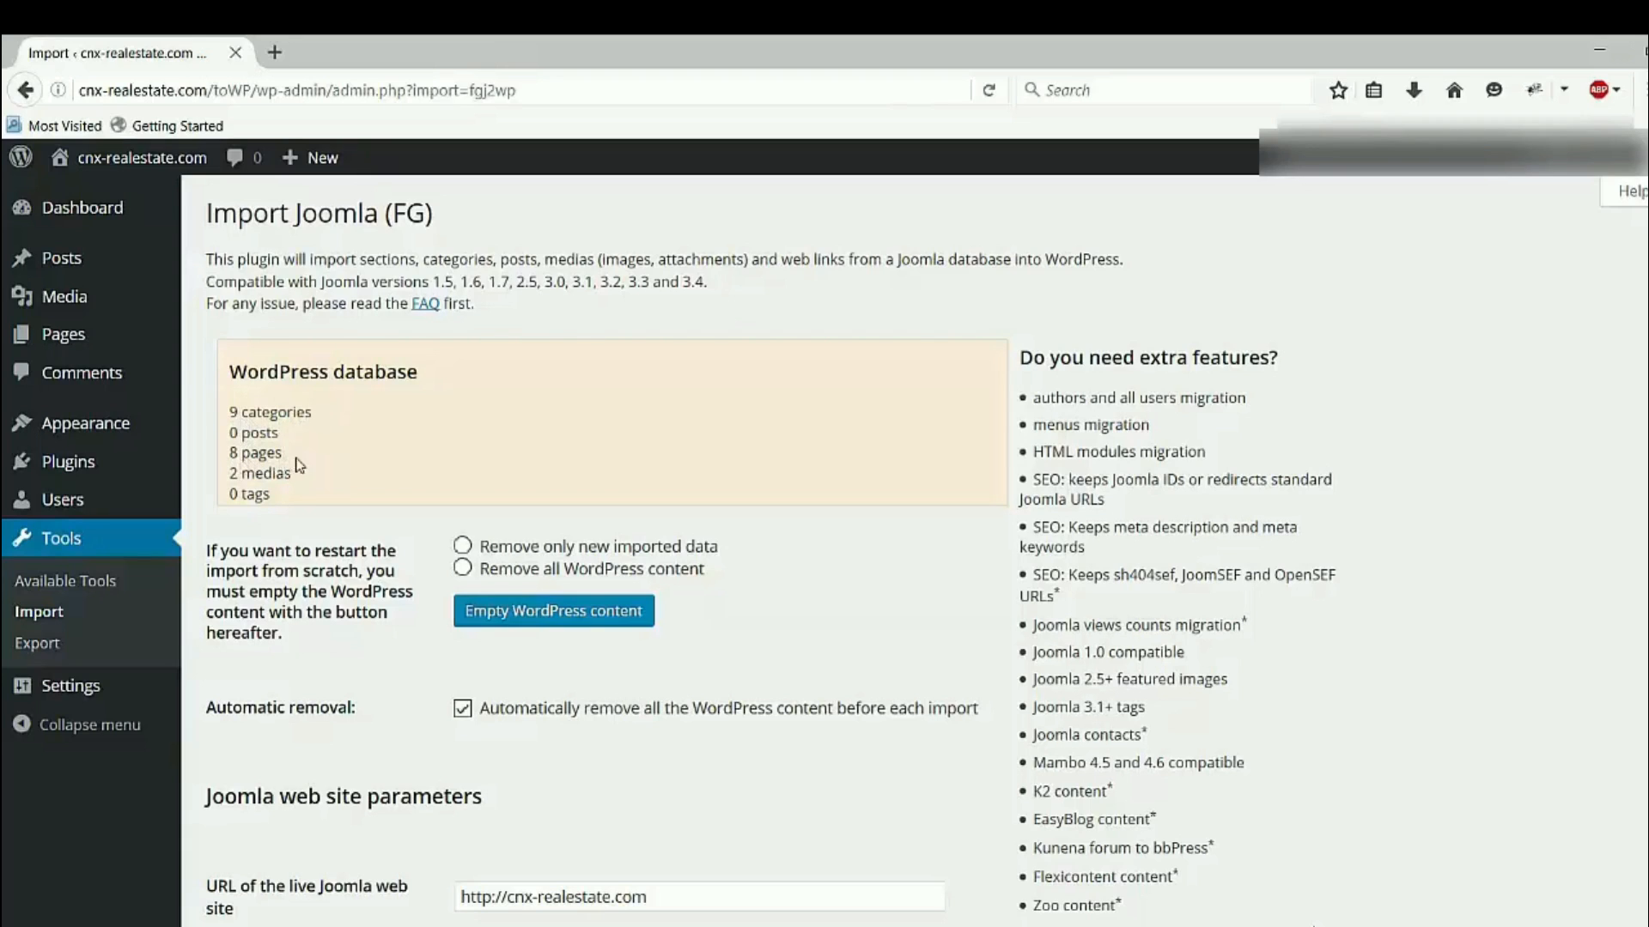
{"action": "mouse_move", "coordinate": [240, 488]}
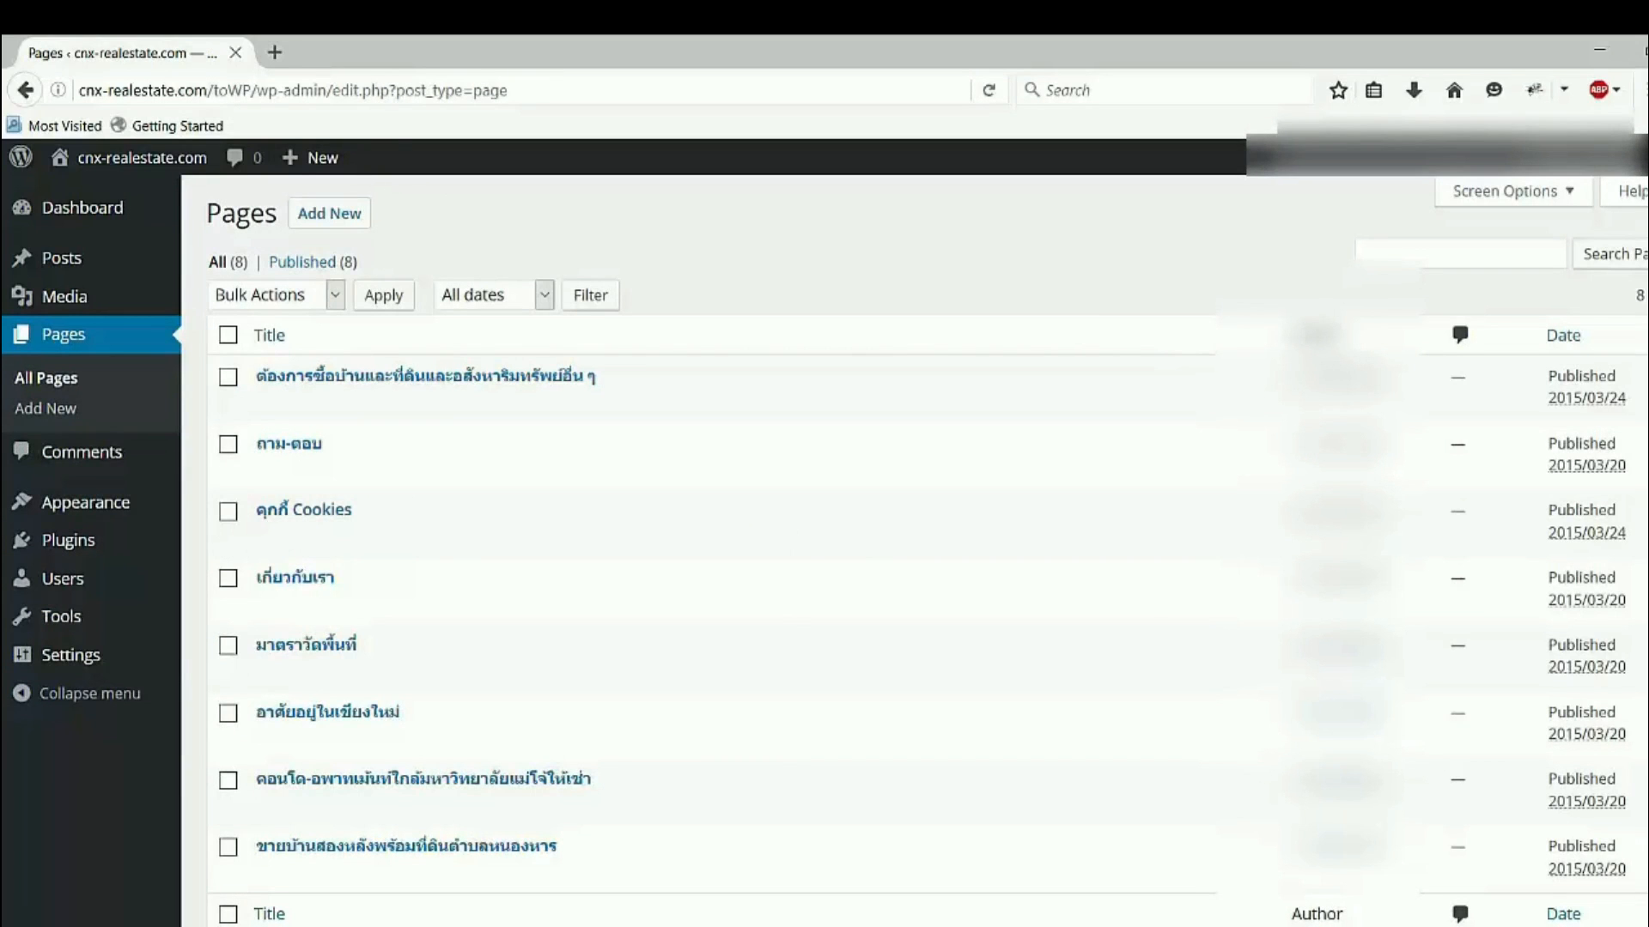
From the All Pages list, view the imported page 'อาศัยอยู่ในเชียงใหม่' on the live site.
{"action": "scroll", "scroll_direction": "down", "scroll_amount": 3}
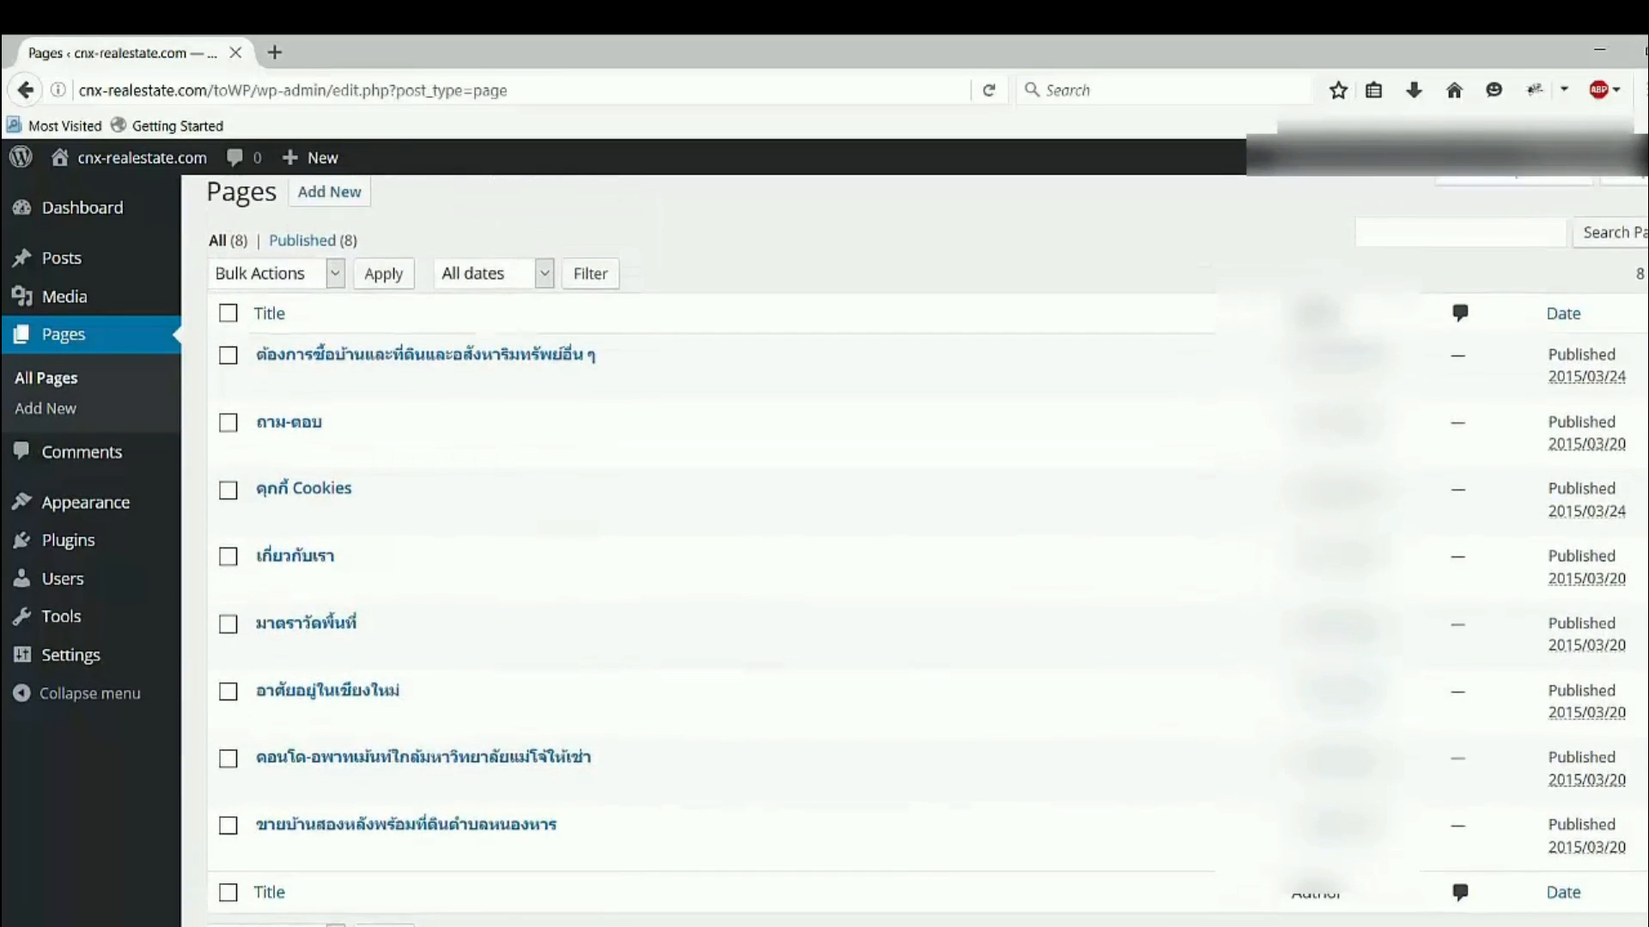
{"action": "mouse_move", "coordinate": [425, 355]}
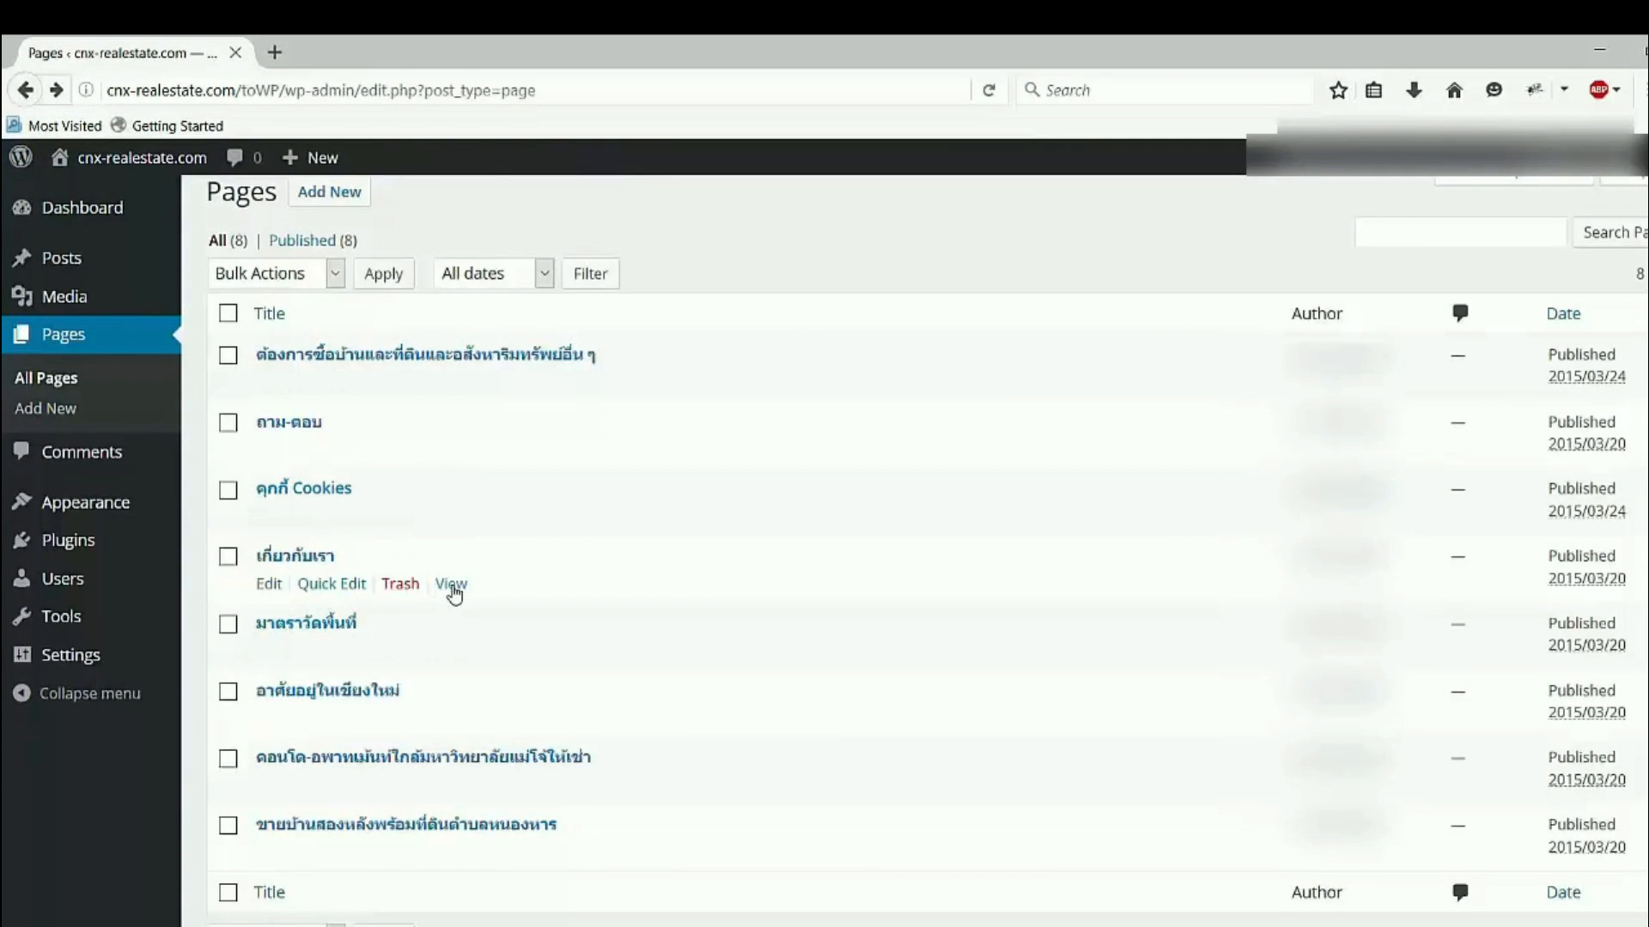
{"action": "left_click", "coordinate": [450, 584]}
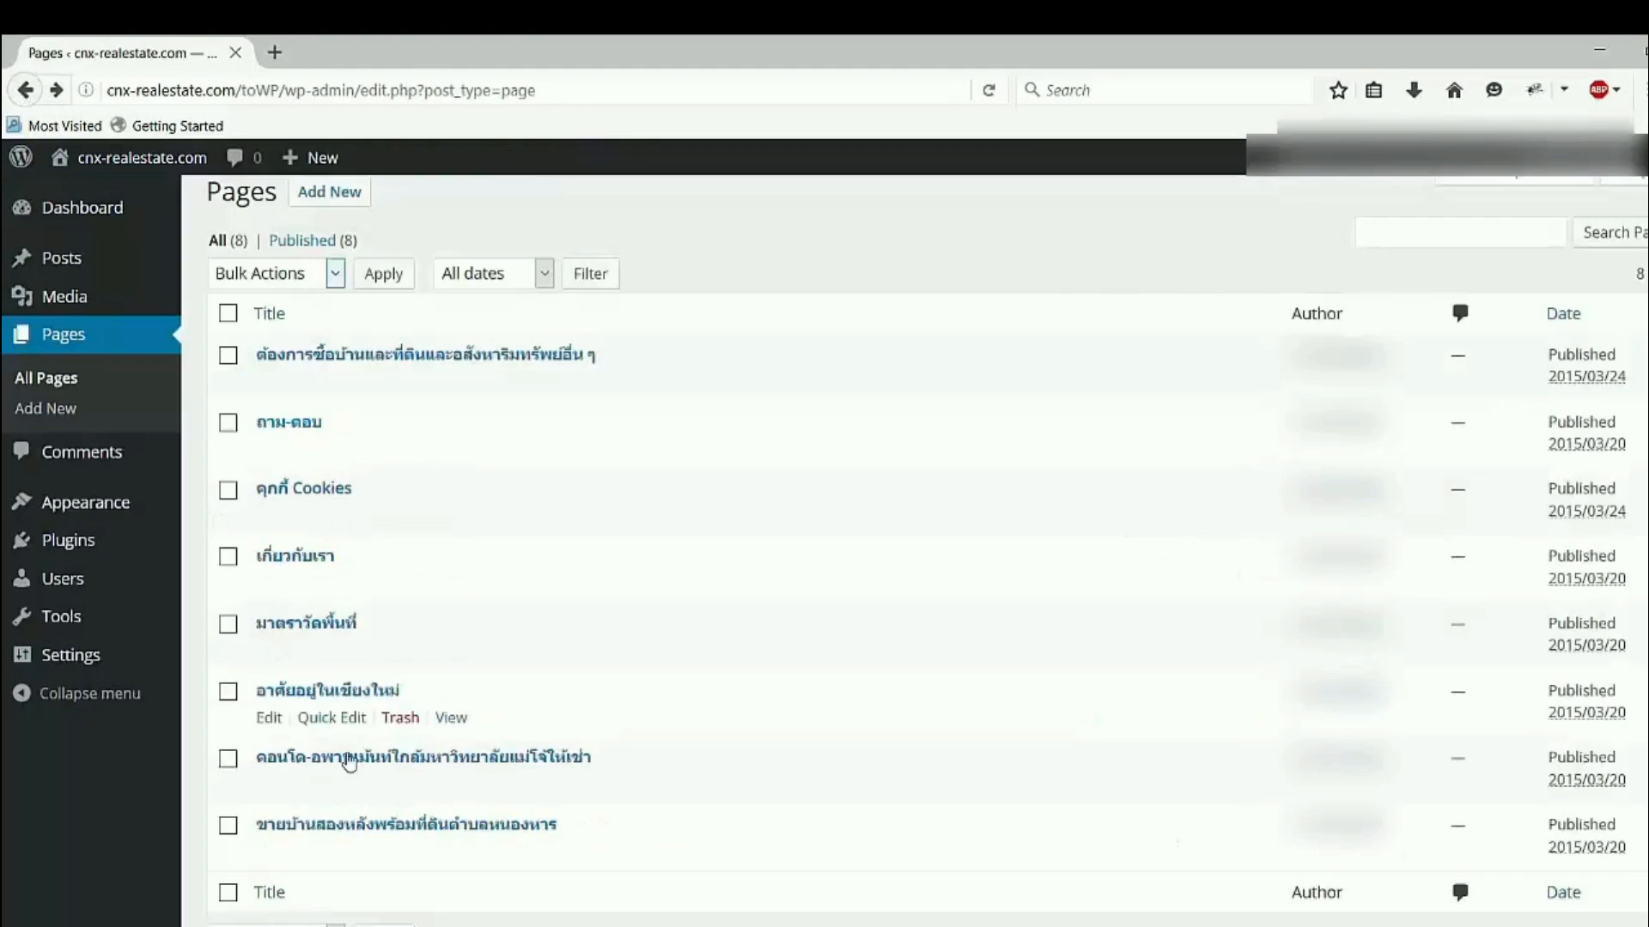
{"action": "left_click", "coordinate": [449, 717]}
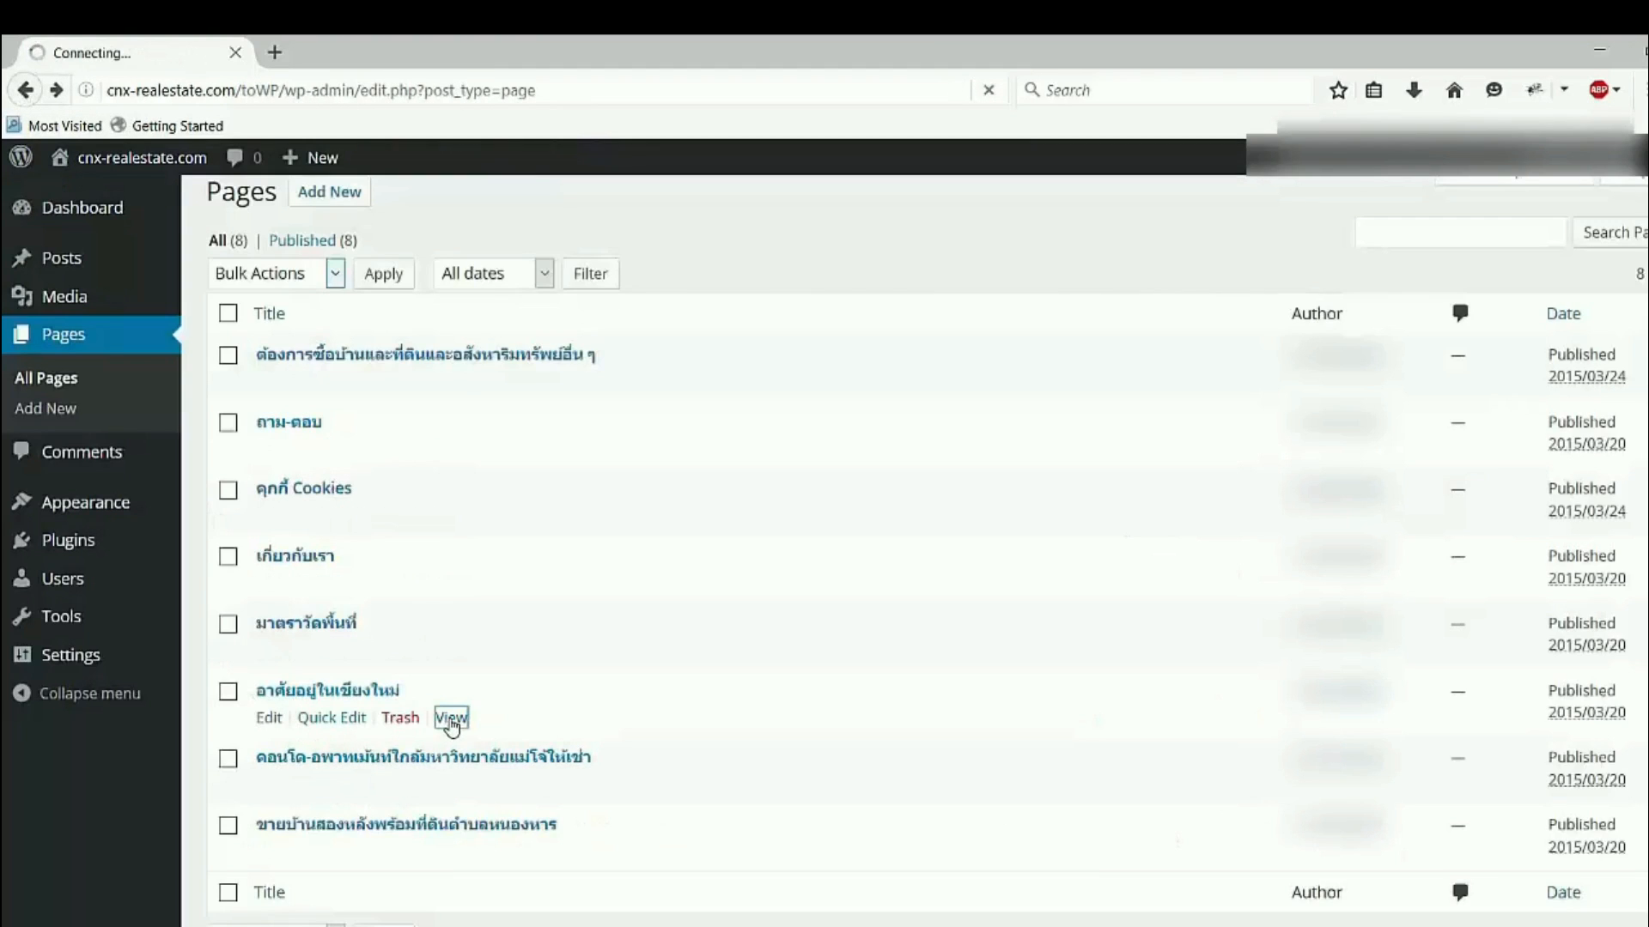
{"action": "left_click", "coordinate": [451, 717]}
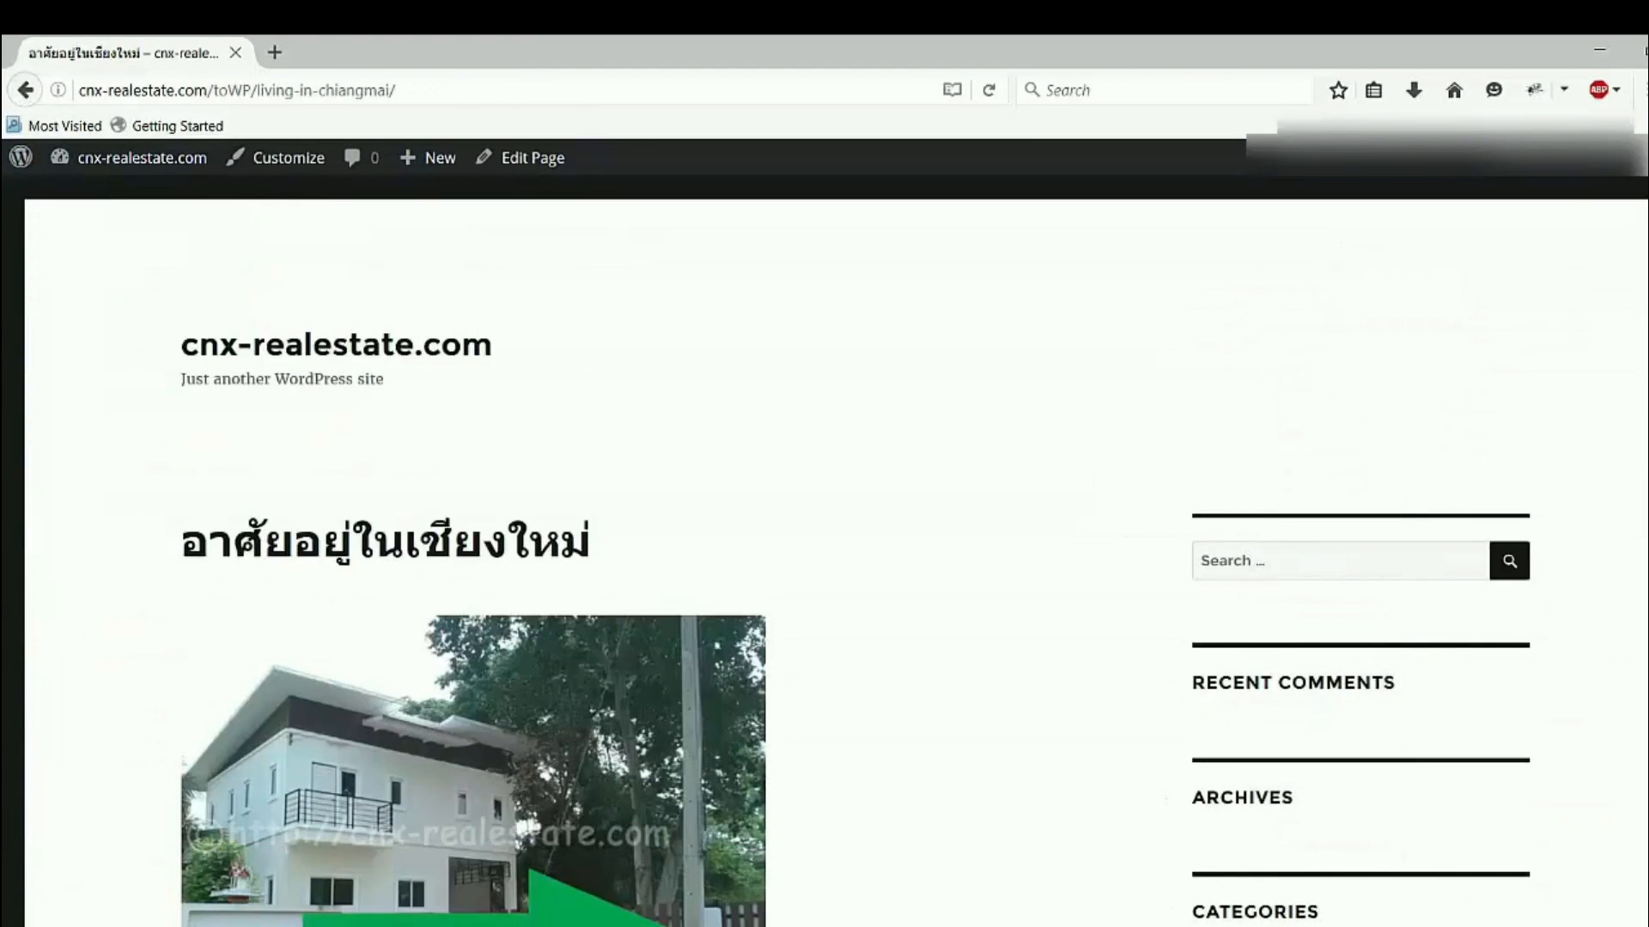
{"action": "scroll", "scroll_direction": "down", "scroll_amount": 3}
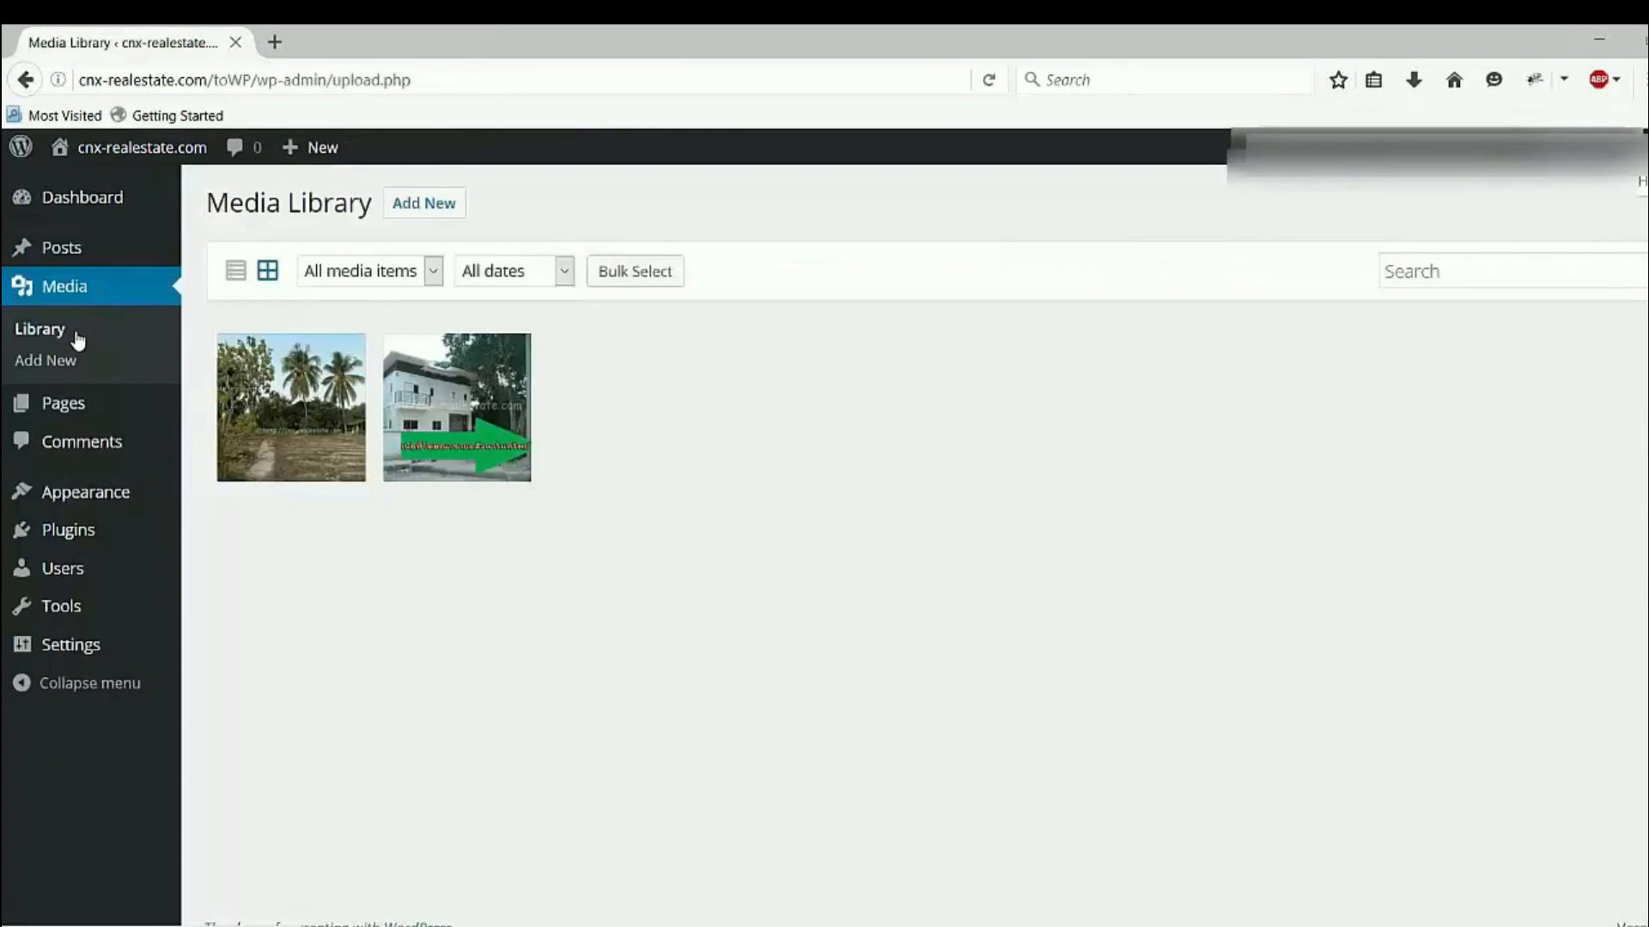
{"action": "mouse_move", "coordinate": [443, 455]}
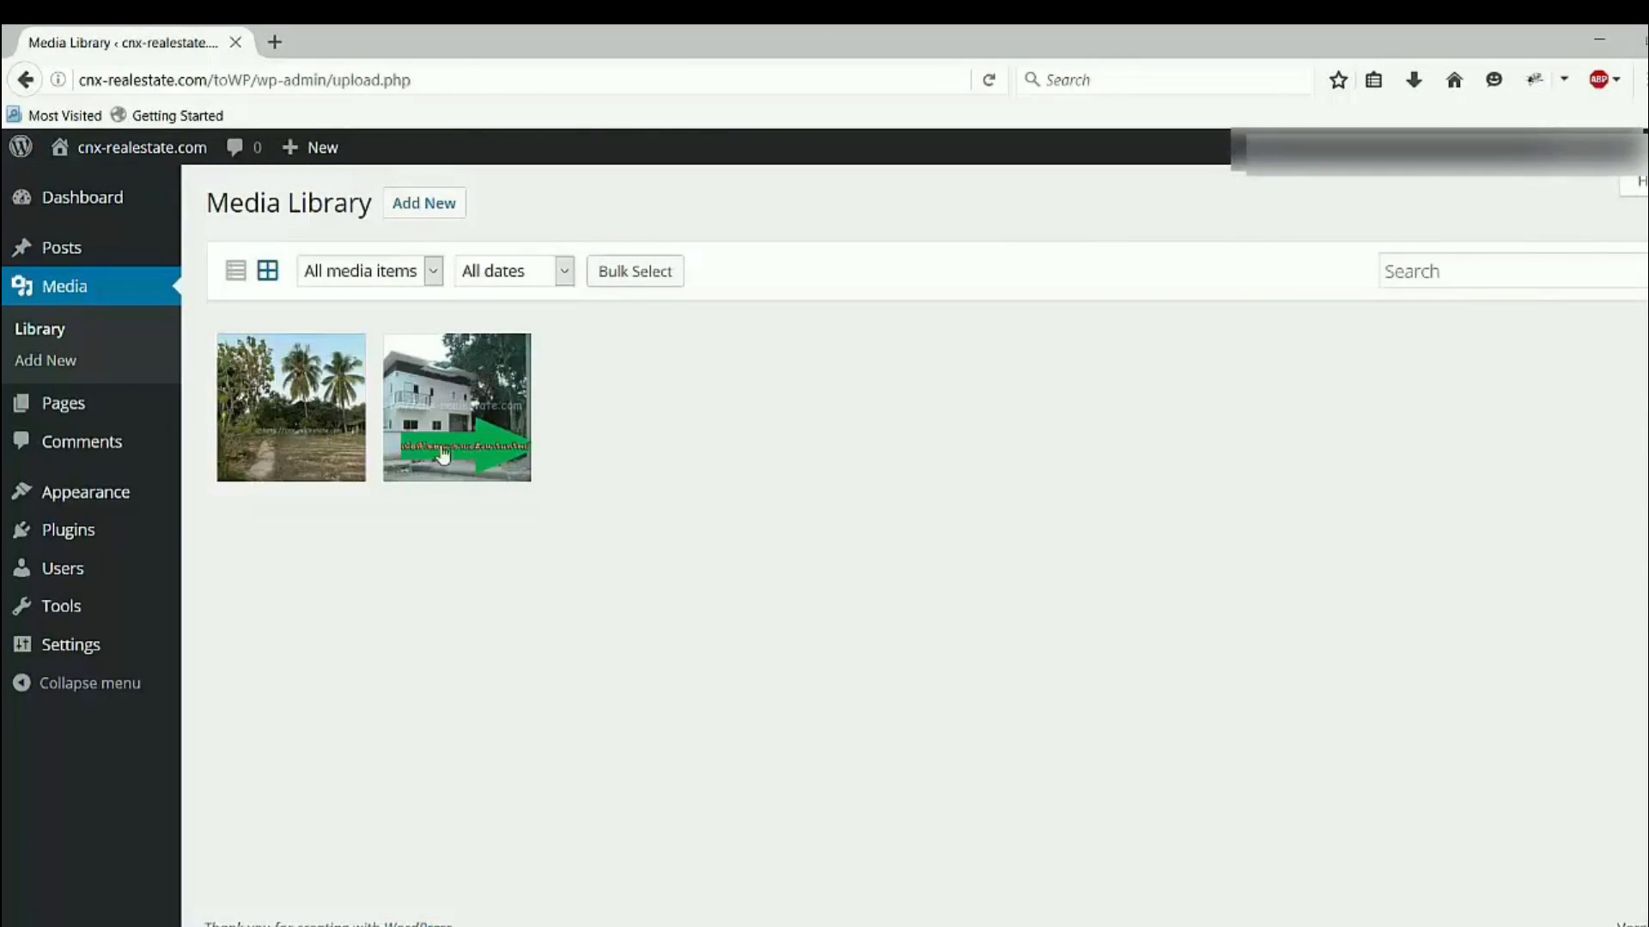
{"action": "mouse_move", "coordinate": [79, 360]}
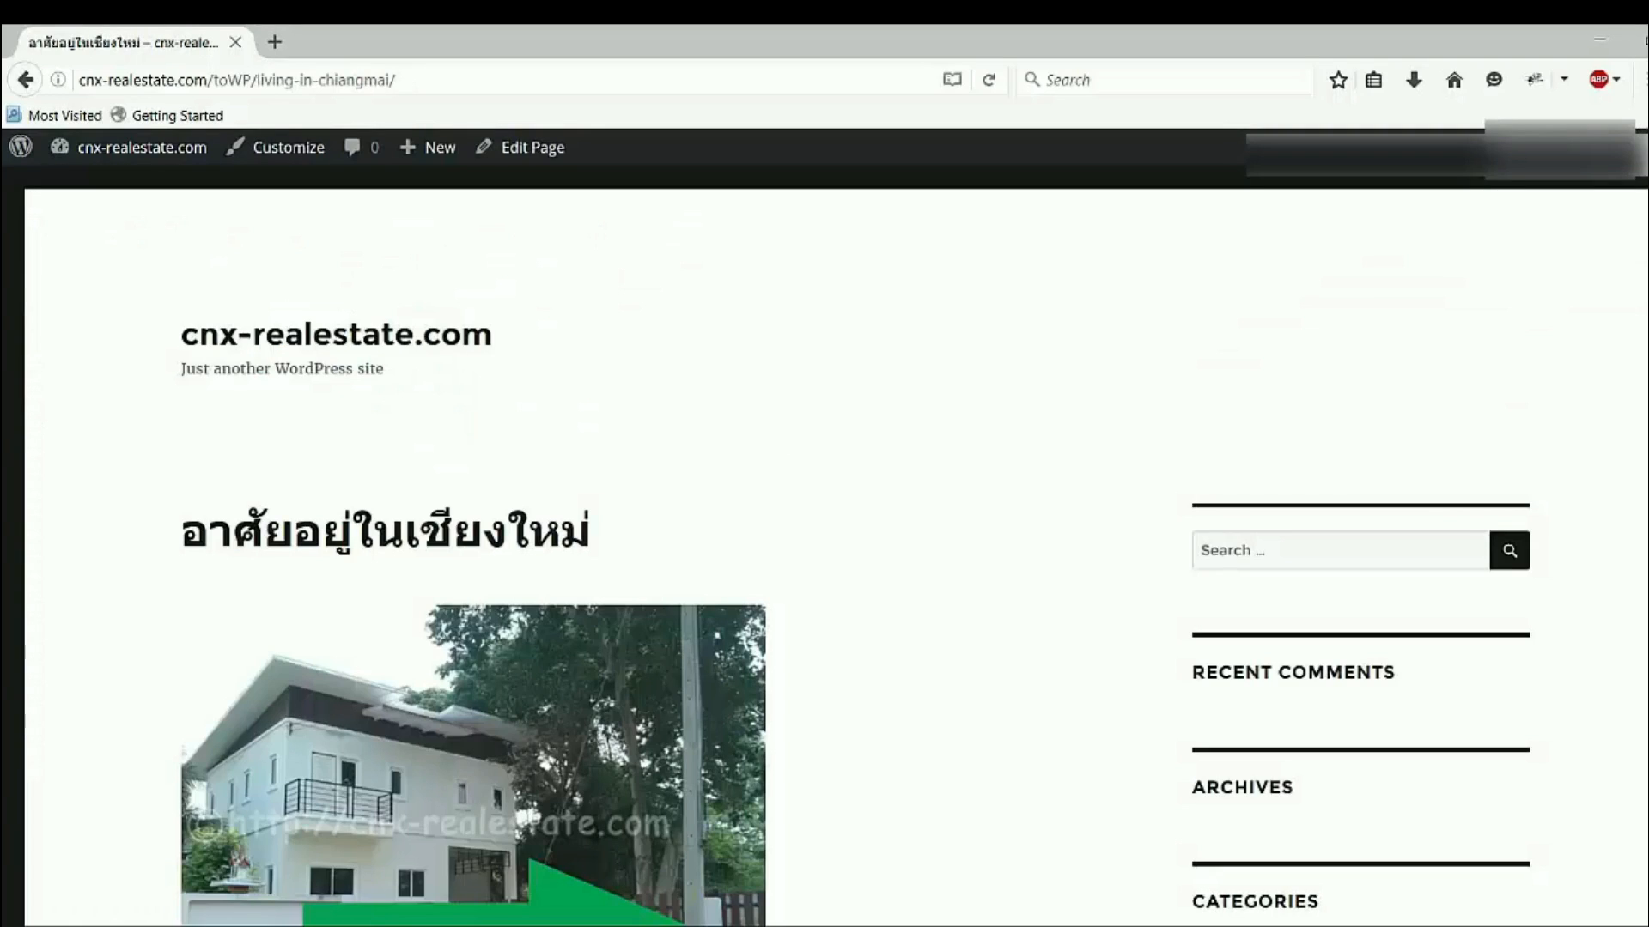
Scroll the live Chiang Mai living page and highlight 'toWP' in its address.
{"action": "scroll", "scroll_direction": "down", "scroll_amount": 3}
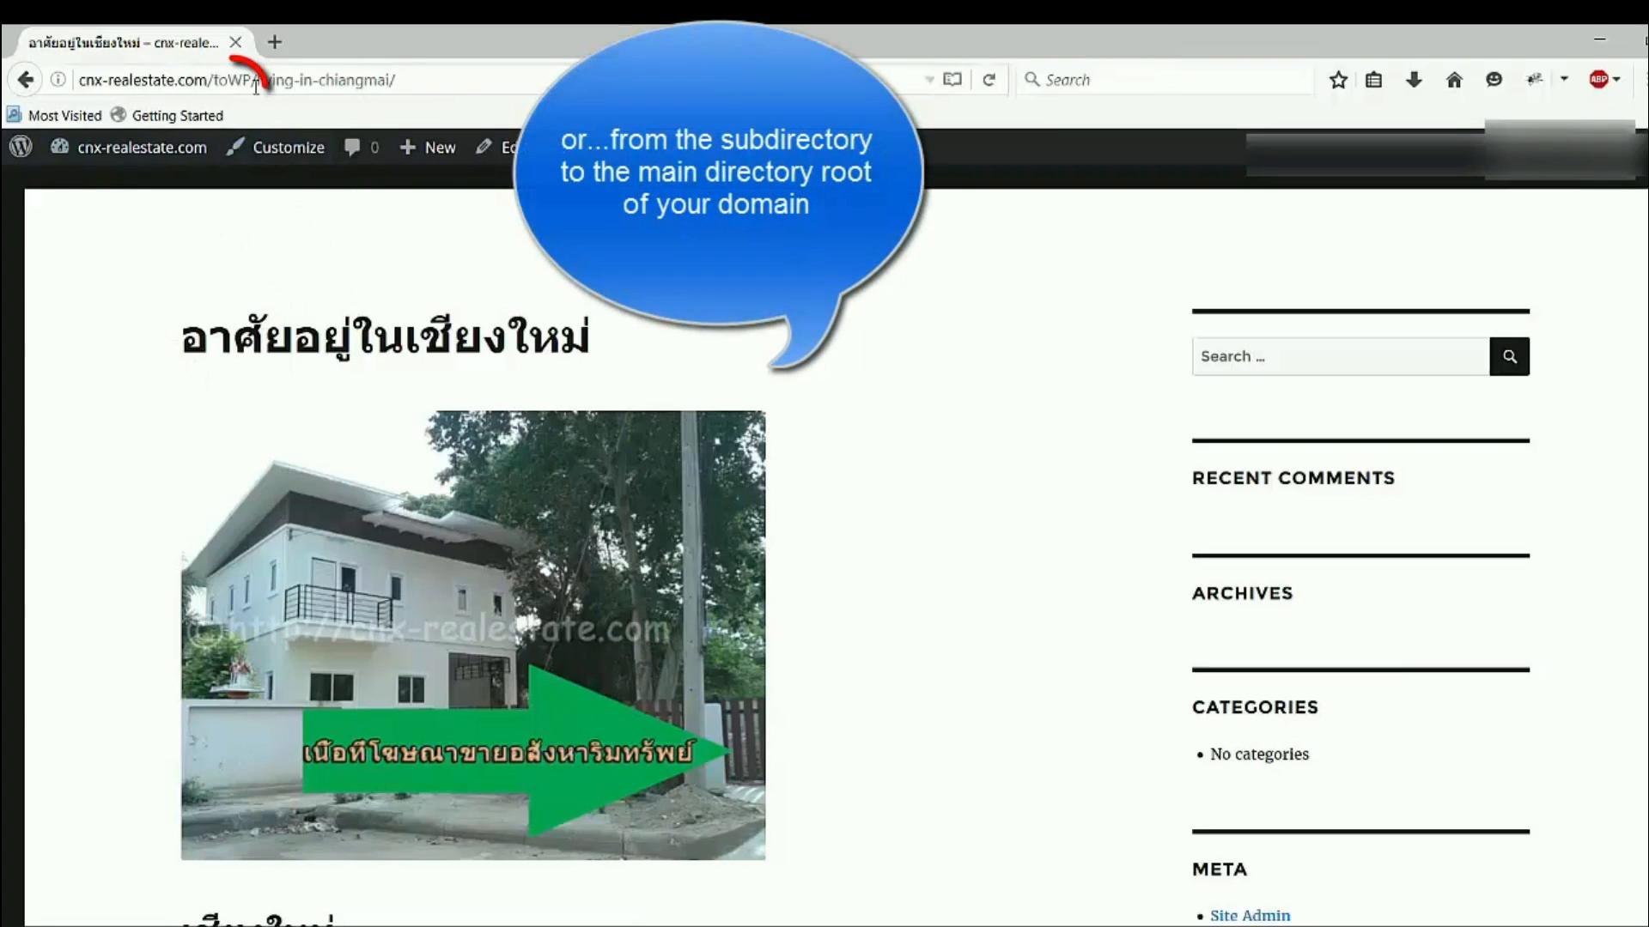
{"action": "double_click", "coordinate": [226, 80]}
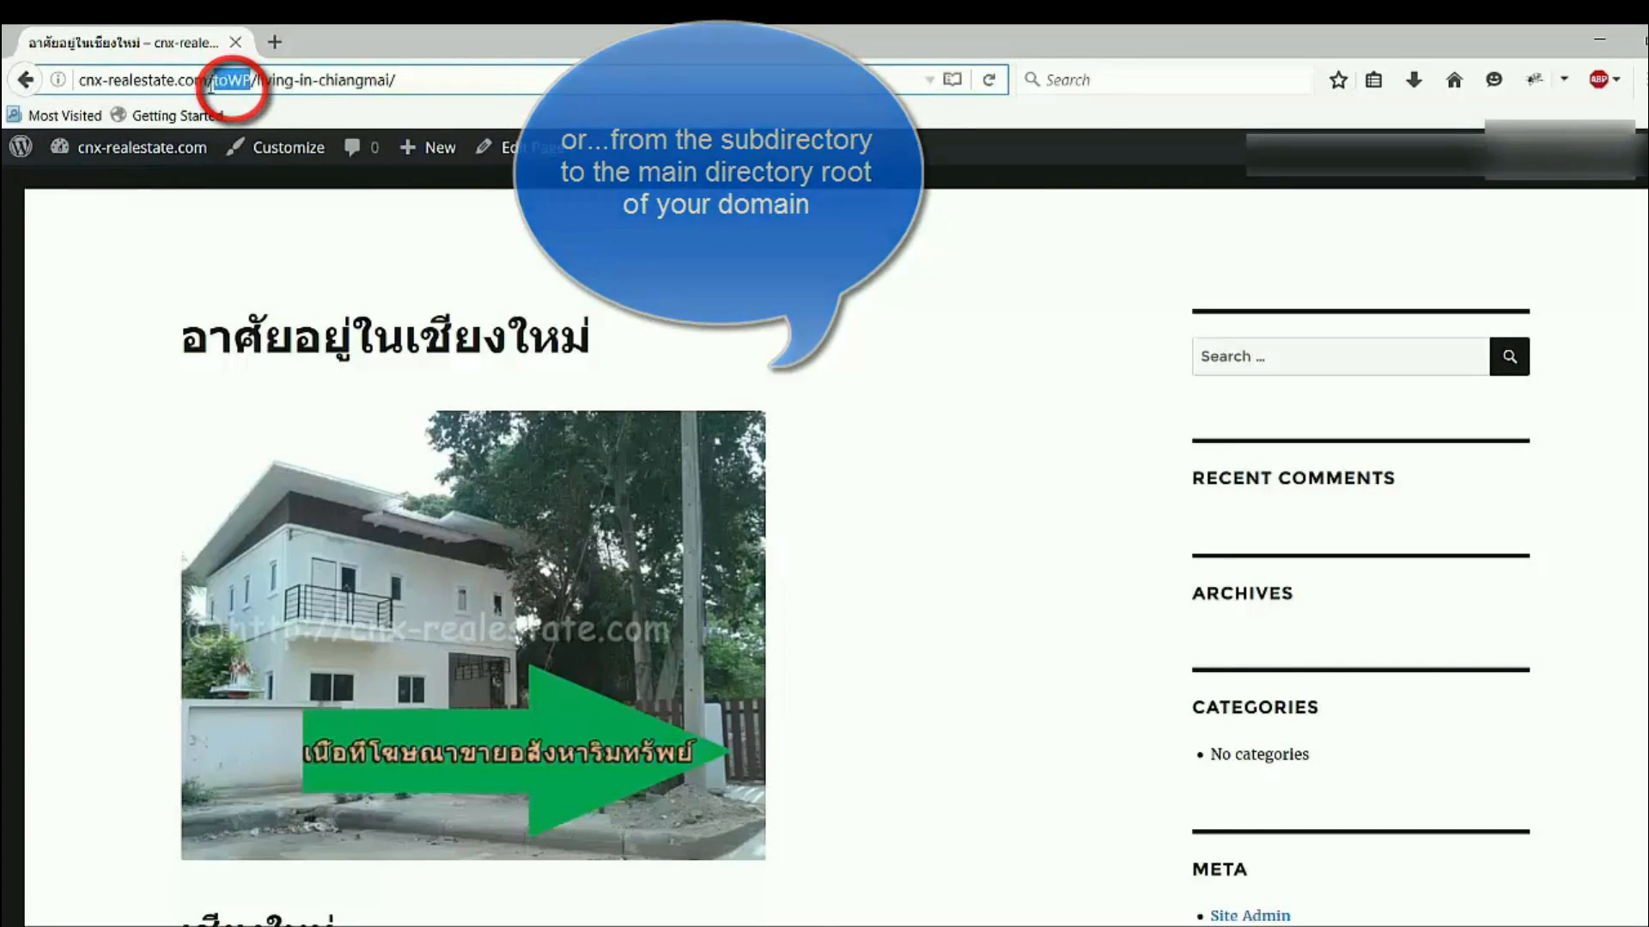